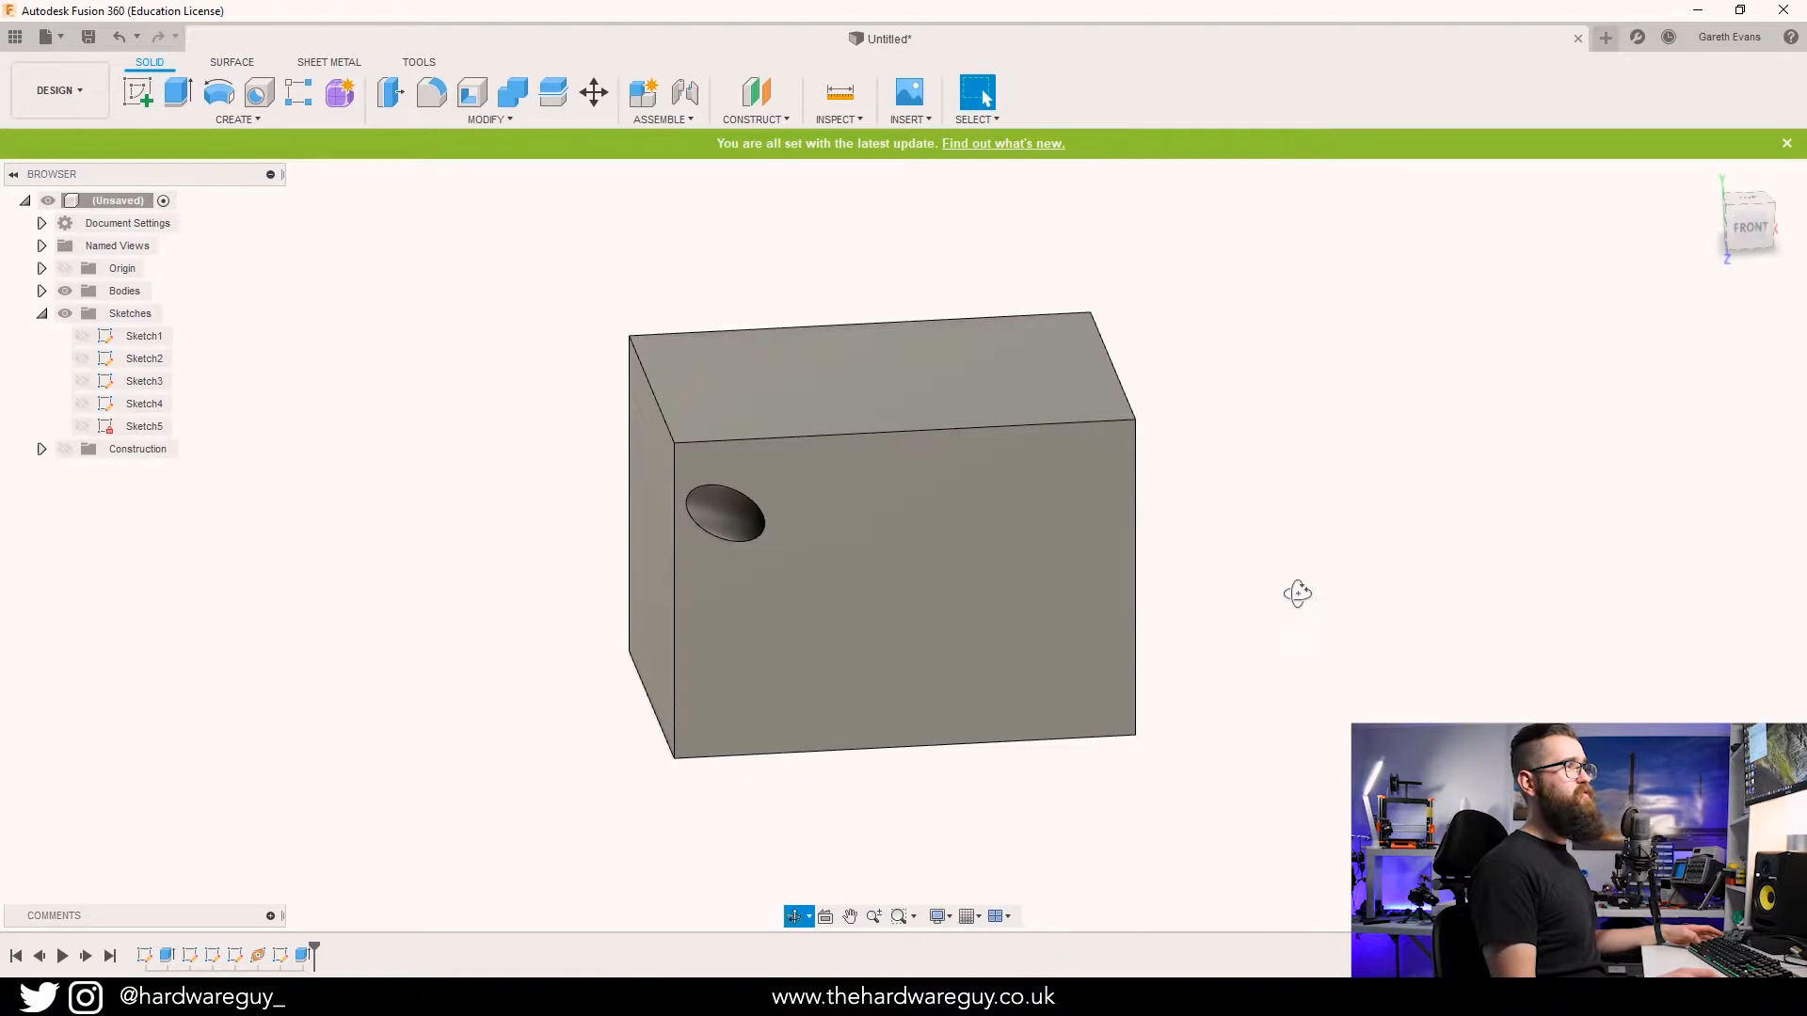
Orbit the finished box to show the diagonal hole through it.
left_click_drag(1297, 593, 1237, 612)
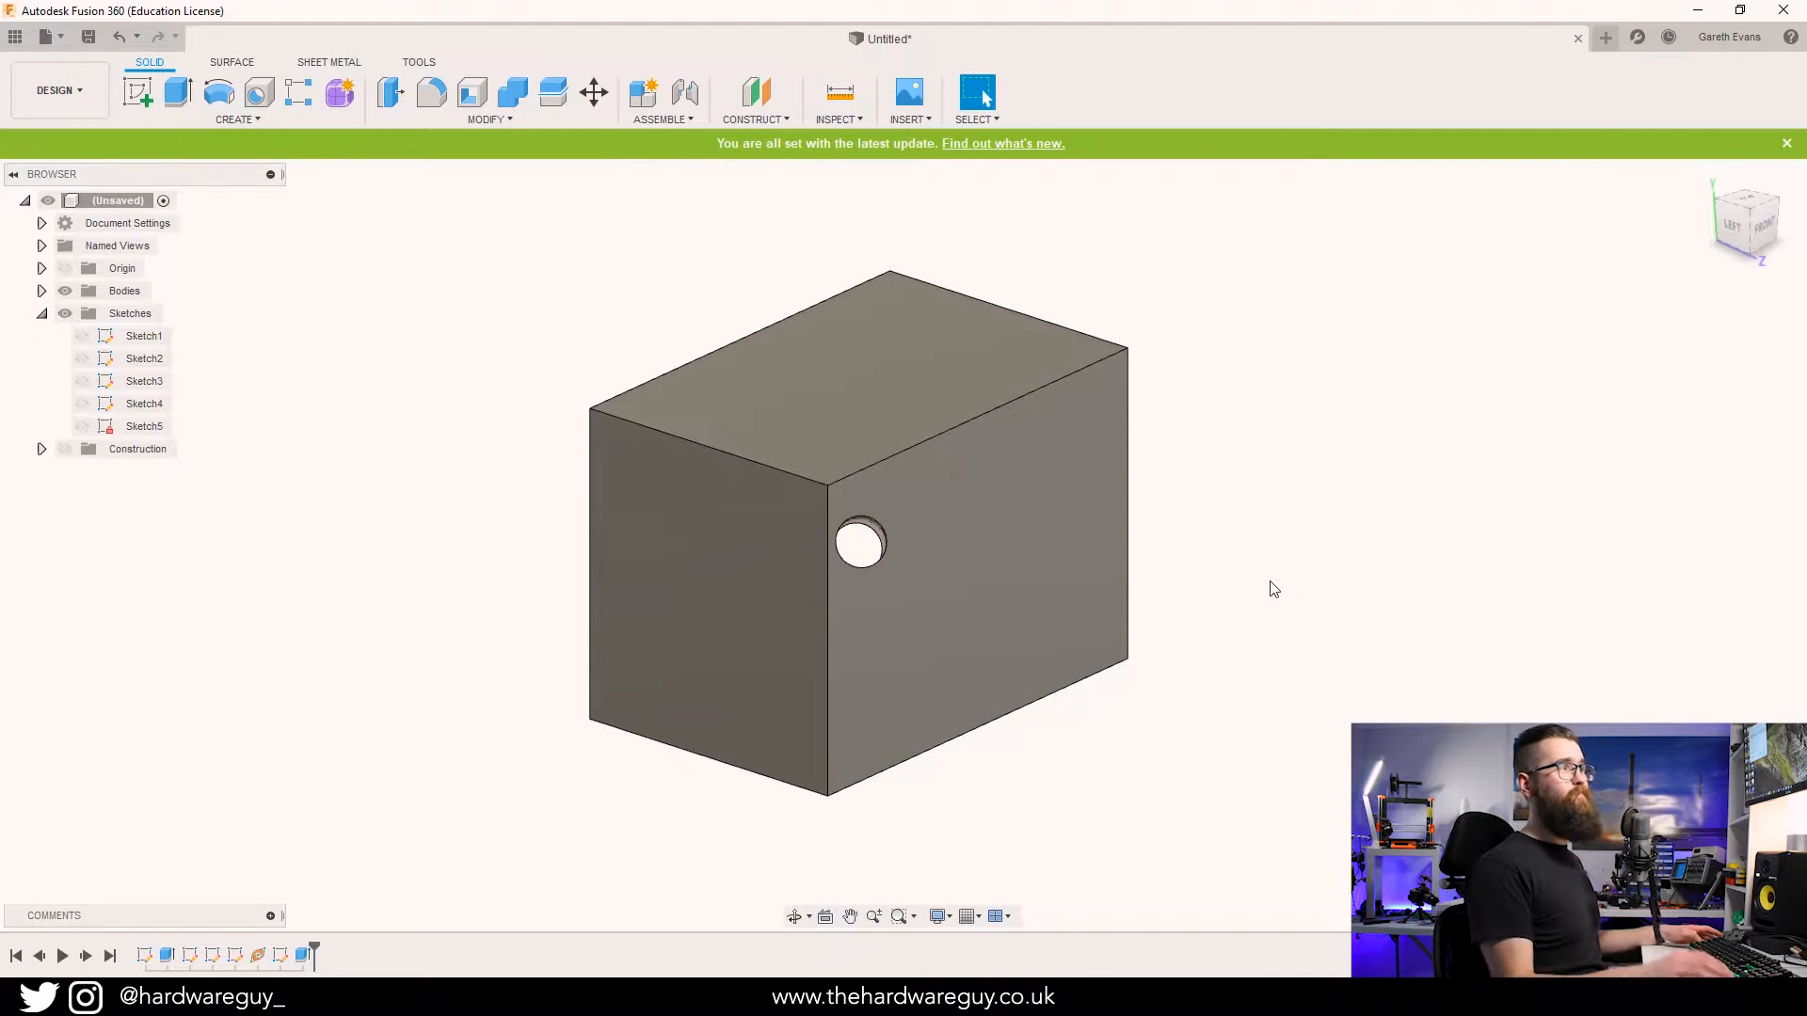
mouse_move(1342, 427)
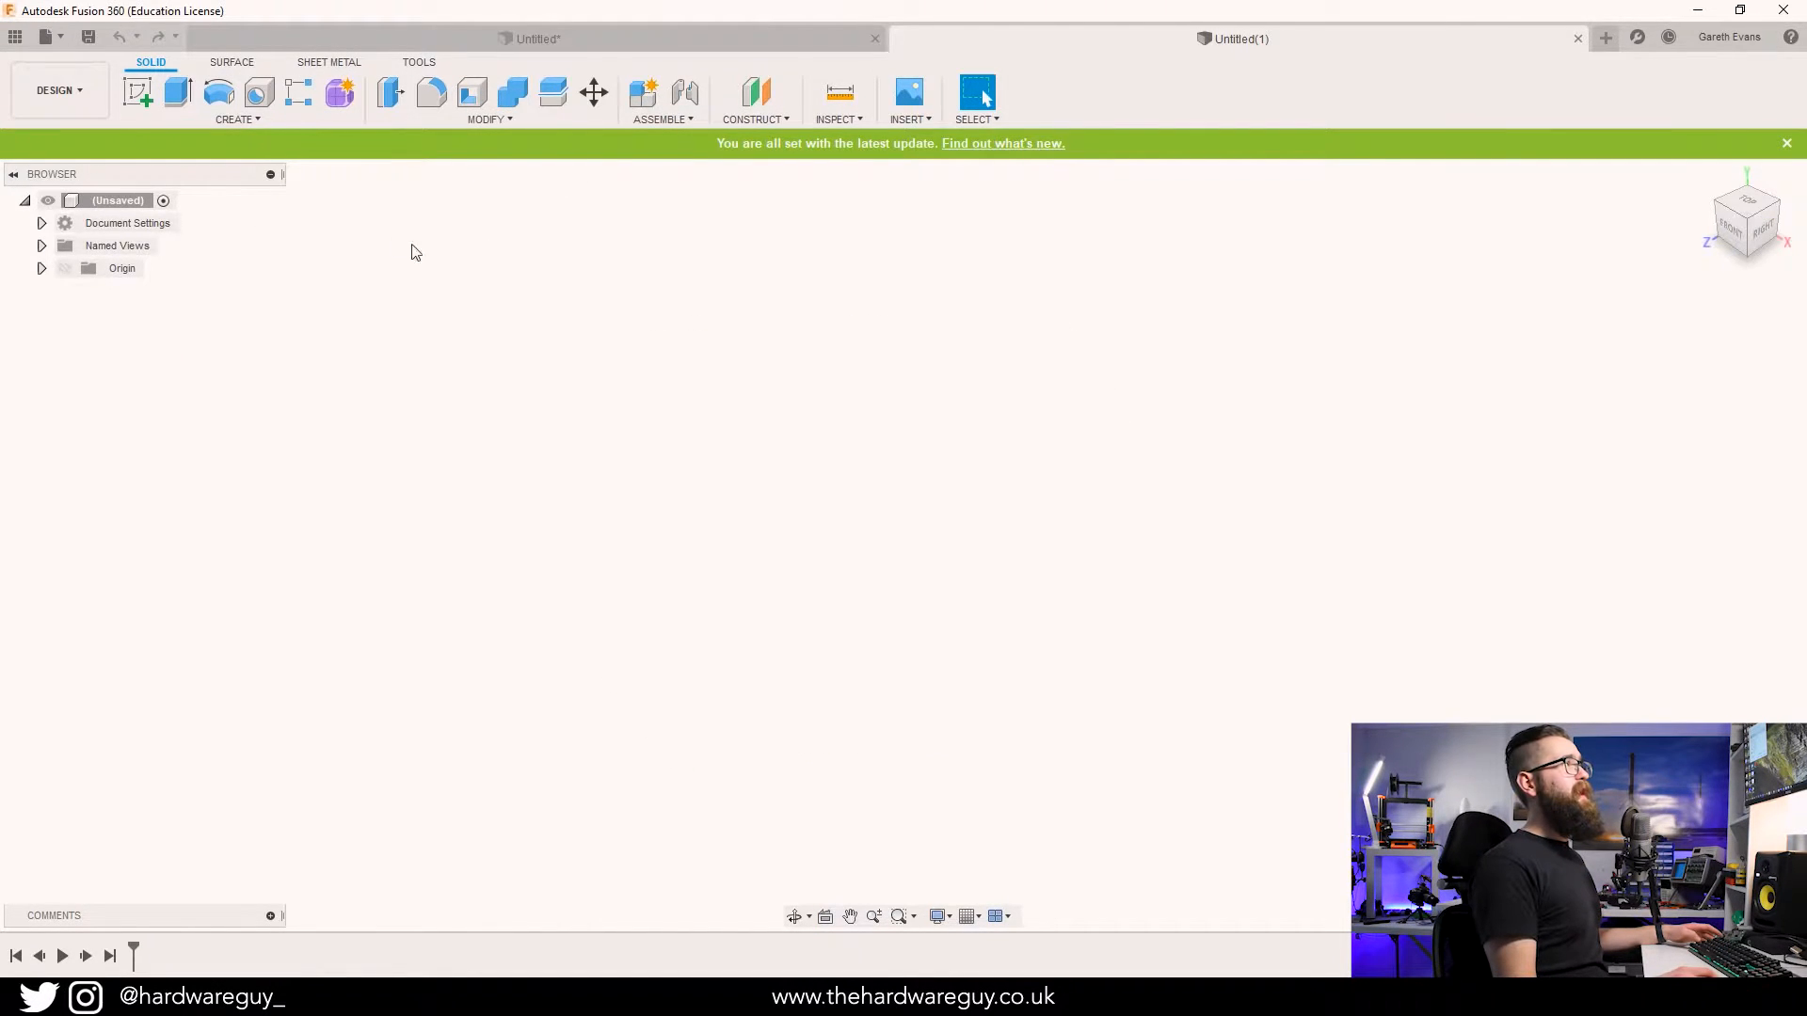
Sketch a 120 × 80 mm rectangle from the origin on the base plane and finish it.
left_click(136, 93)
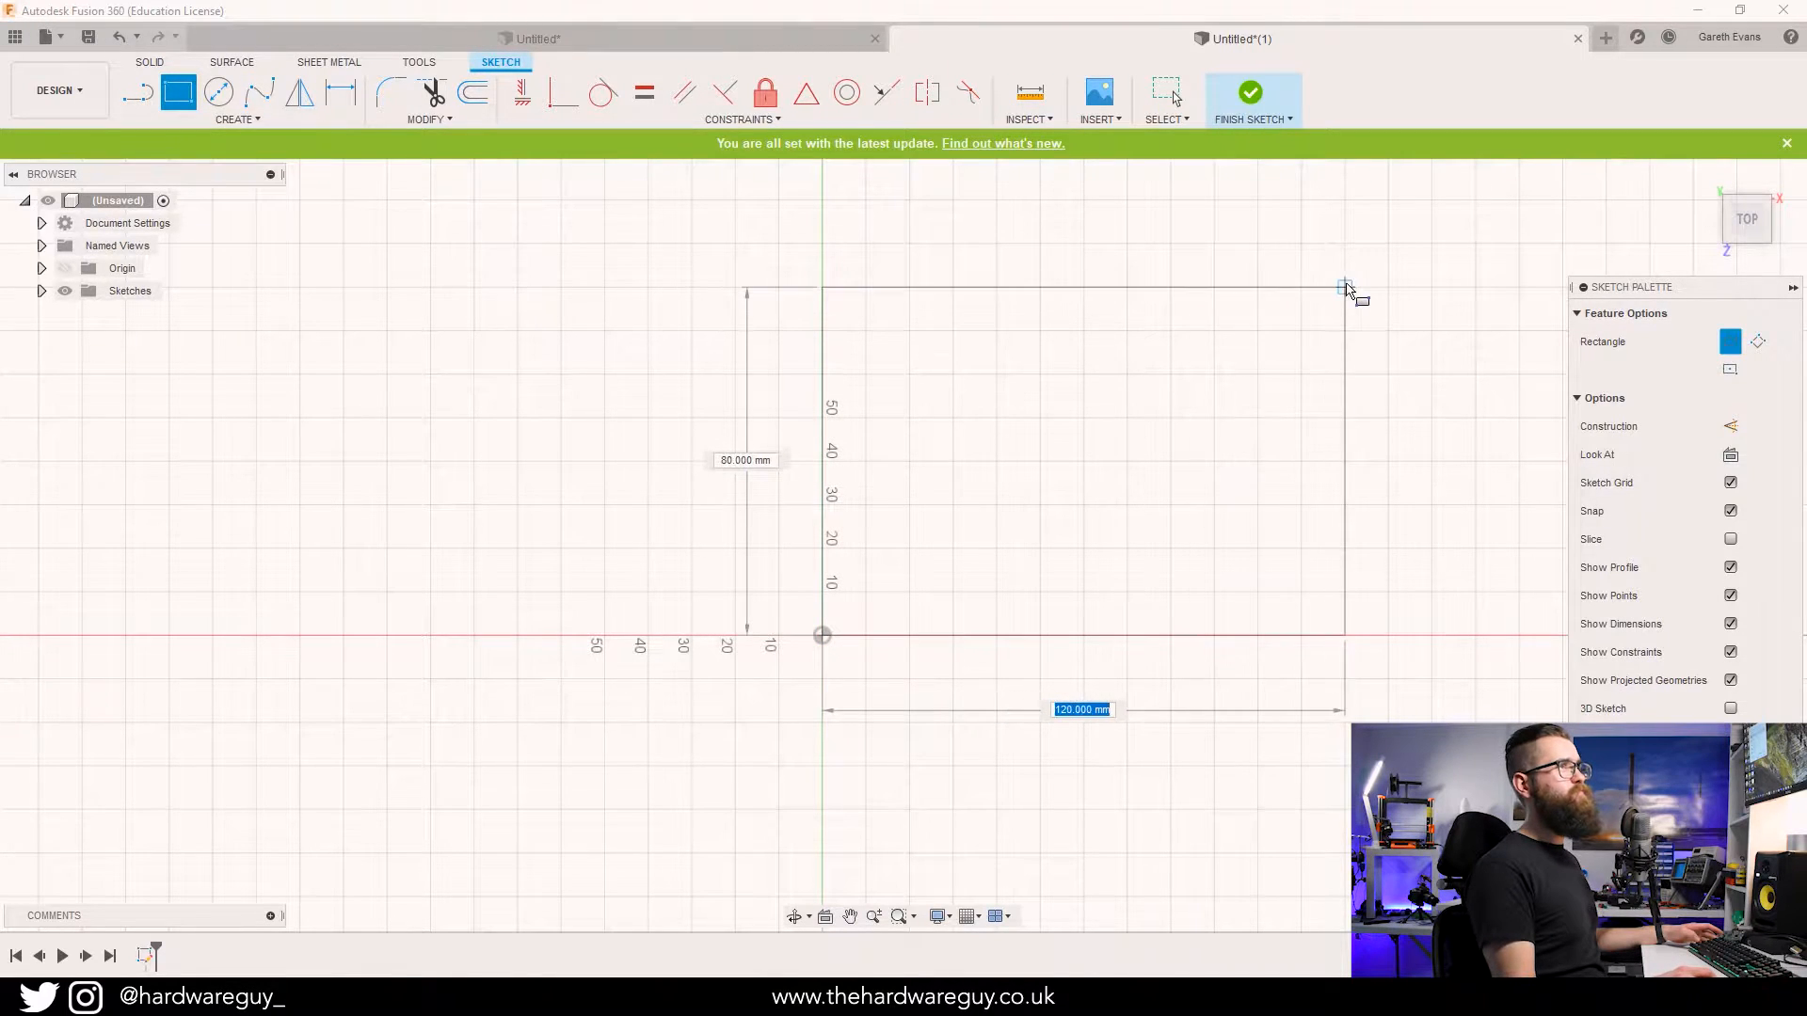
left_click(1344, 286)
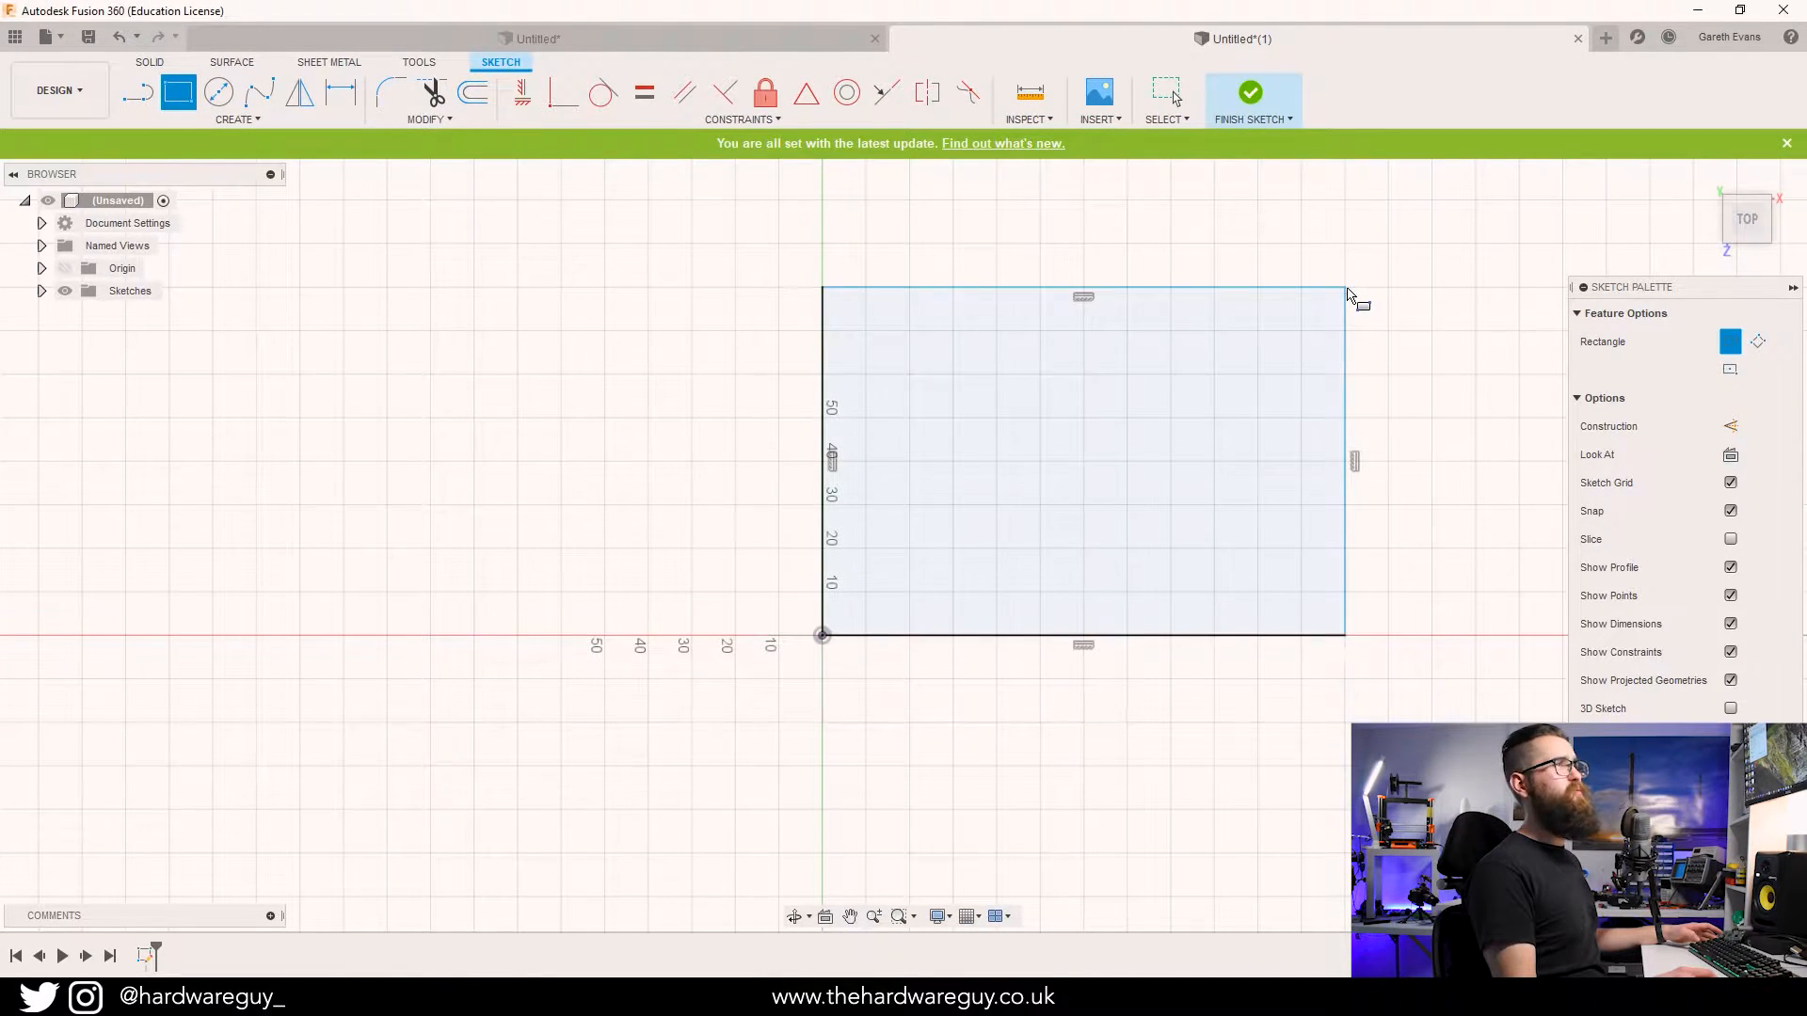
mouse_move(658, 409)
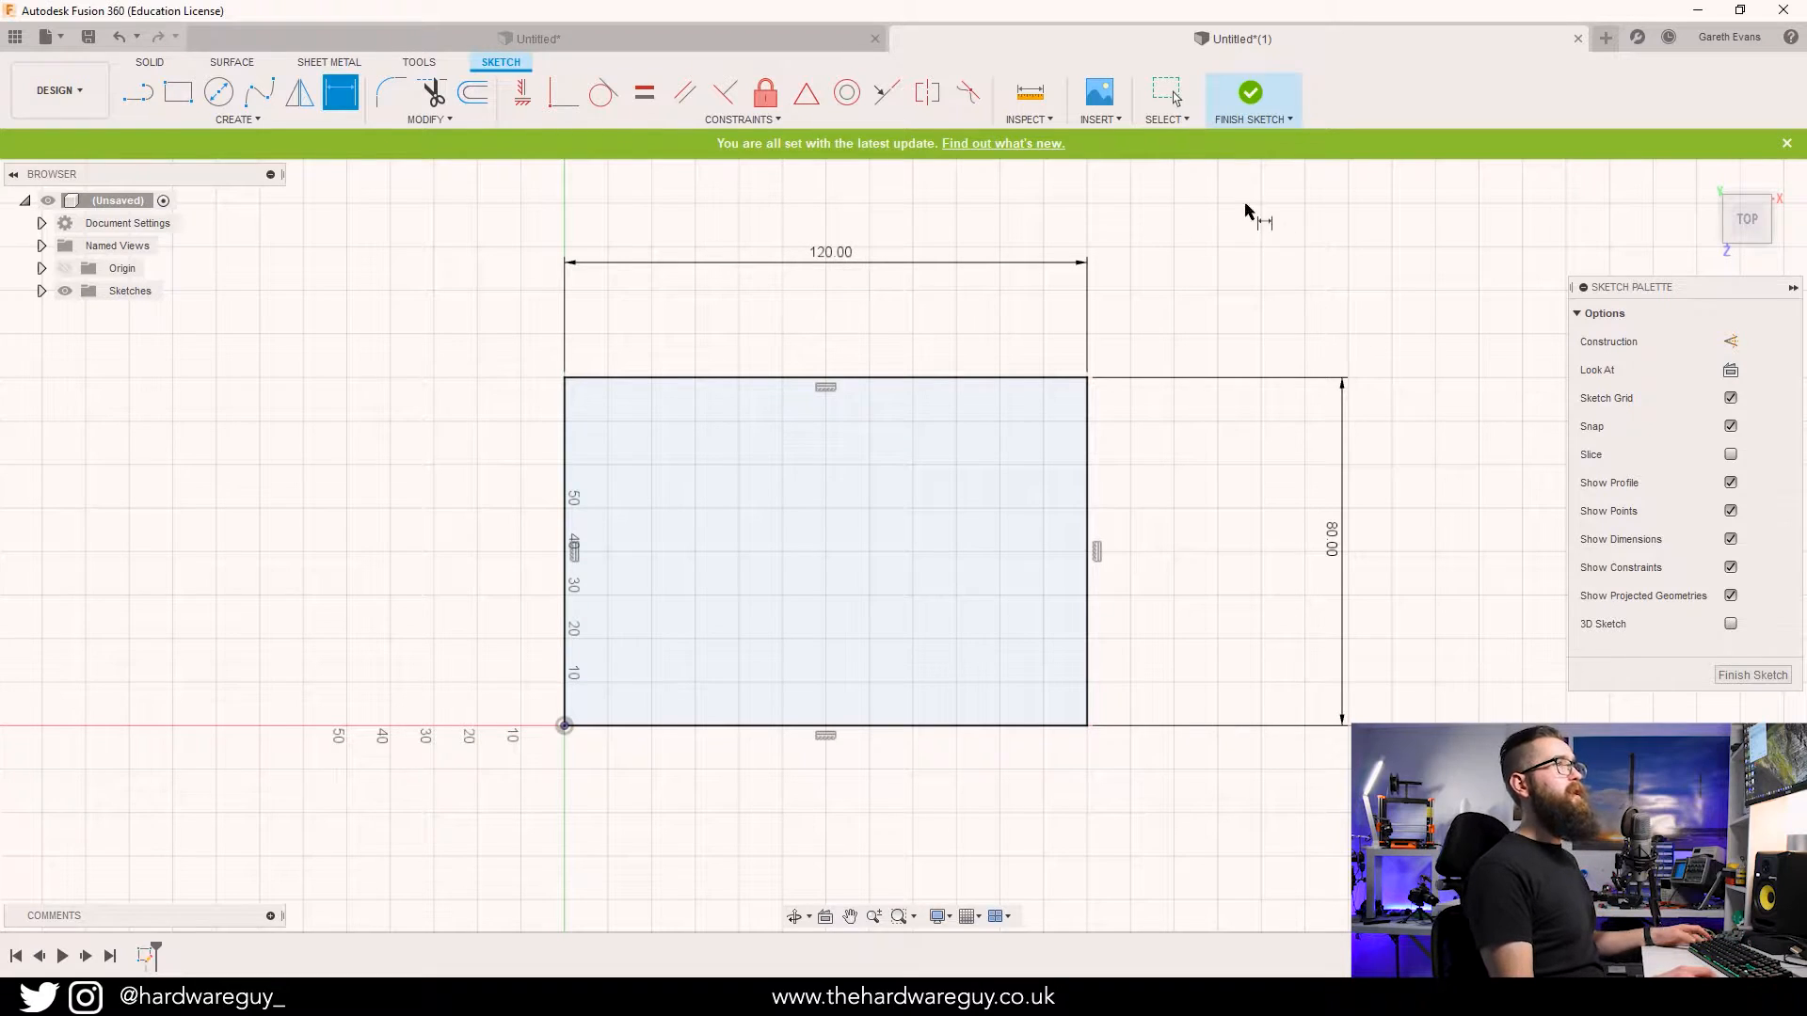
left_click(1249, 93)
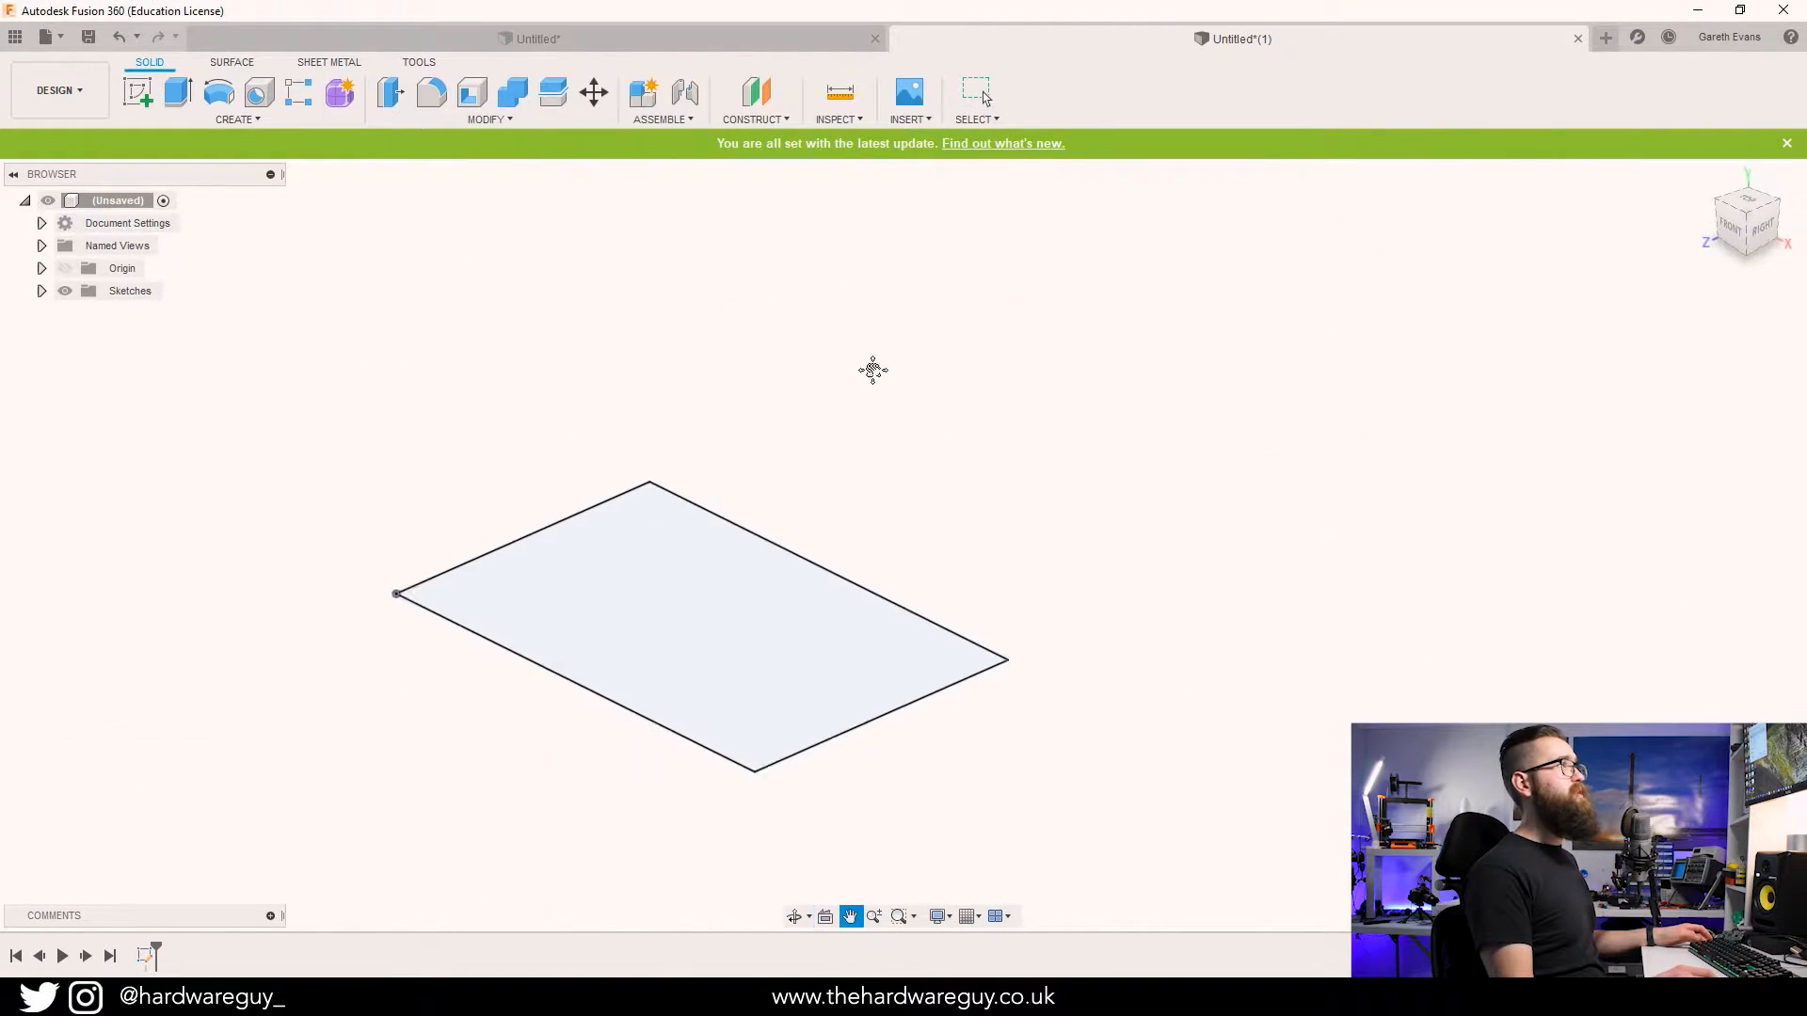
Extrude the rectangle profile 85 mm up into a solid box.
left_click(137, 92)
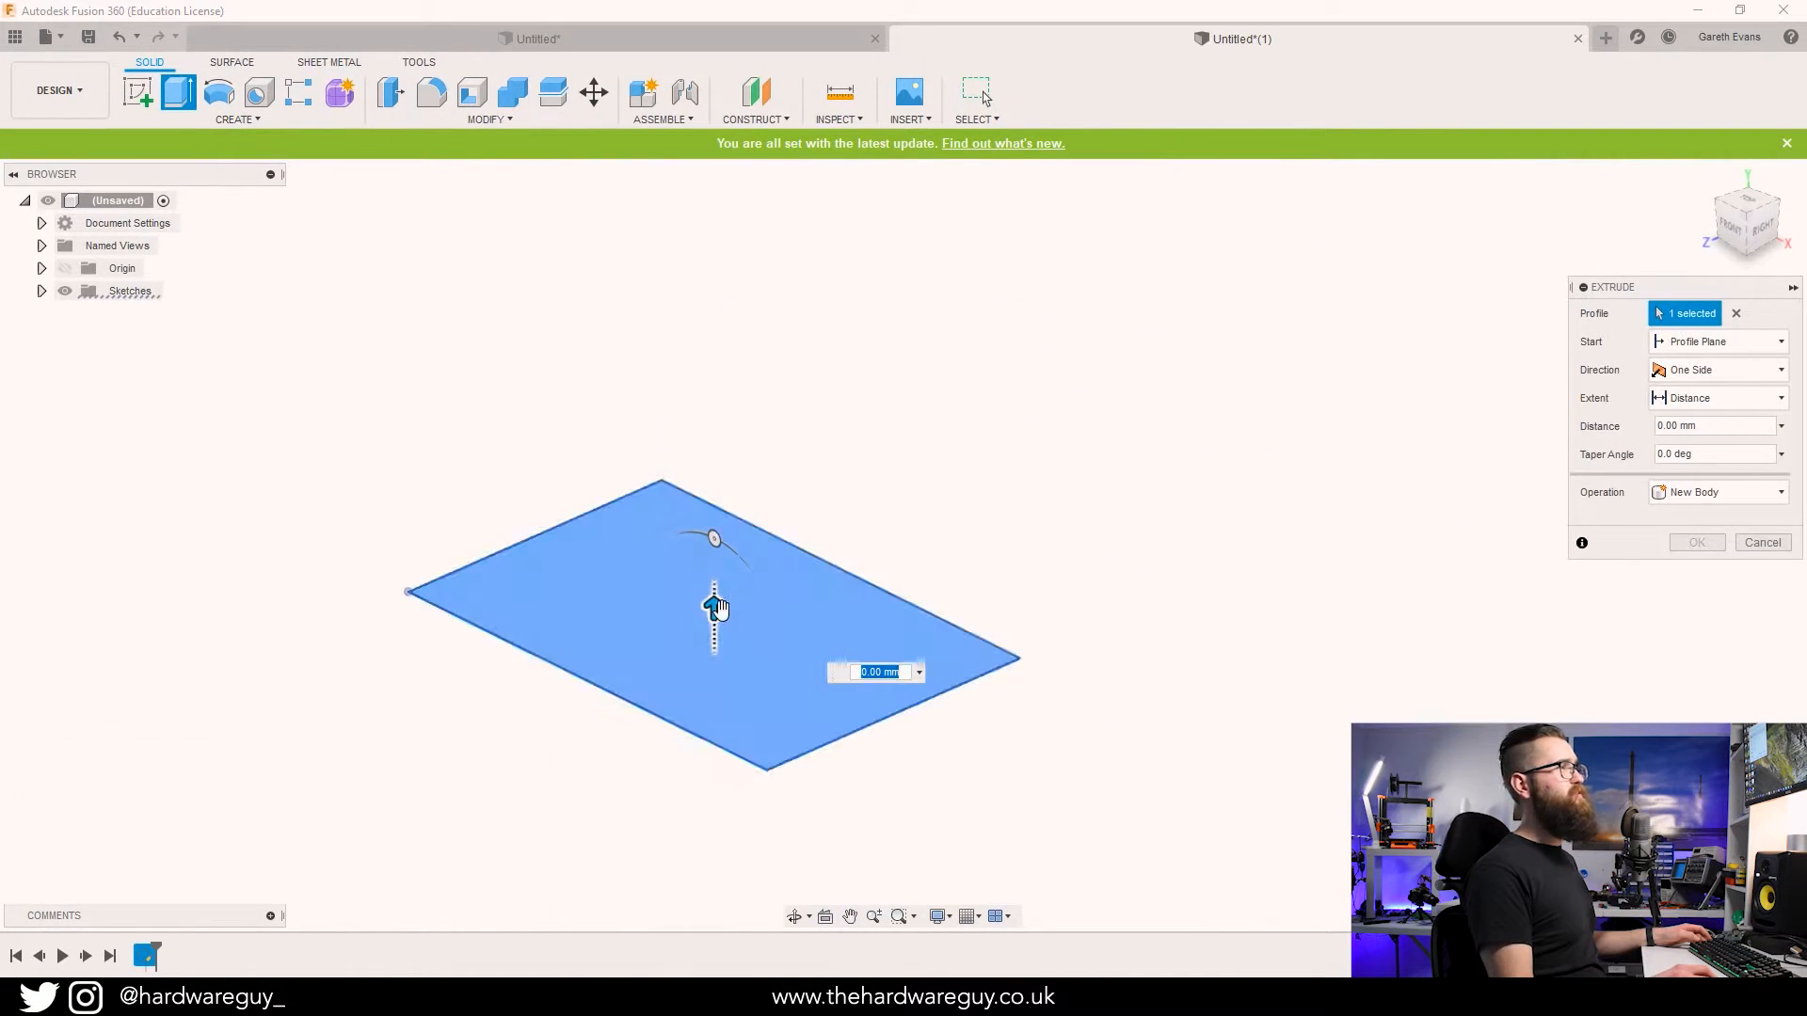
left_click_drag(712, 604, 711, 282)
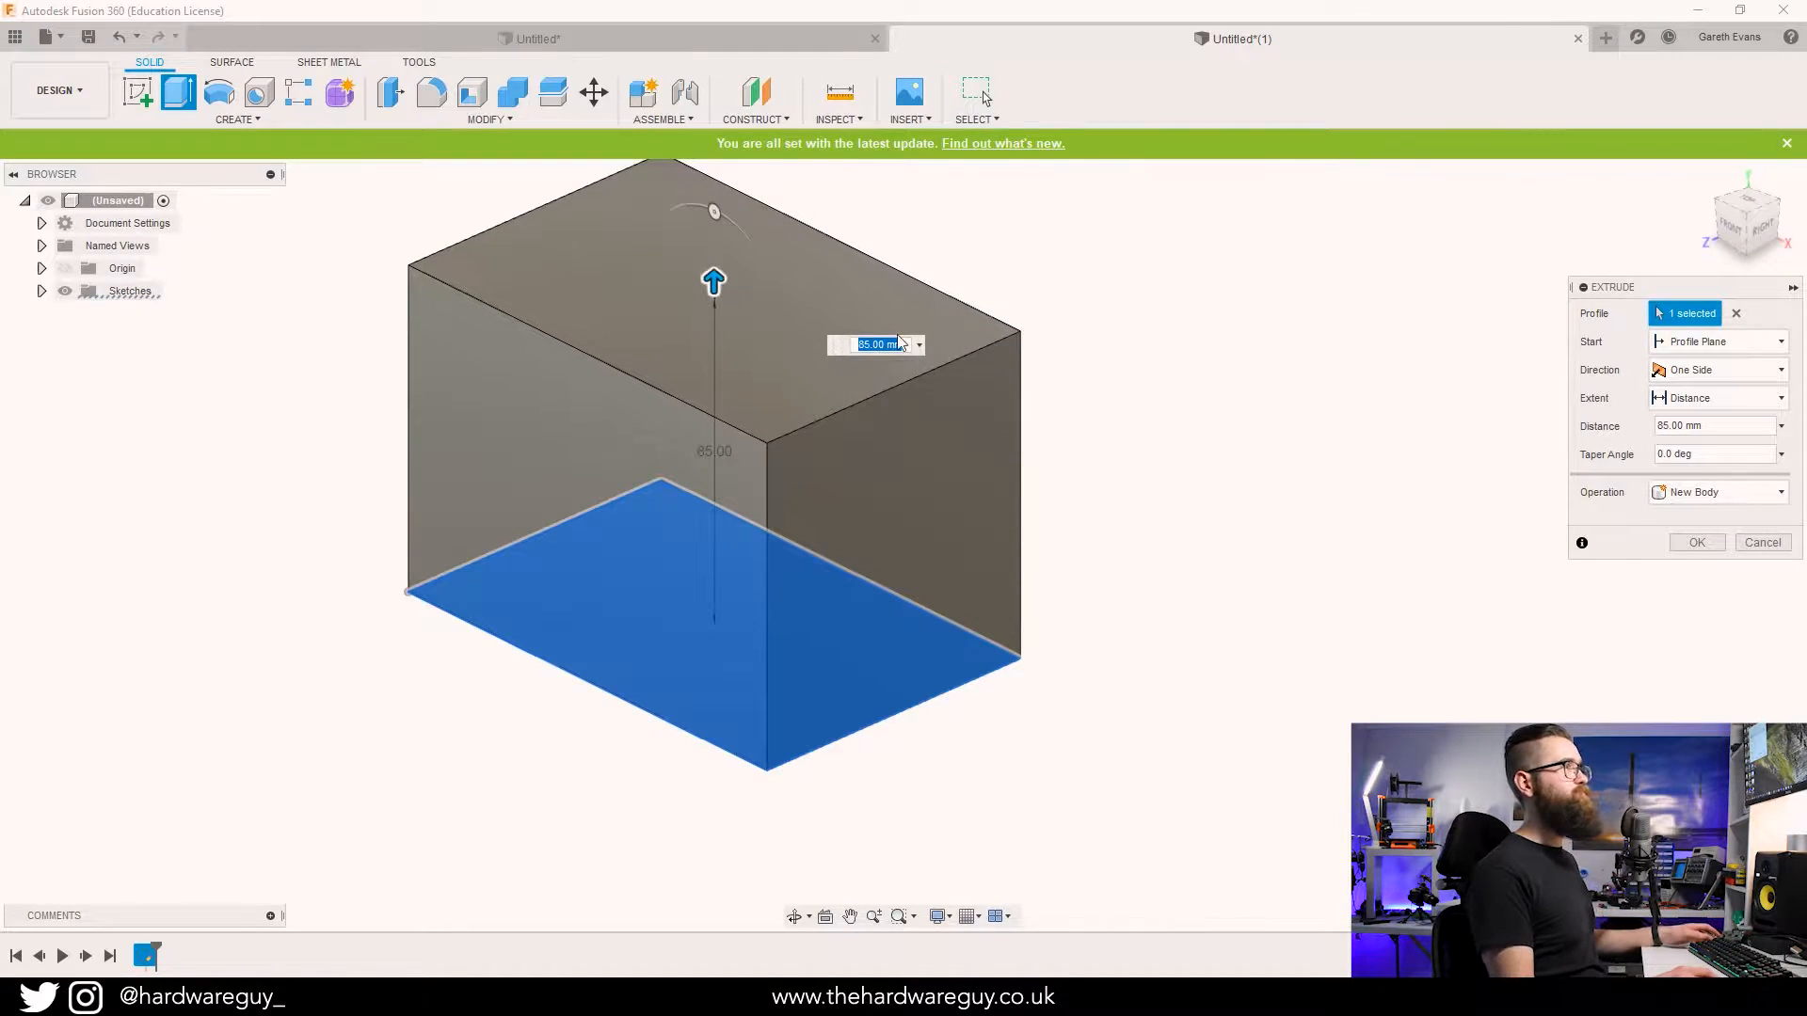
left_click(1696, 542)
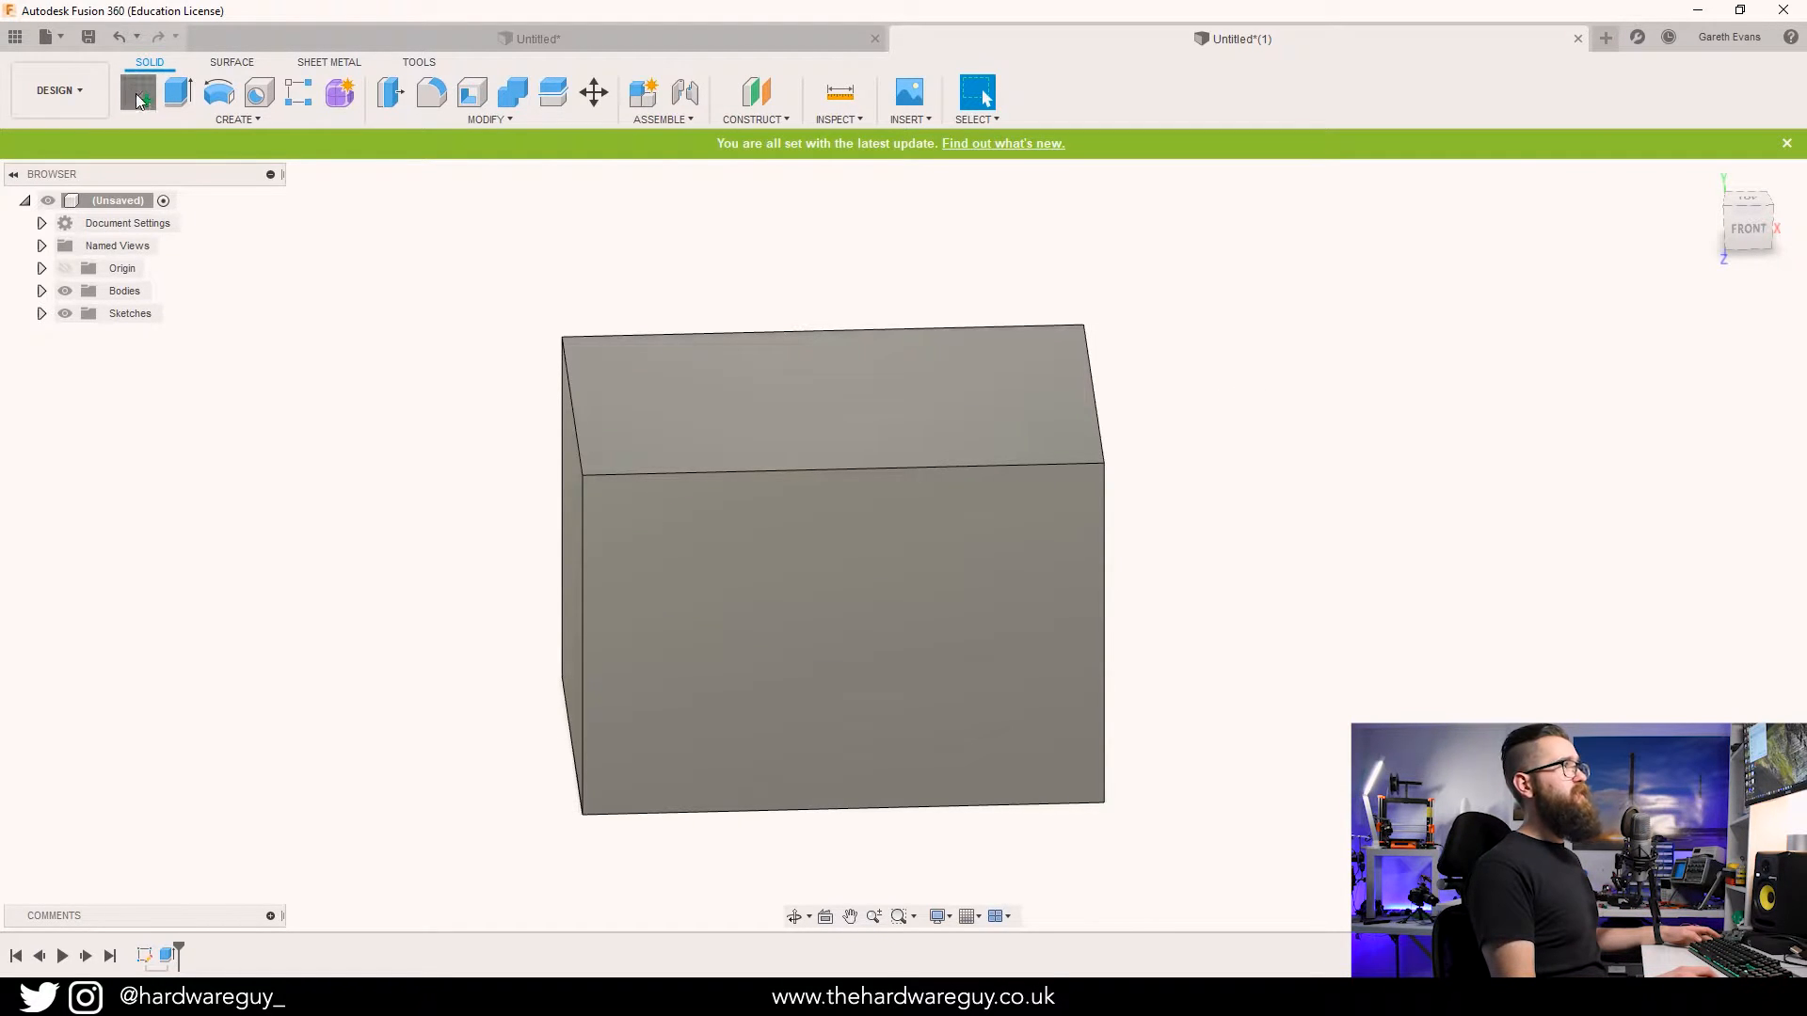
Start a sketch on the box's front face and choose the Point tool.
left_click(137, 92)
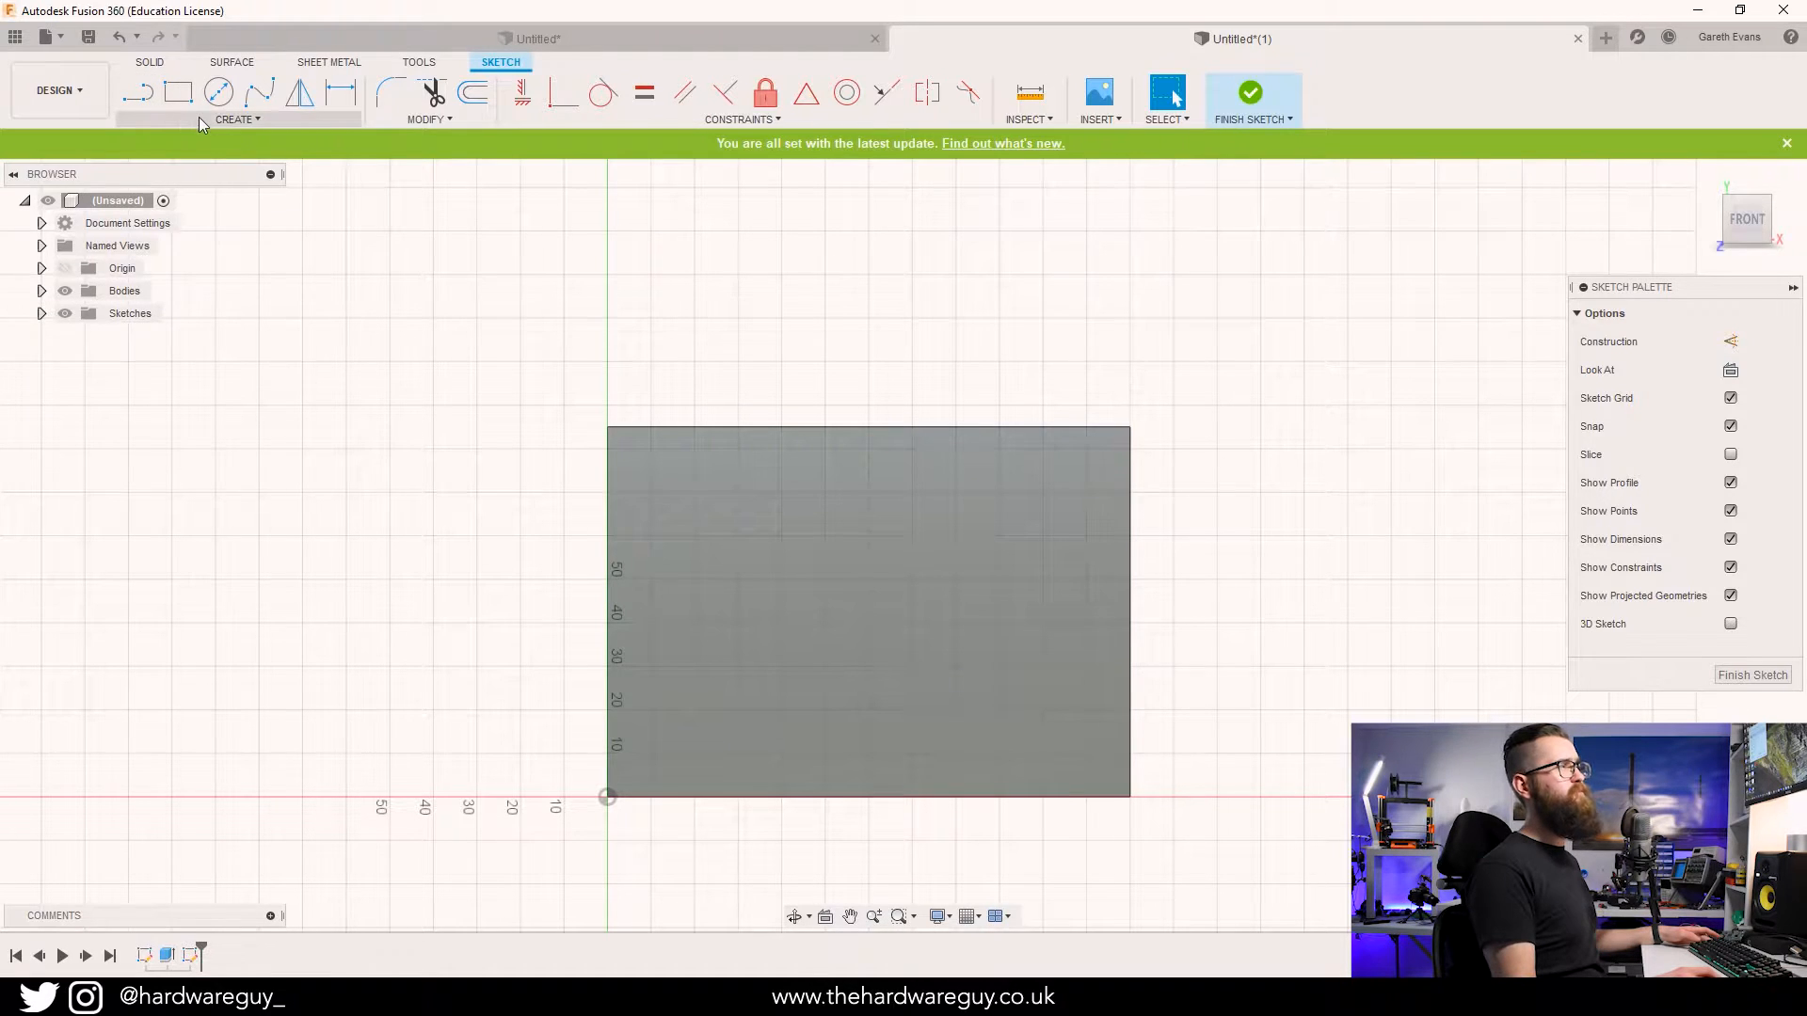
left_click(237, 119)
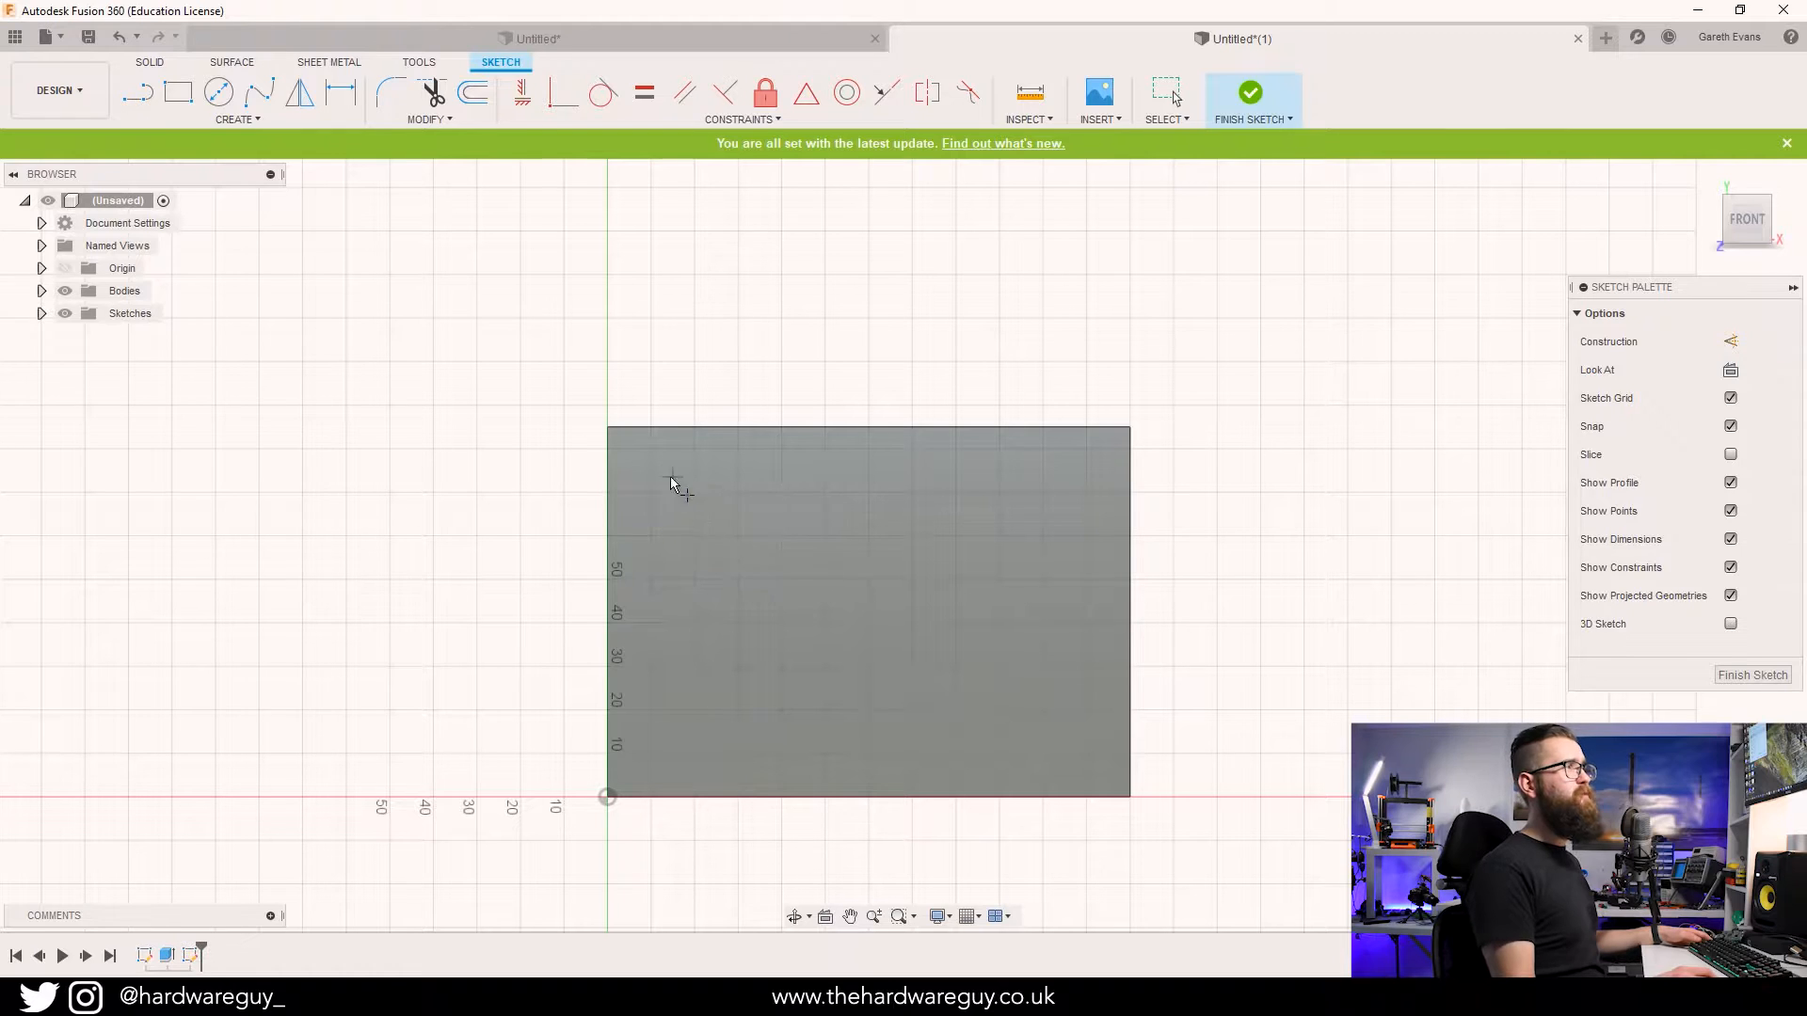
mouse_move(694, 495)
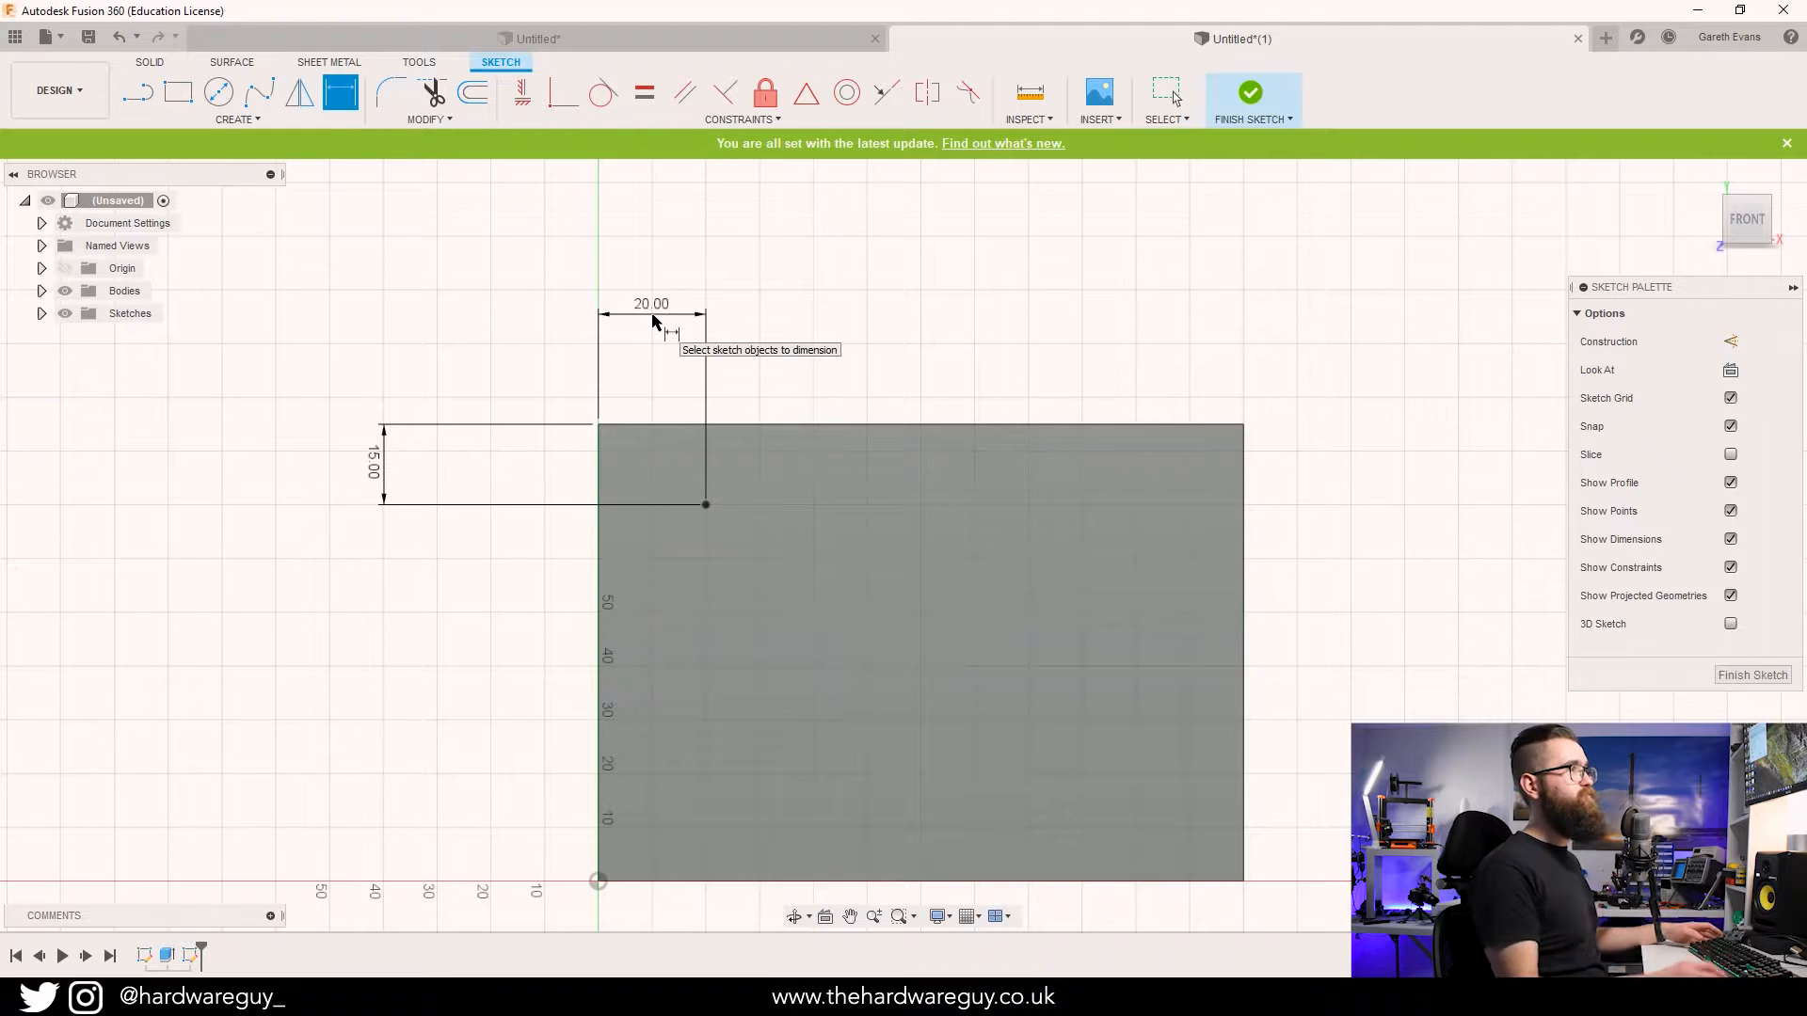
mouse_move(881, 385)
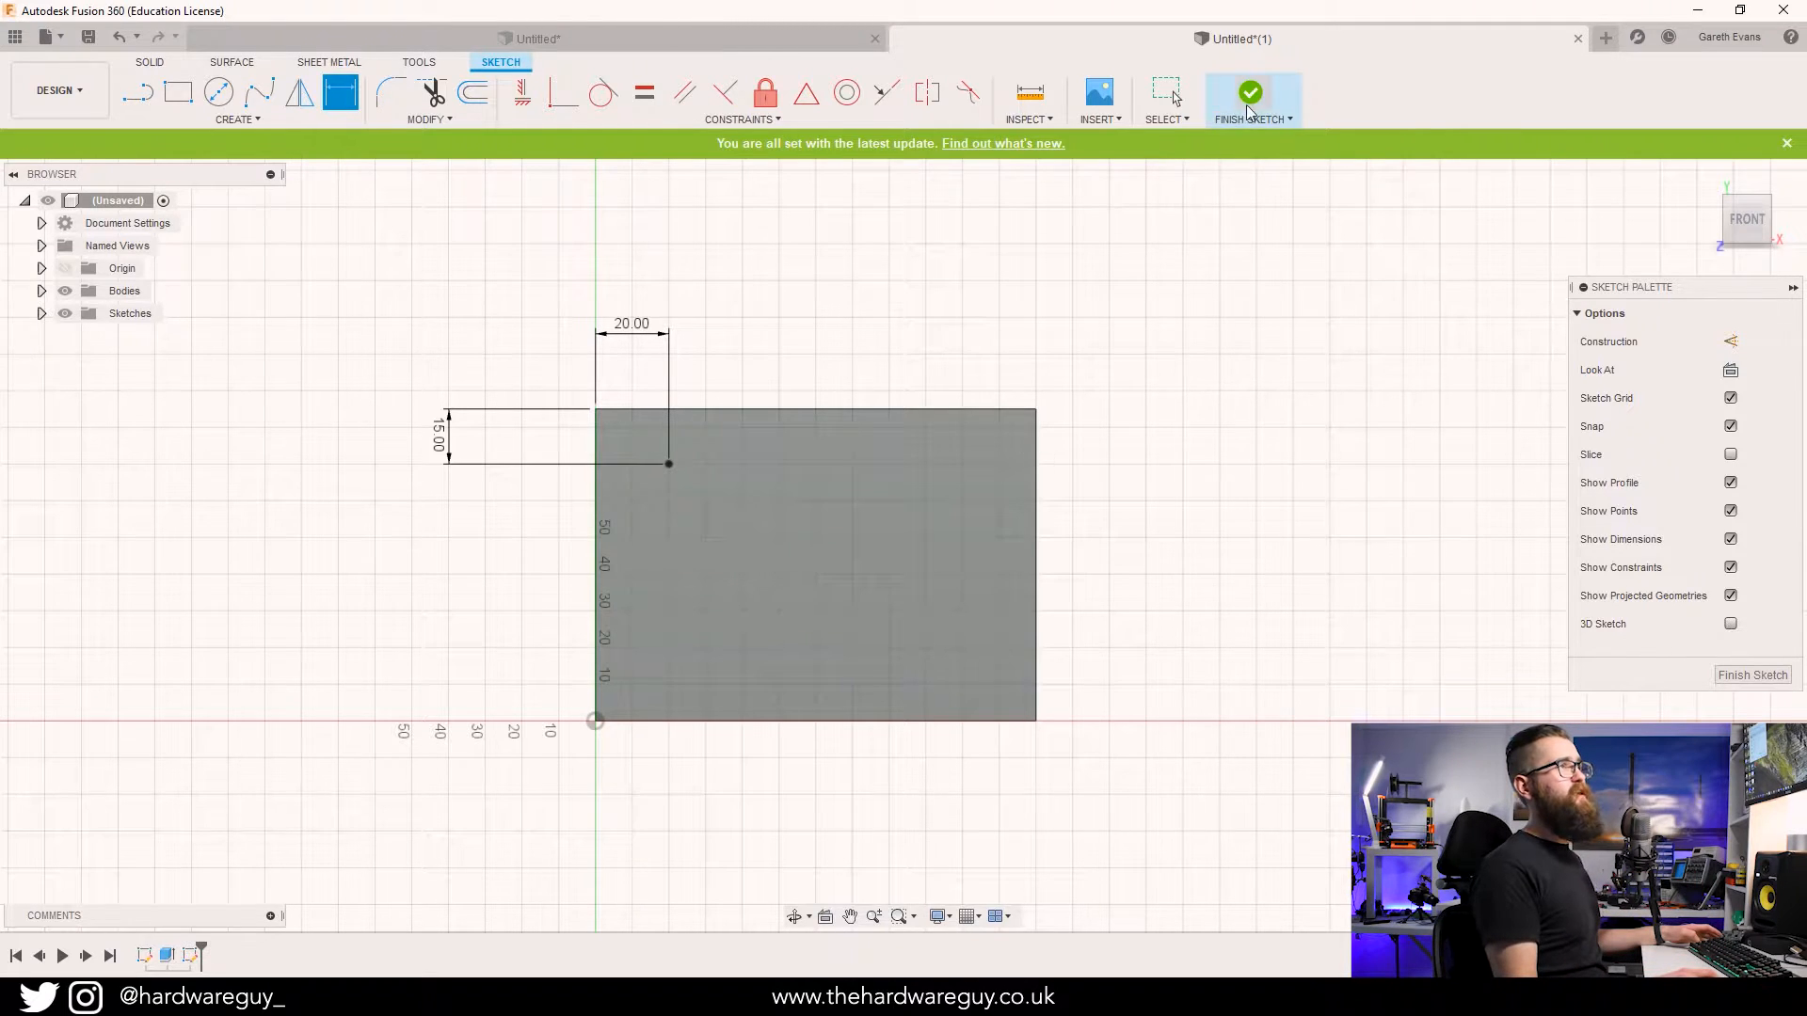
Finish the front-face point sketch, then start placing a point on the back face.
left_click(1254, 98)
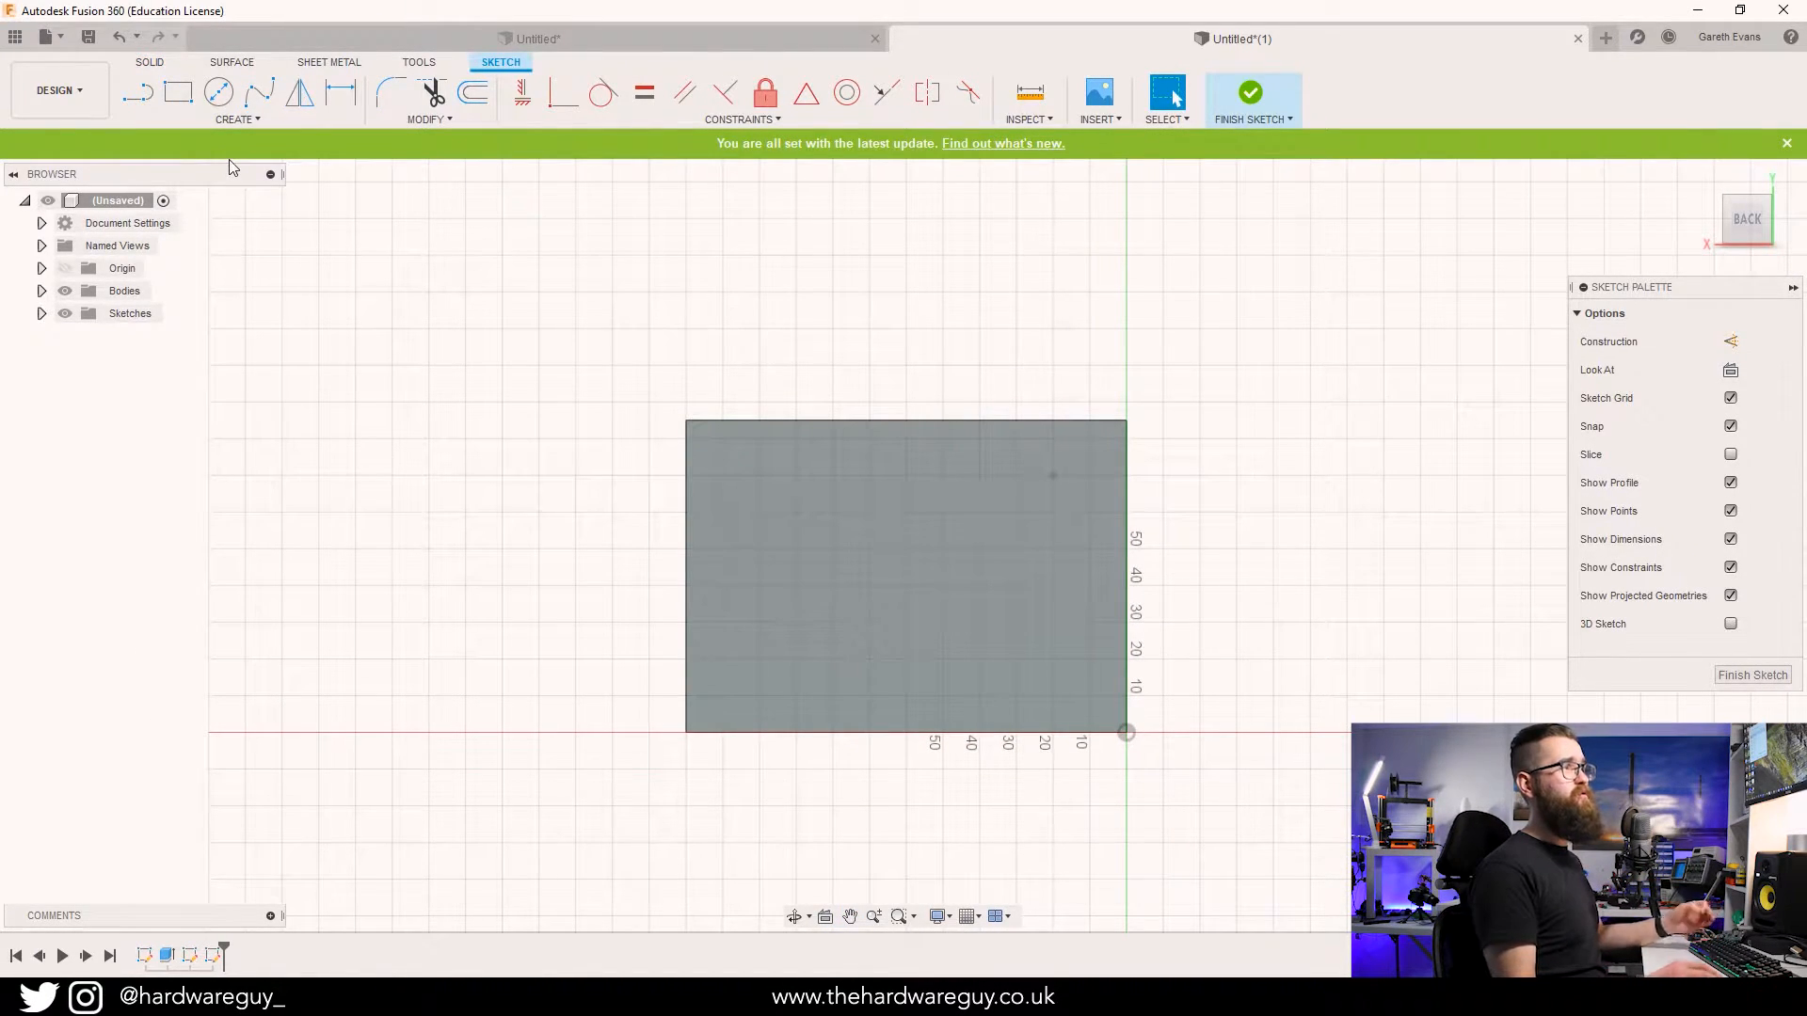
left_click(217, 92)
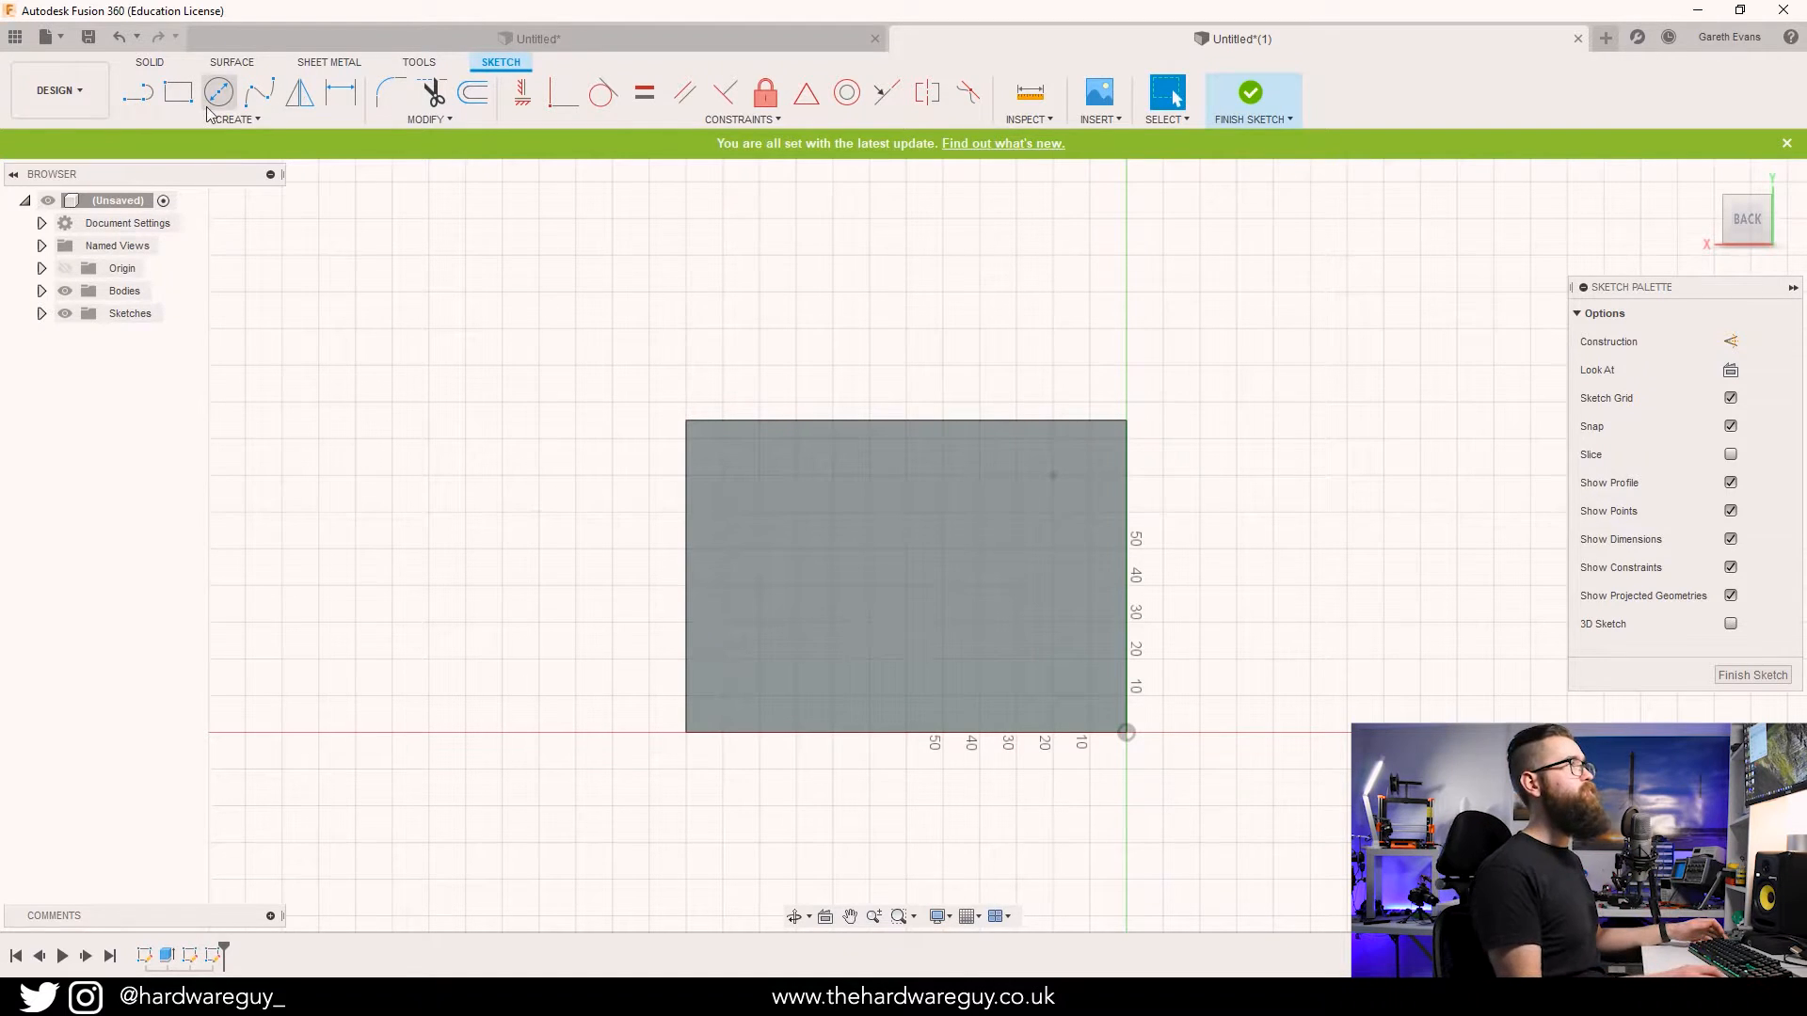
left_click(235, 118)
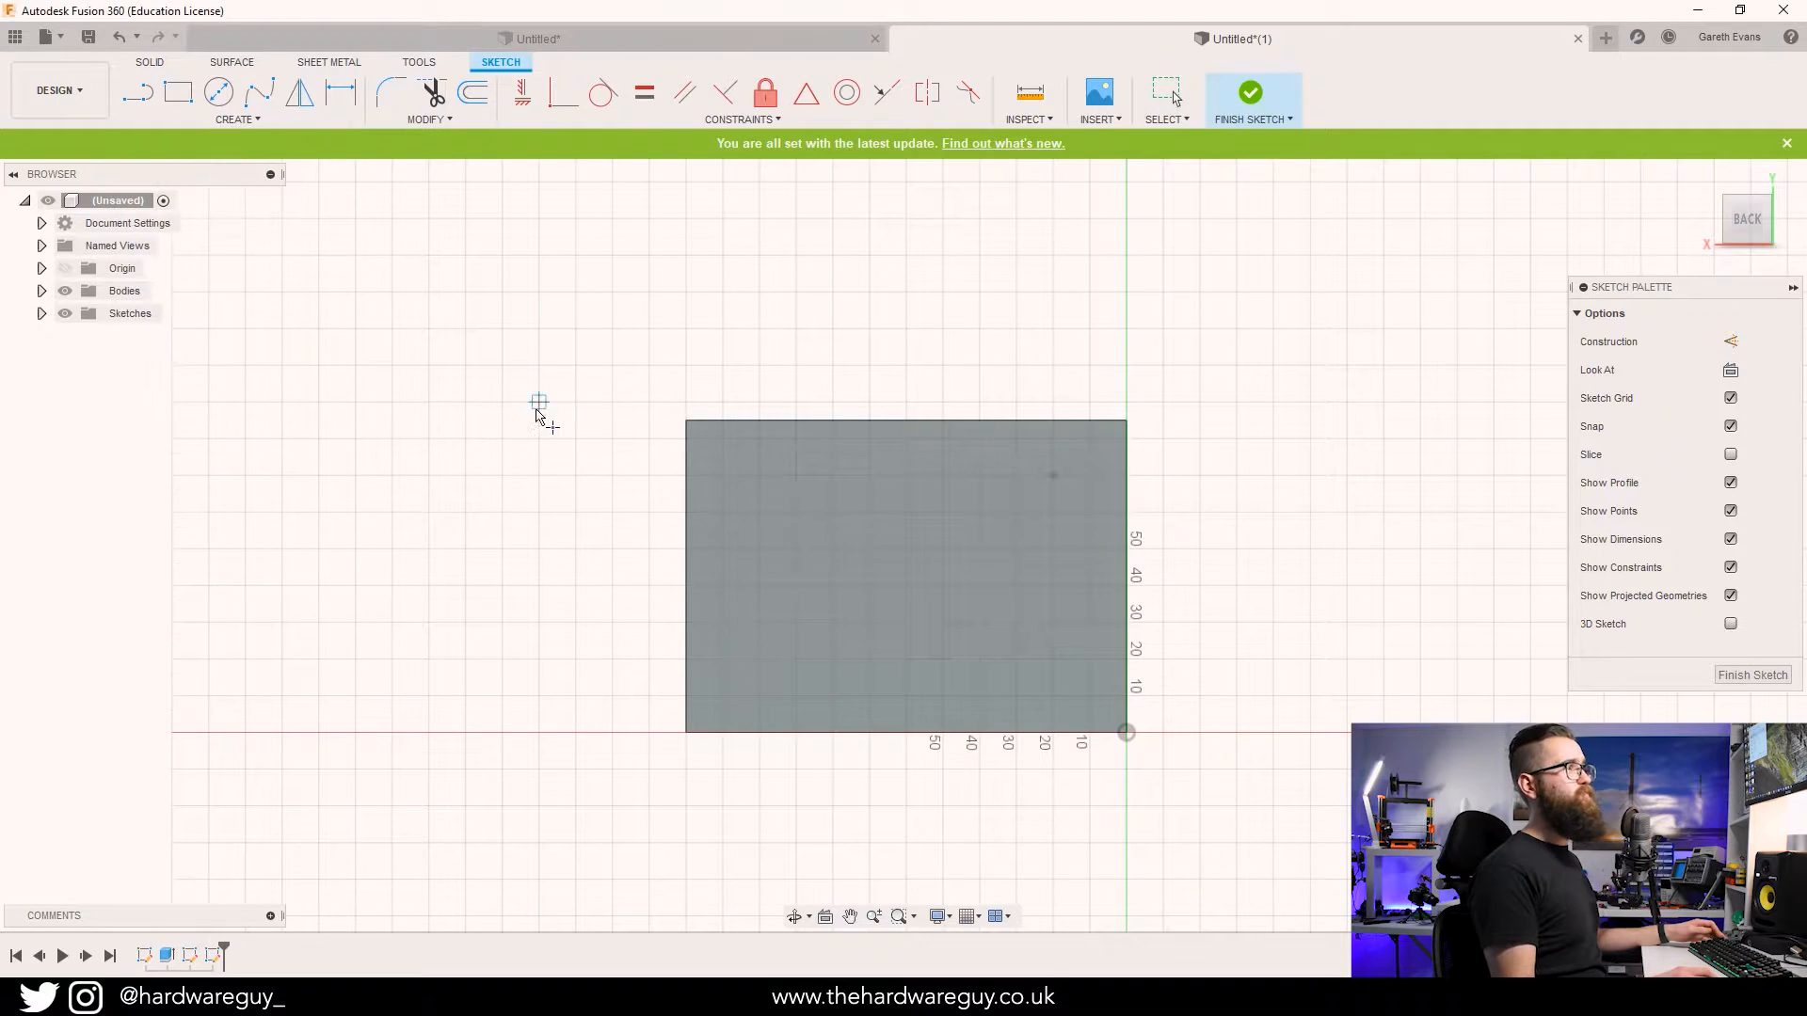
mouse_move(759, 668)
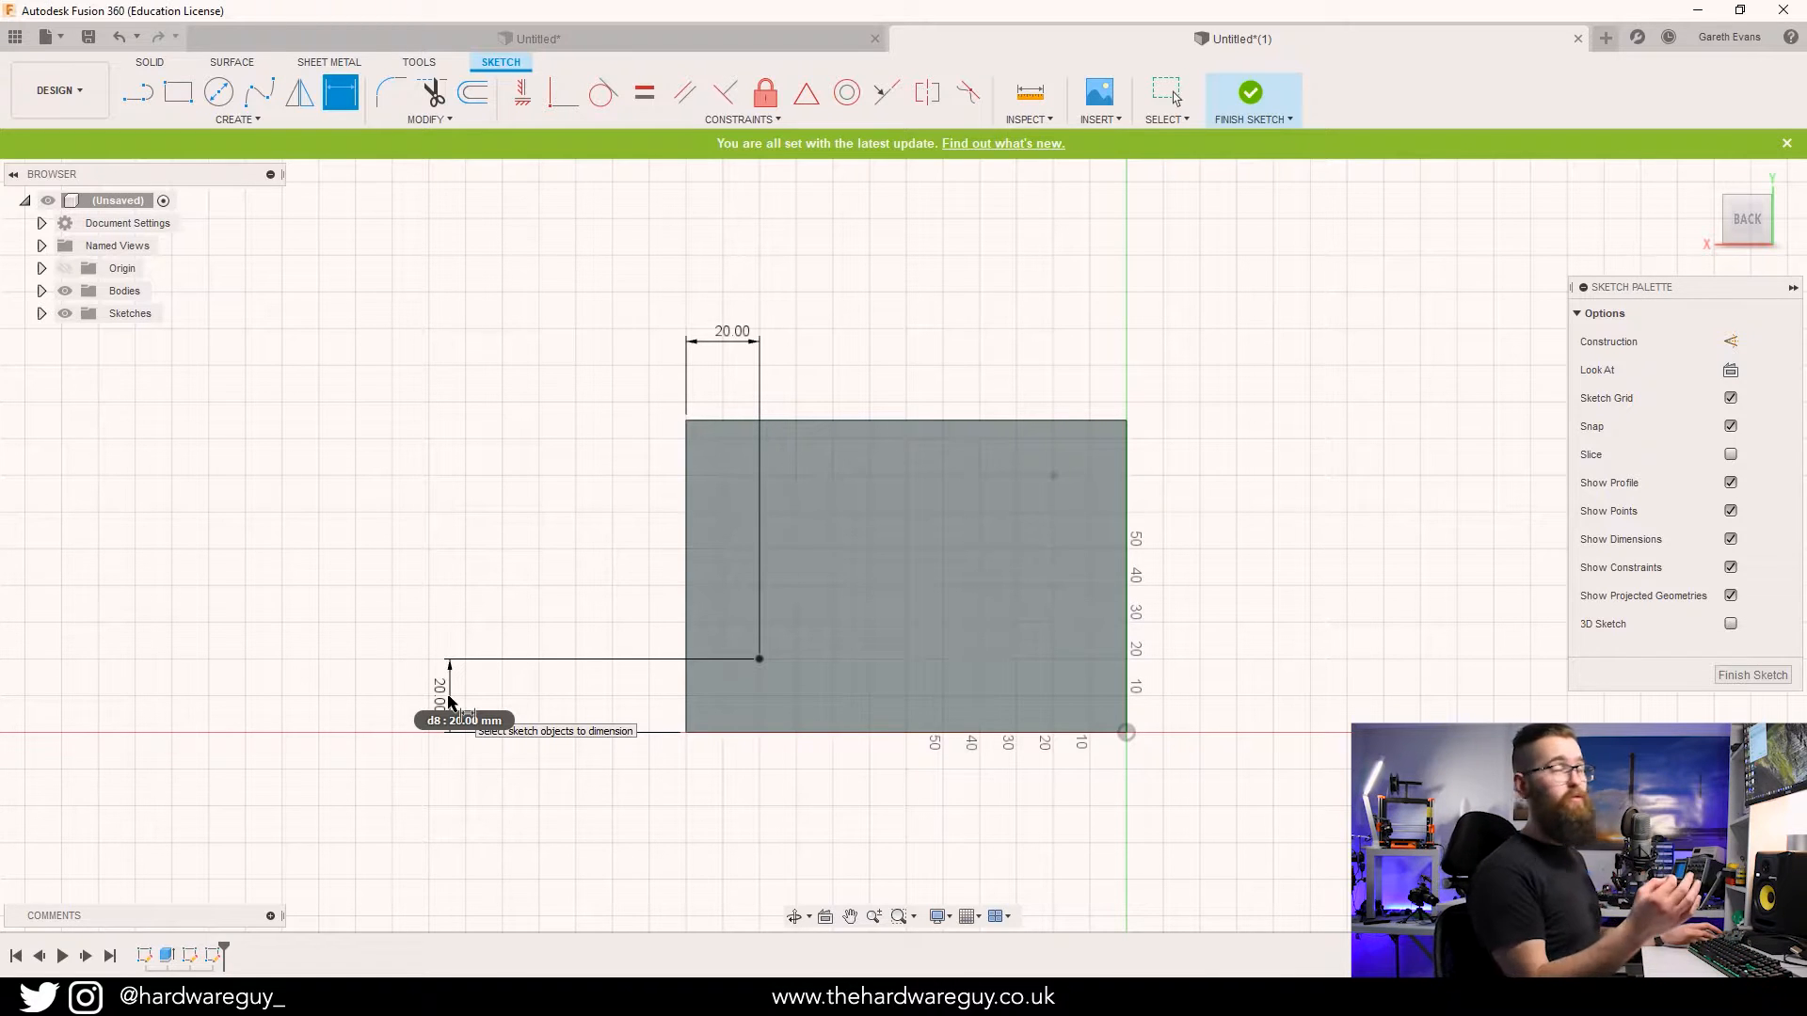
mouse_move(547, 519)
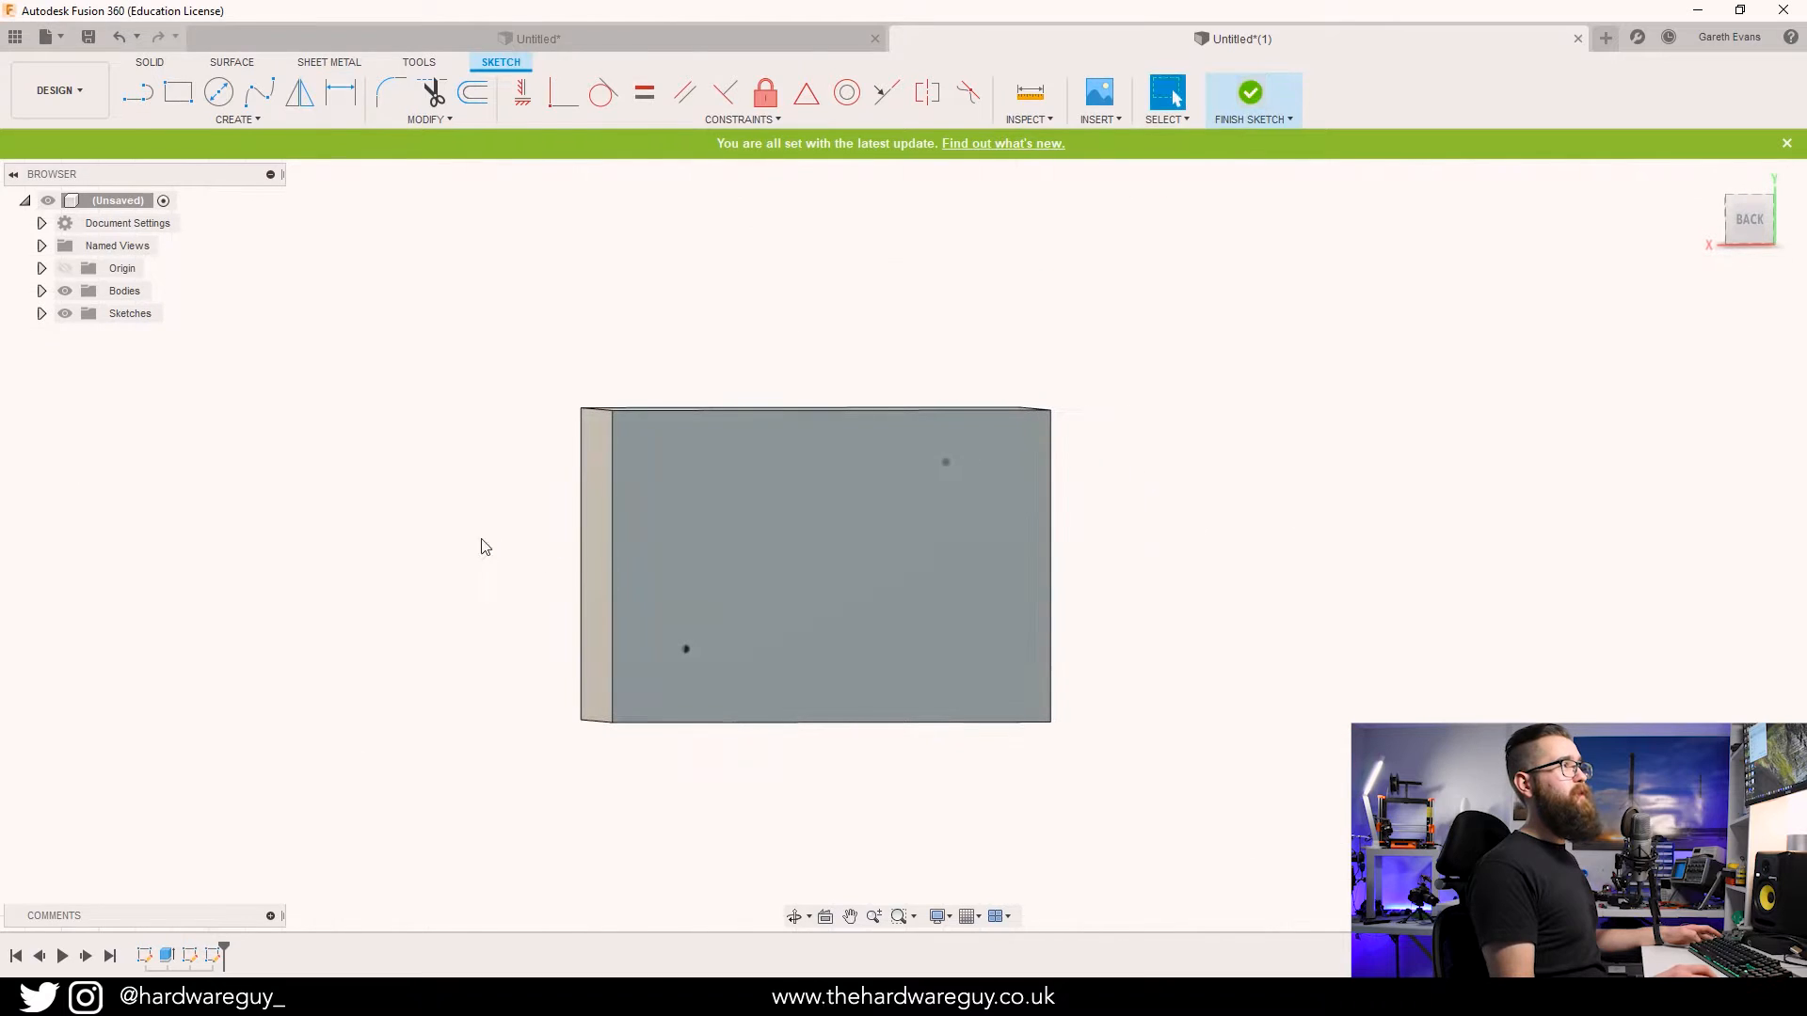
Finish the back-face point sketch and begin a new sketch for the path.
left_click(1250, 93)
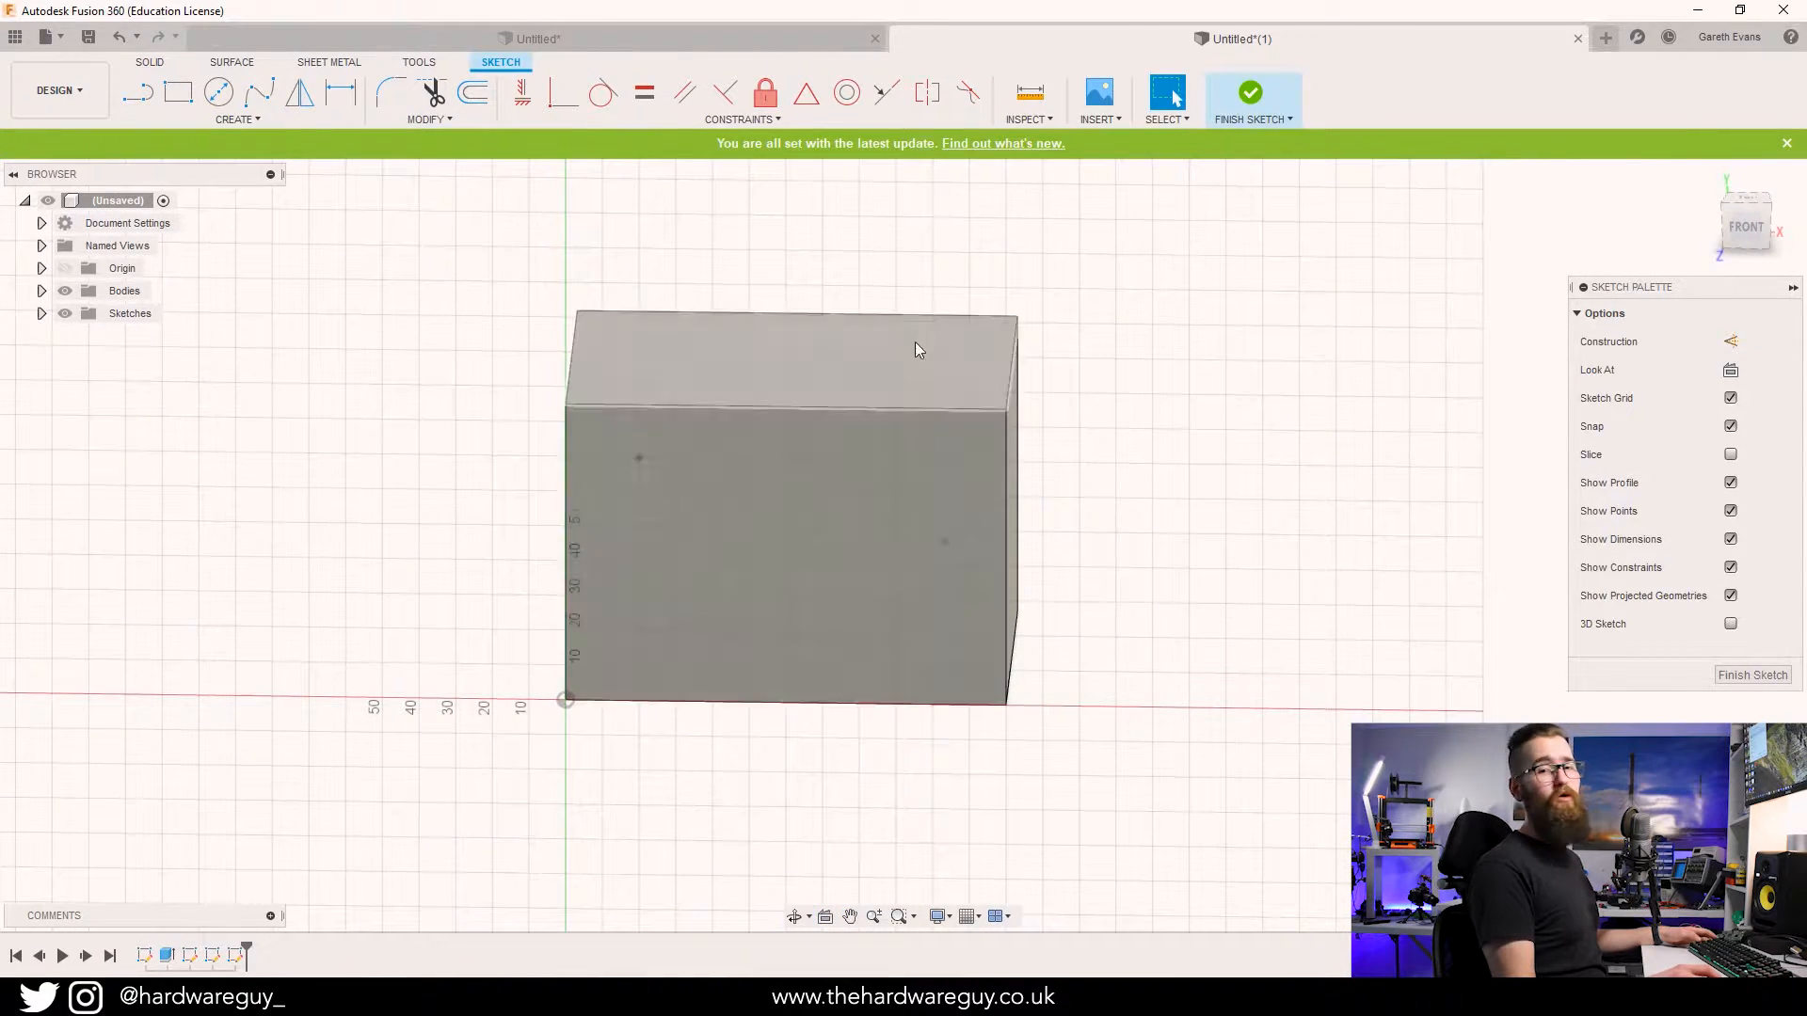
left_click(125, 290)
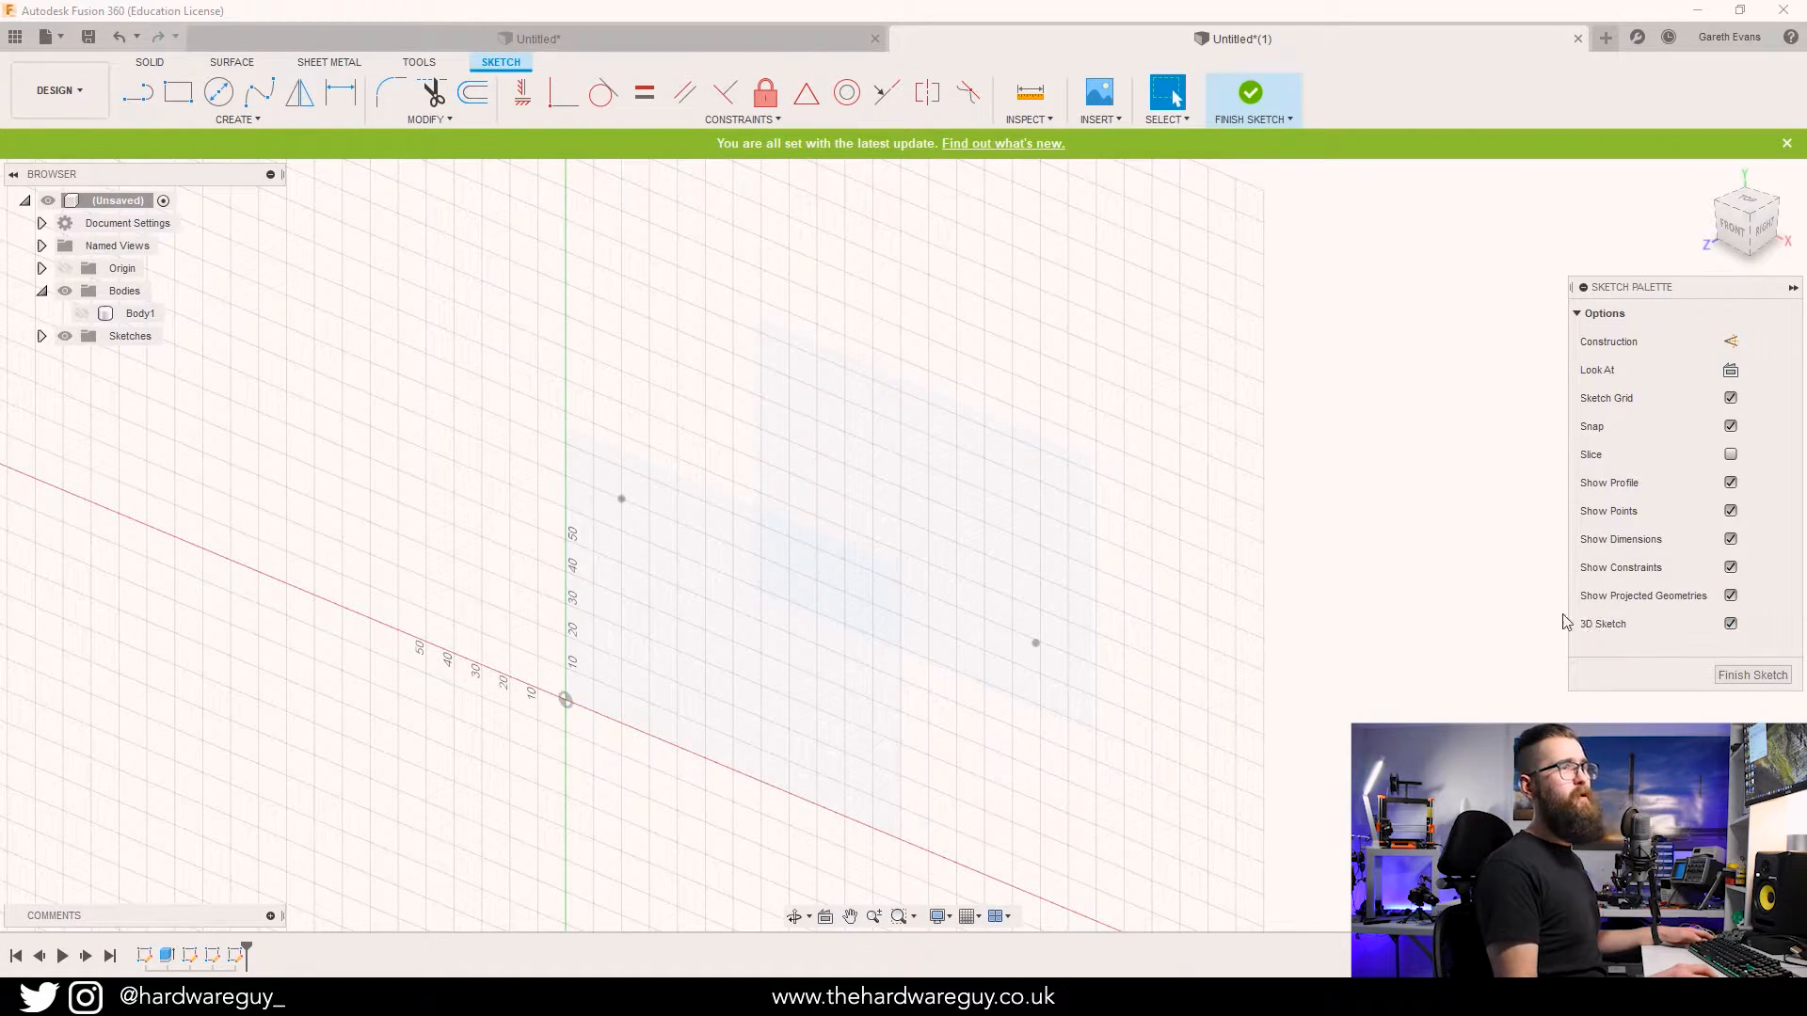
mouse_move(1364, 557)
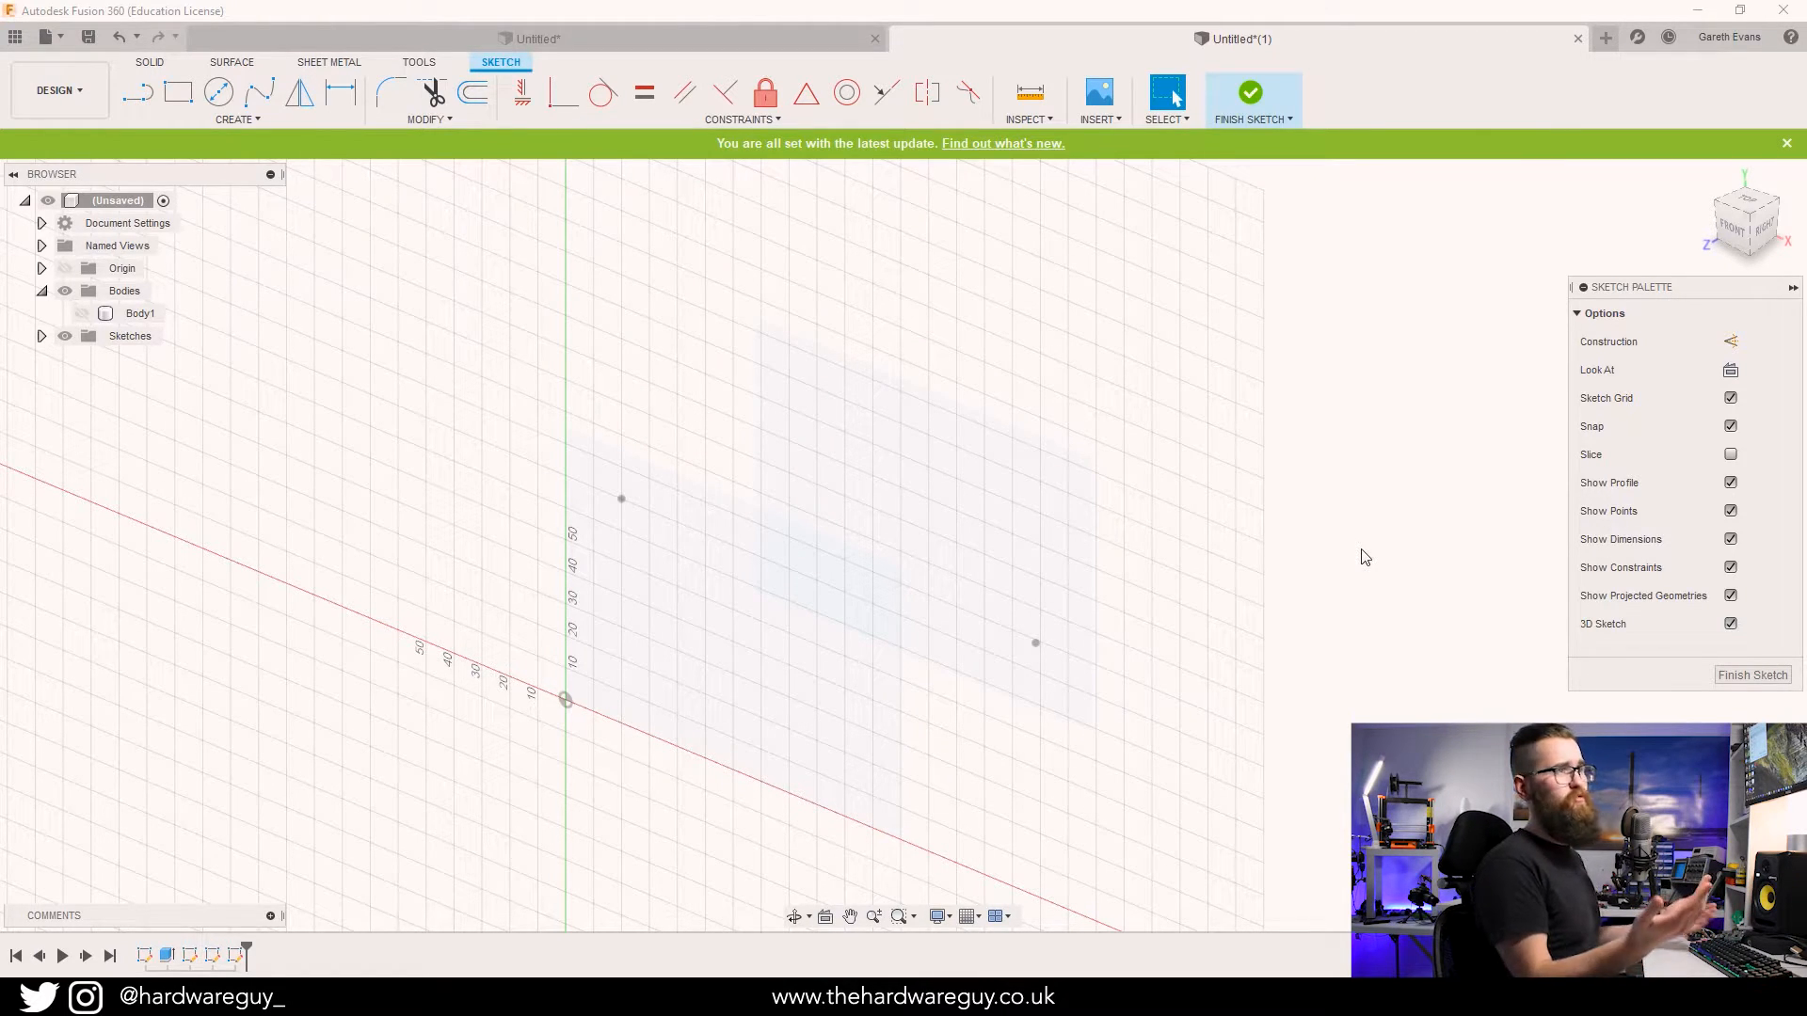
Join the front and back points with a straight 3D line and finish the sketch.
left_click(235, 119)
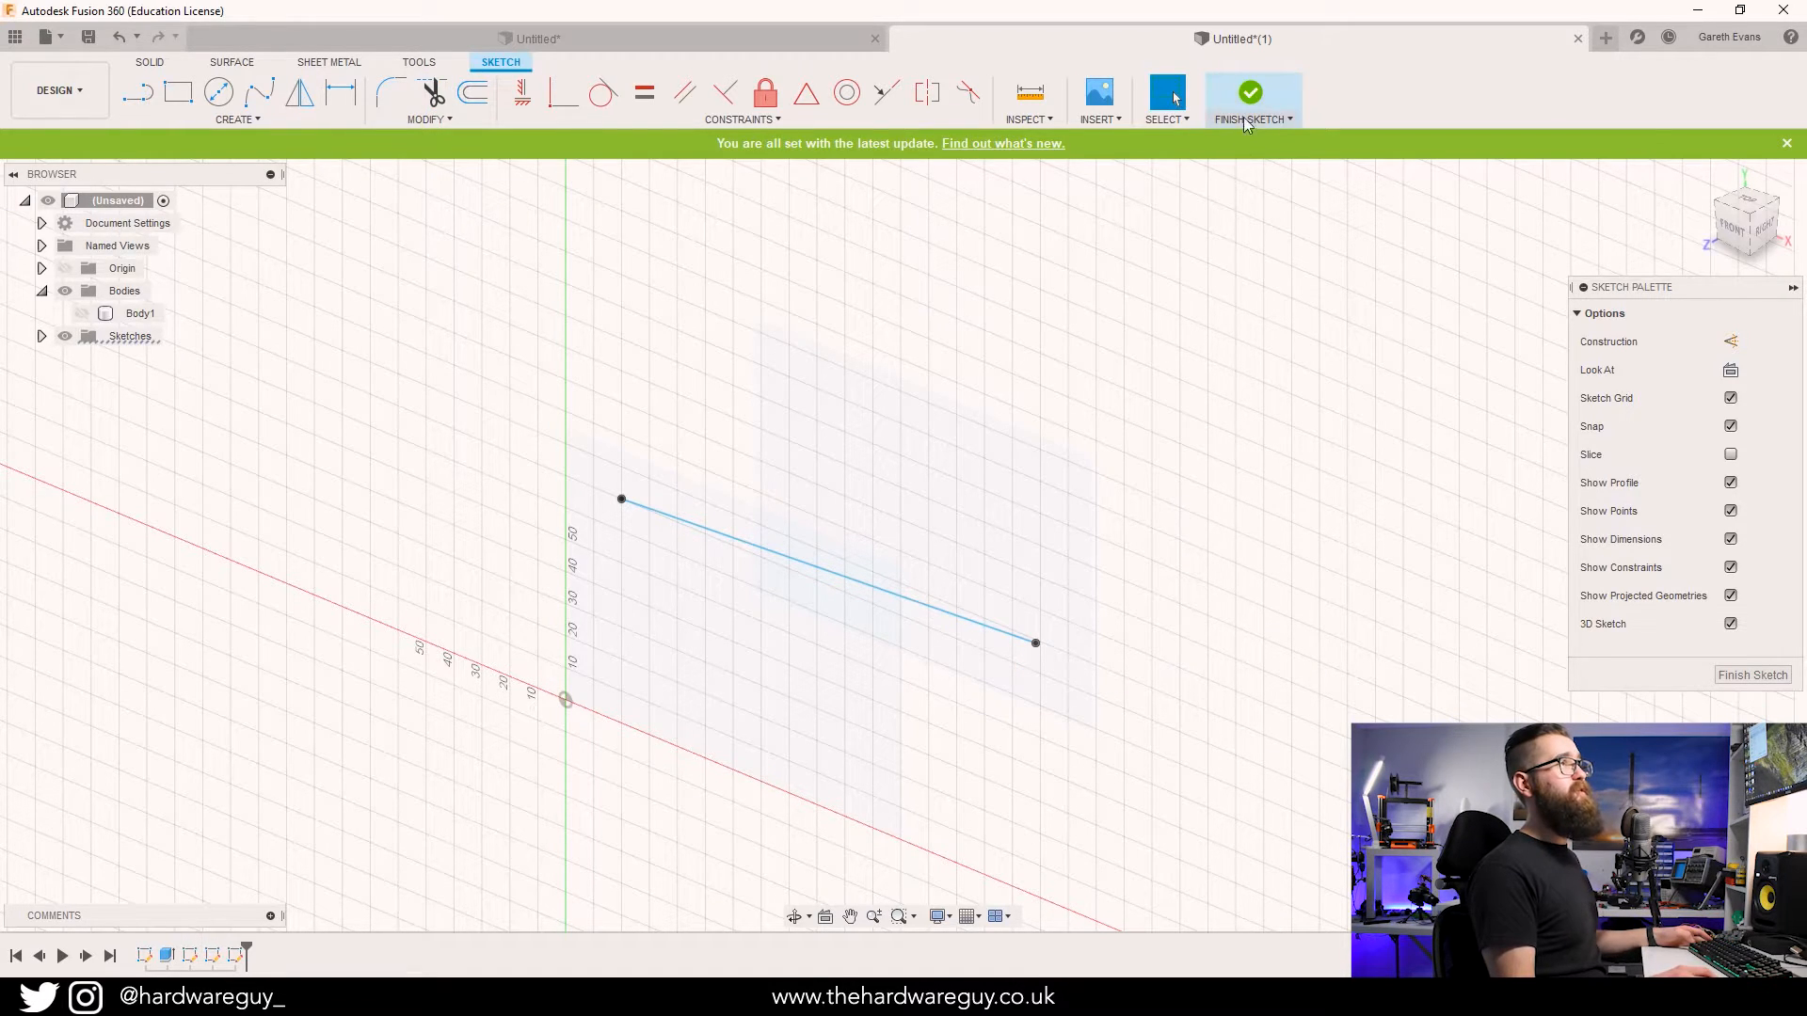
left_click(1250, 97)
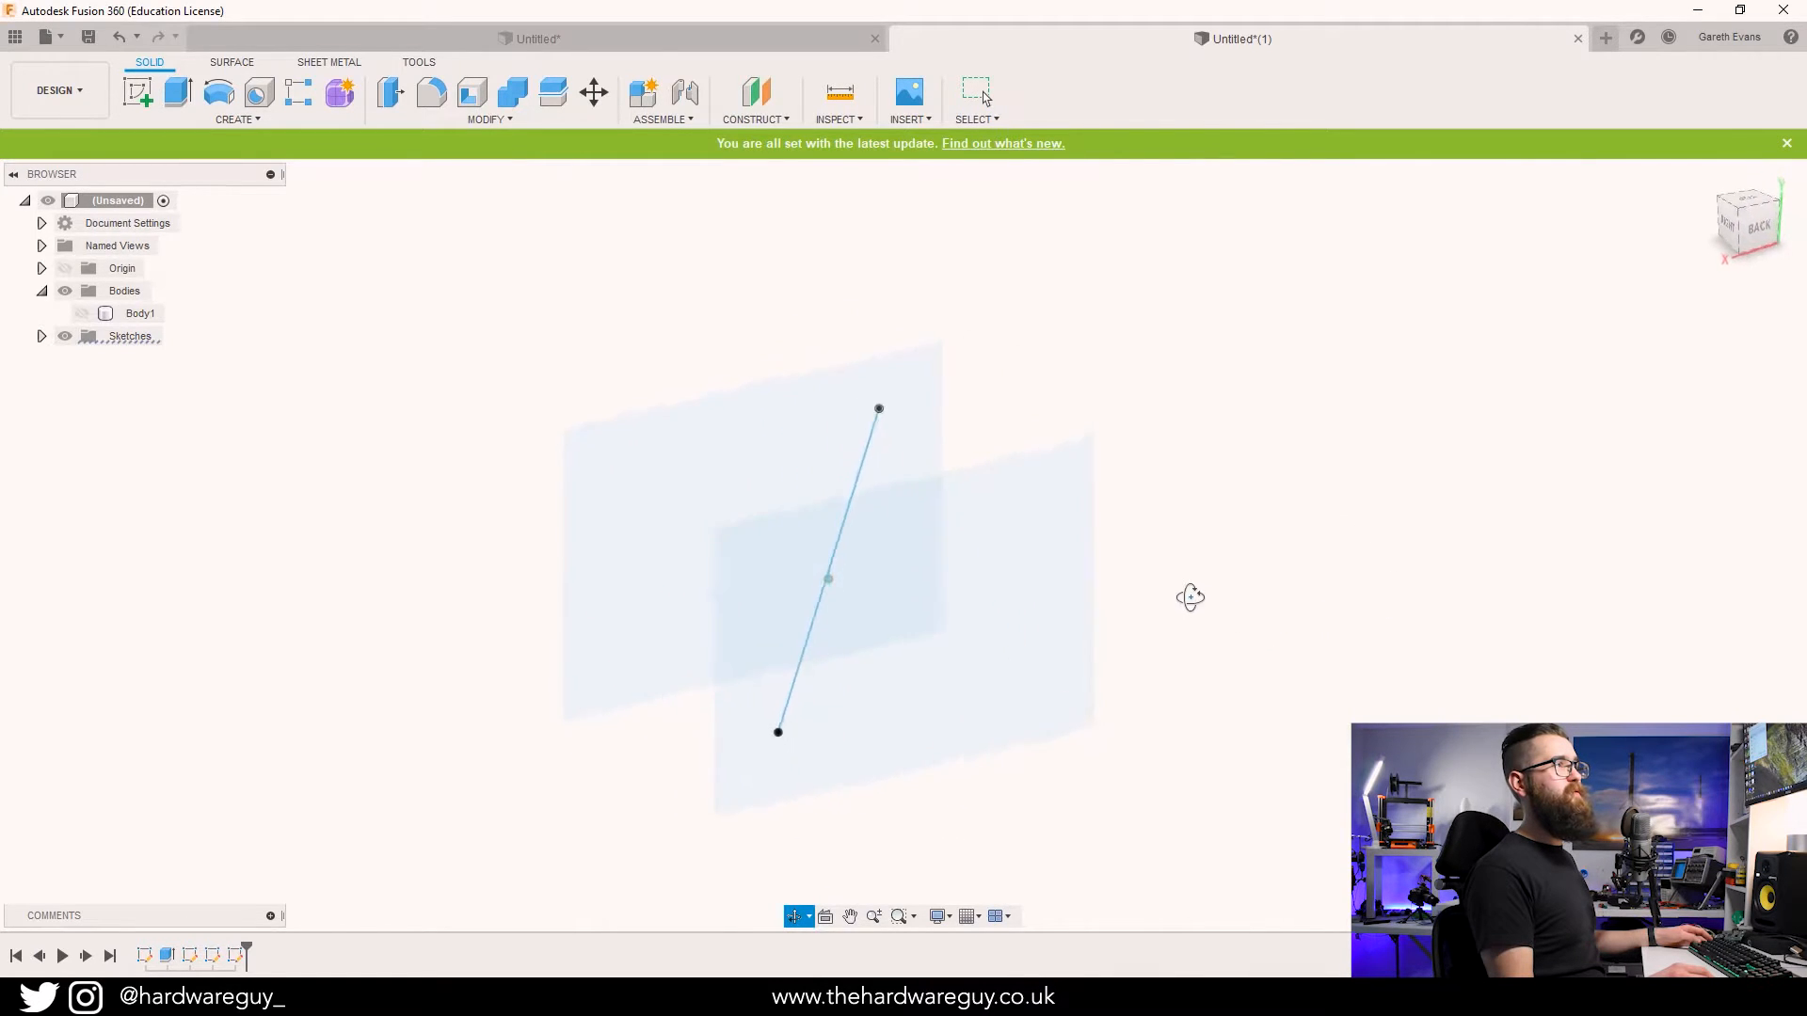
Make Body1 visible again around the diagonal path and bring up the Create menu.
left_click_drag(1190, 597, 1553, 625)
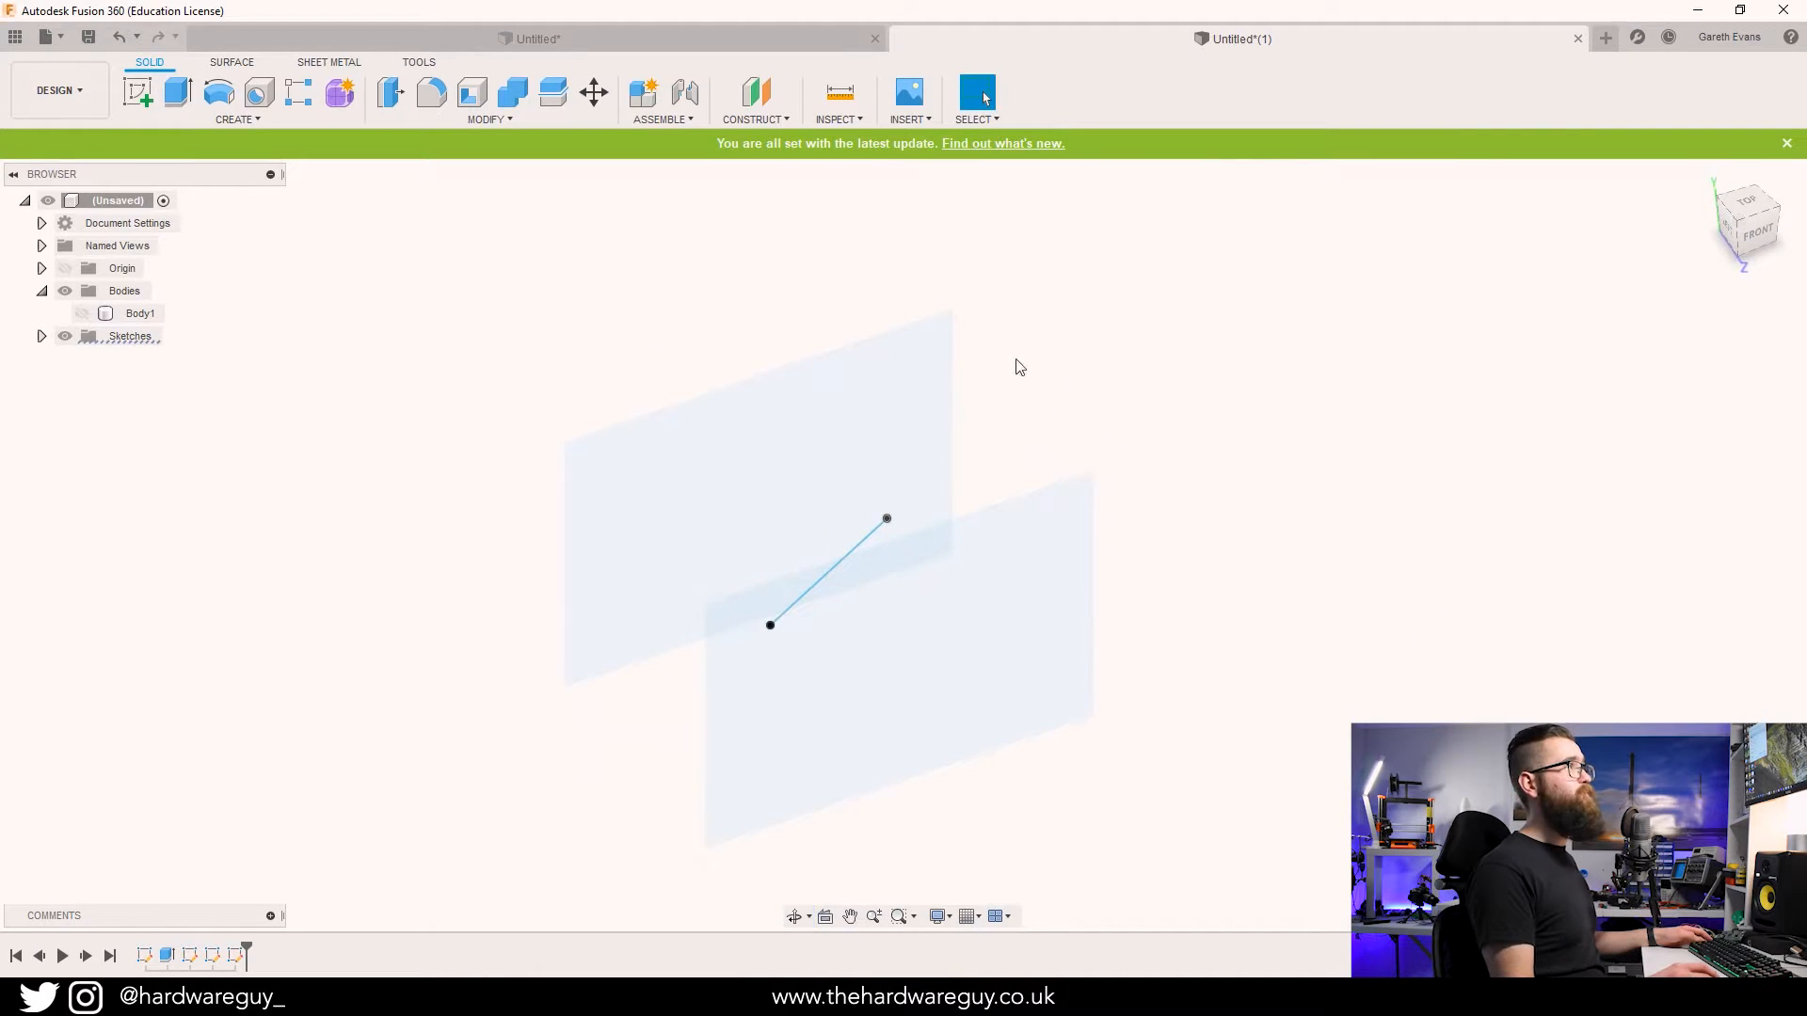
left_click(139, 314)
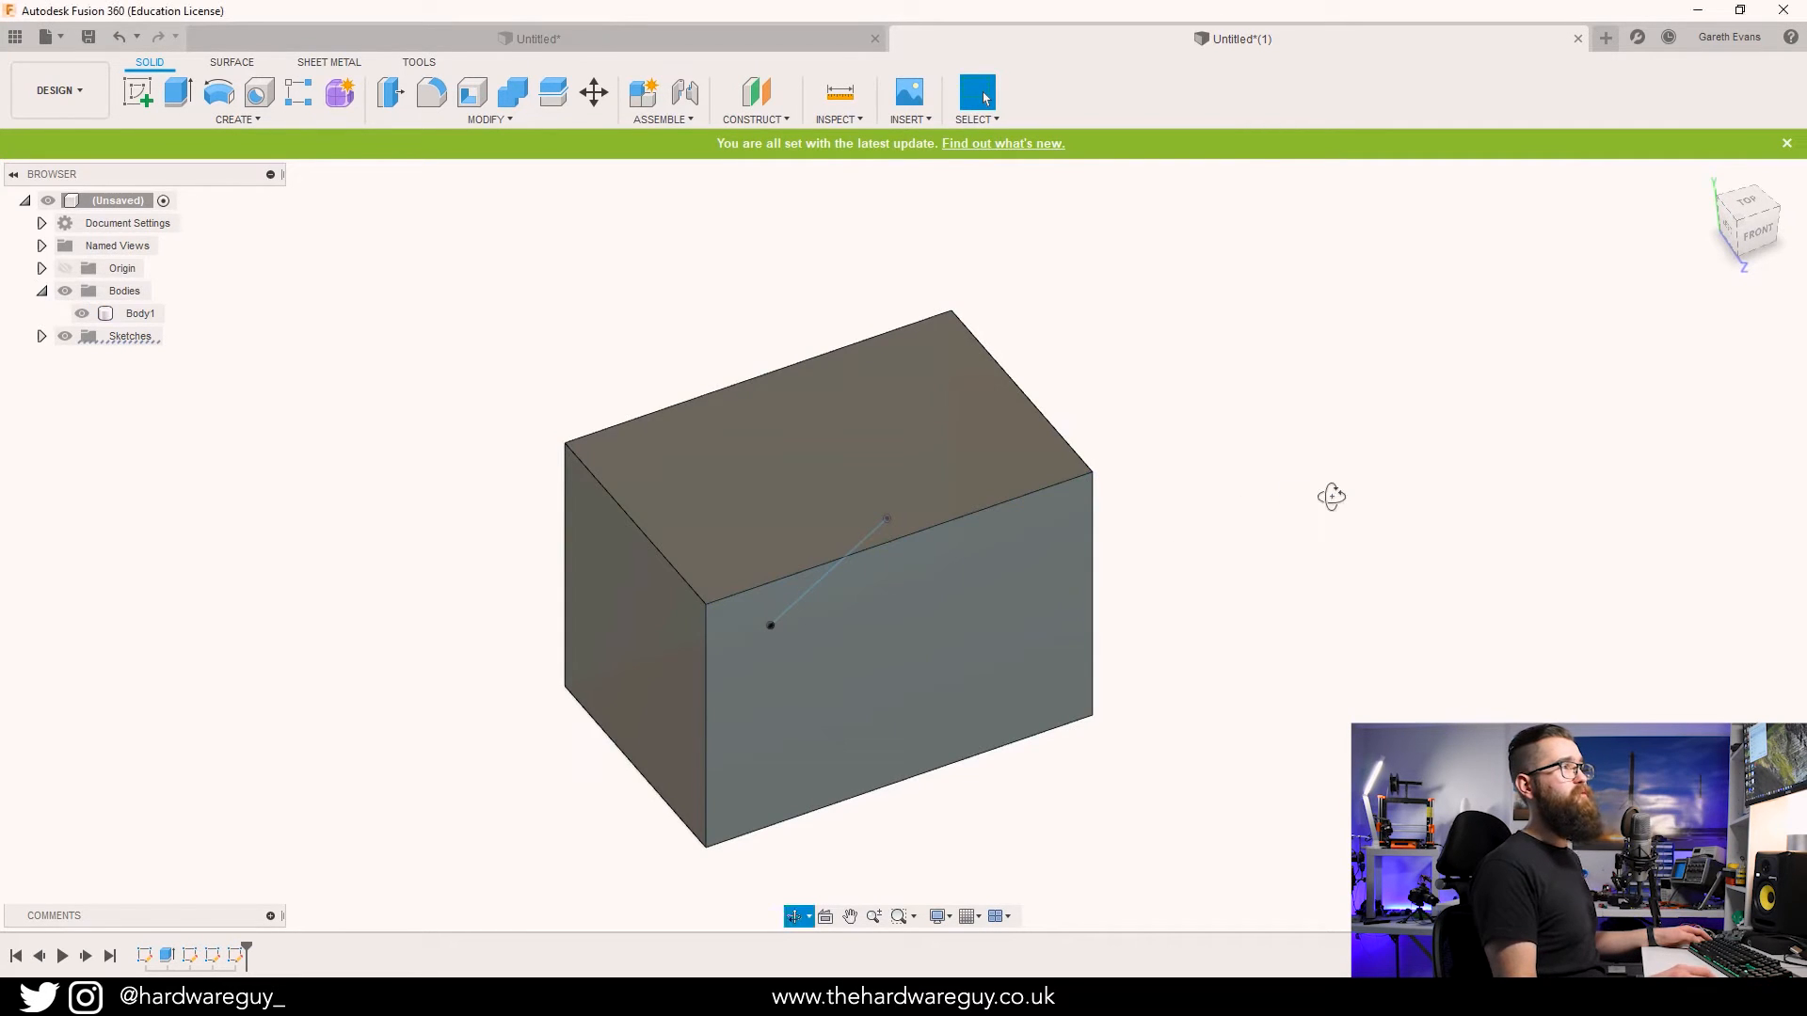
left_click_drag(1331, 497, 1095, 455)
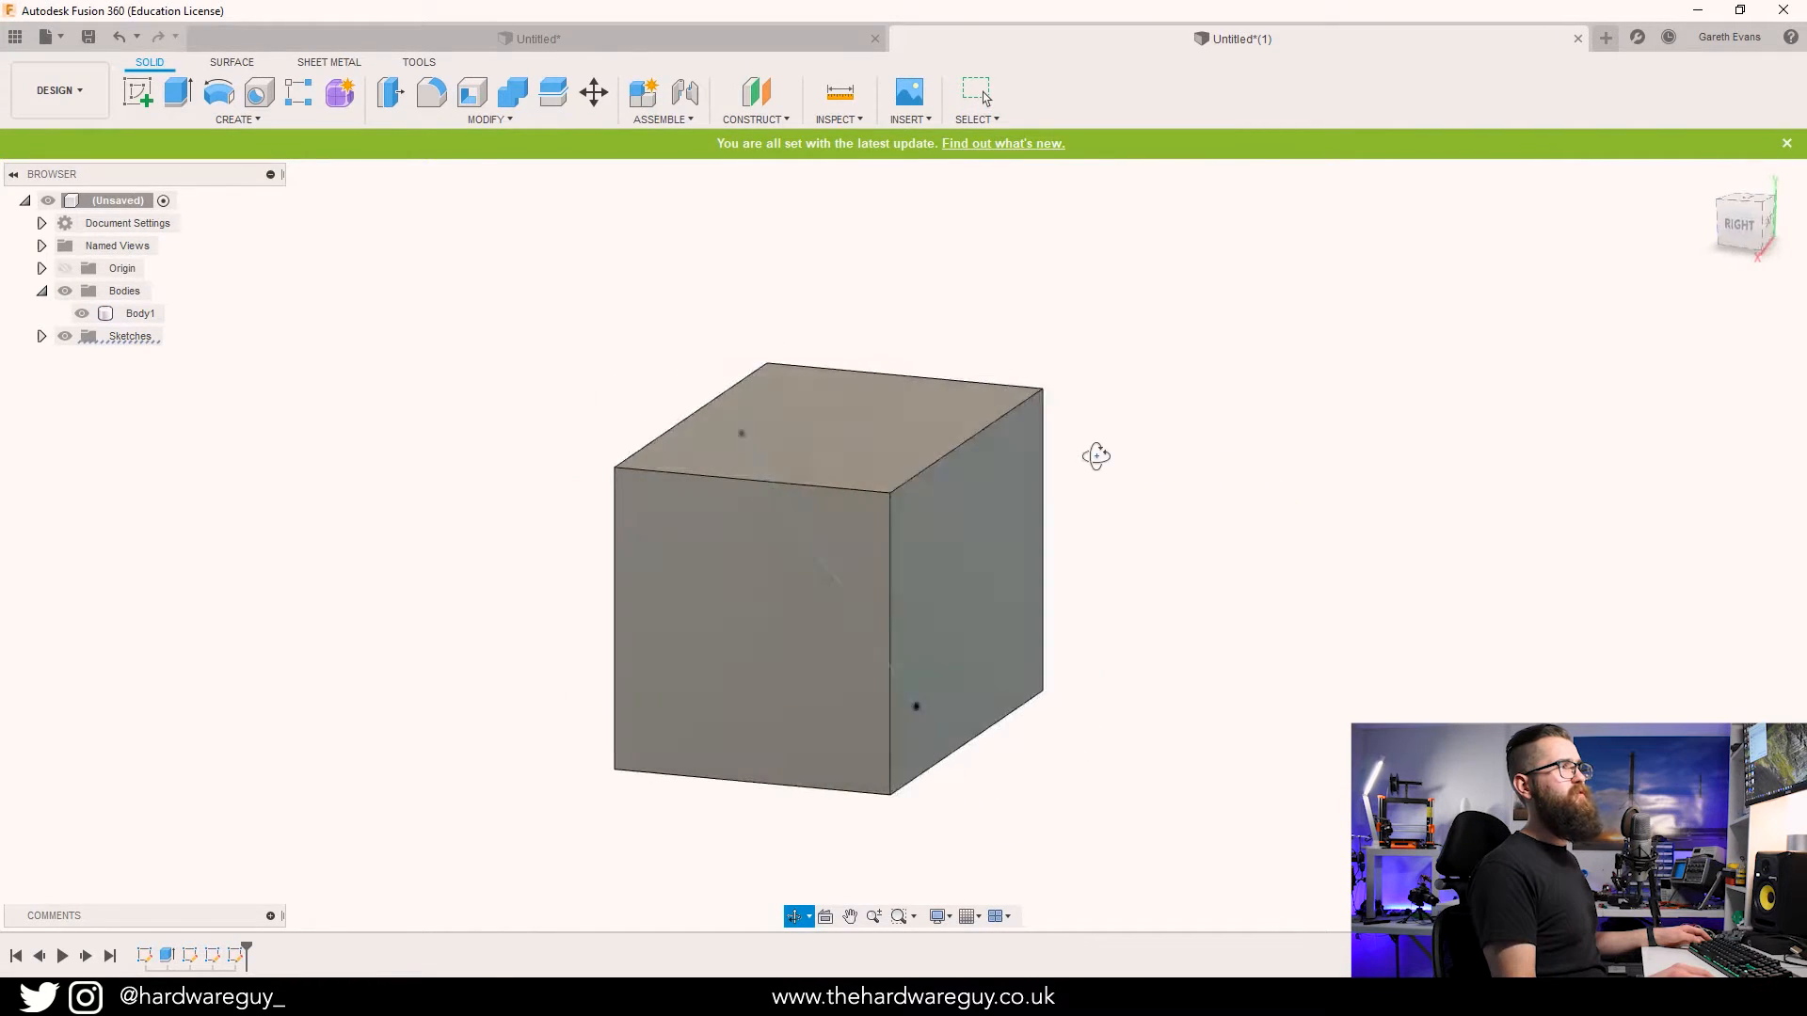
left_click_drag(1095, 456, 1295, 469)
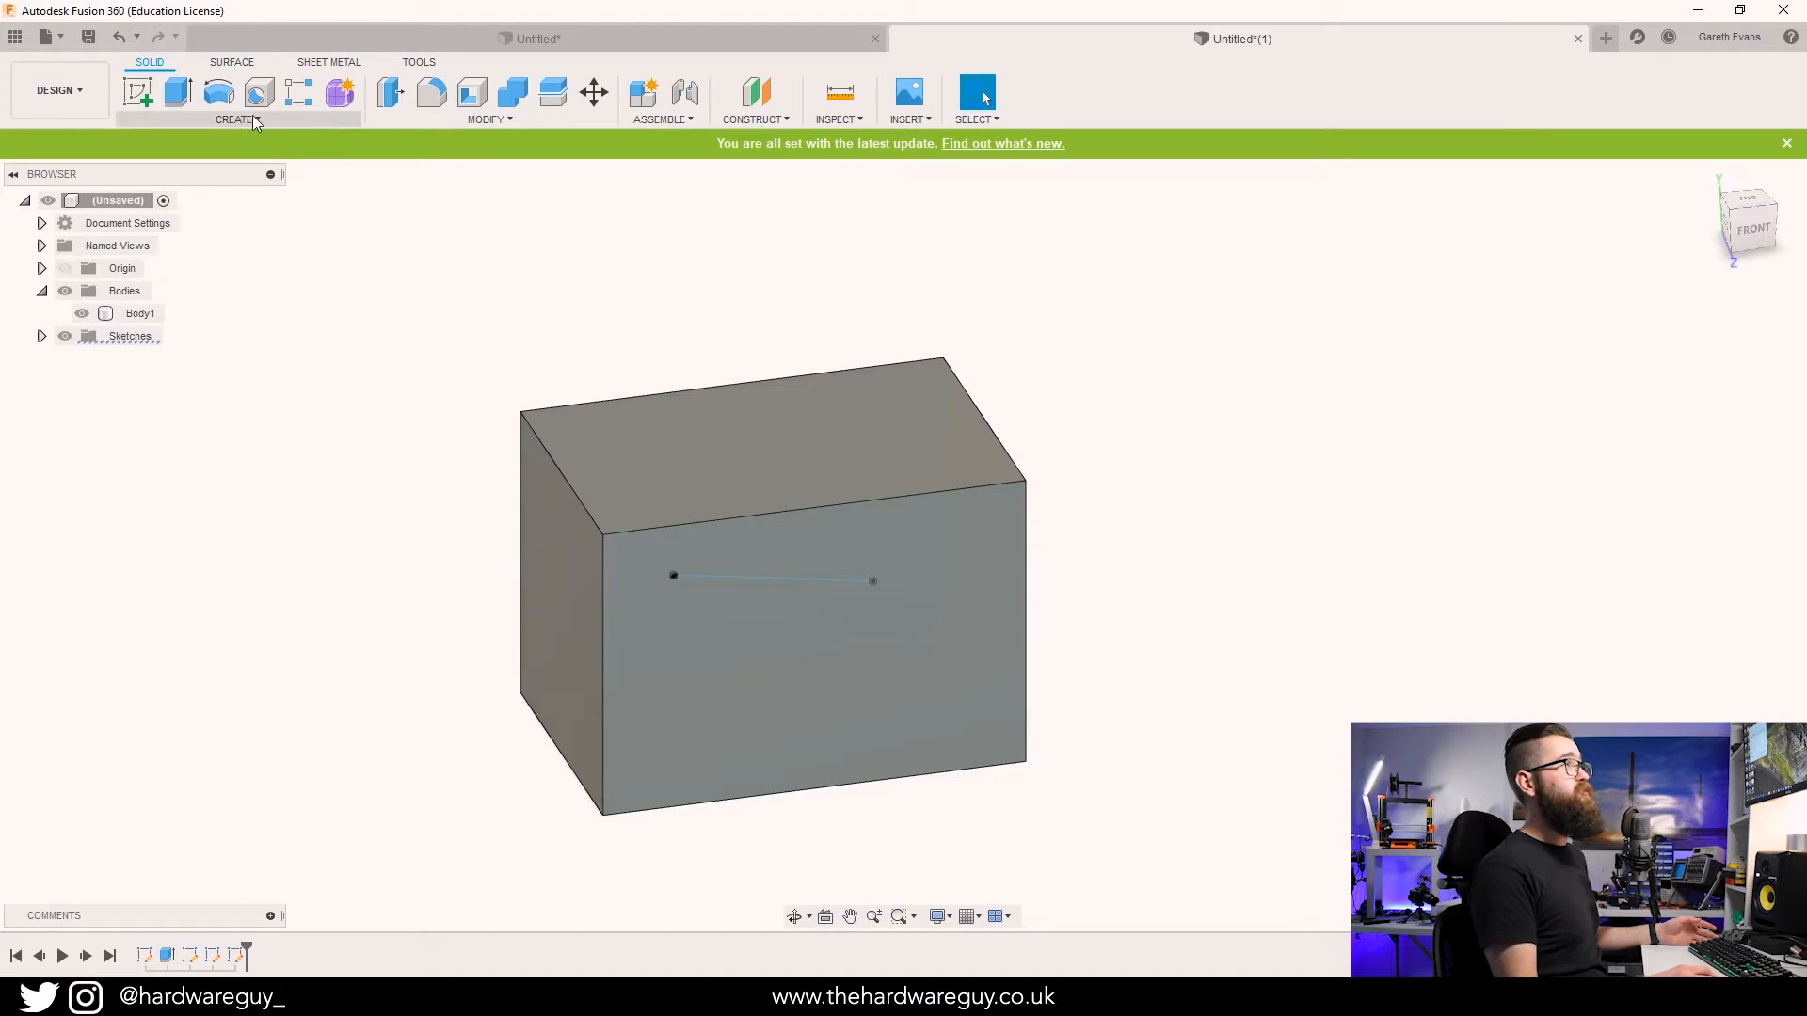
left_click(238, 119)
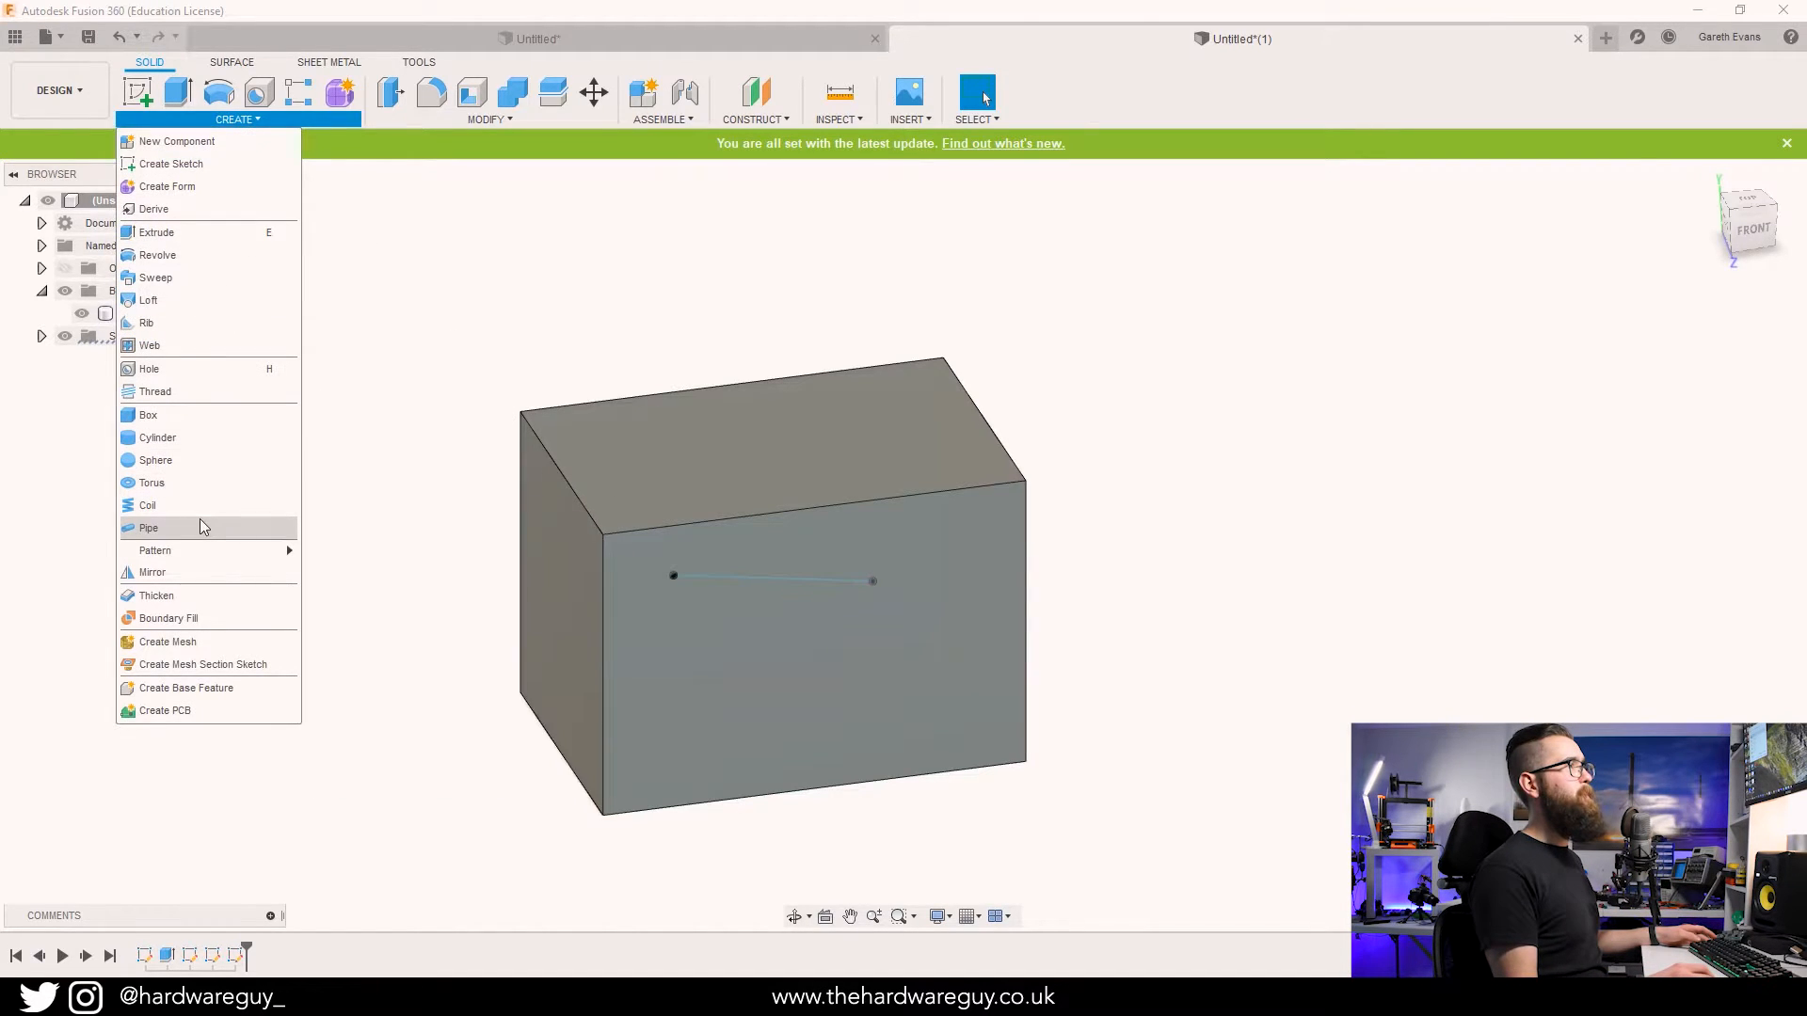
Start a Pipe feature and cancel it without selecting the path.
left_click(147, 527)
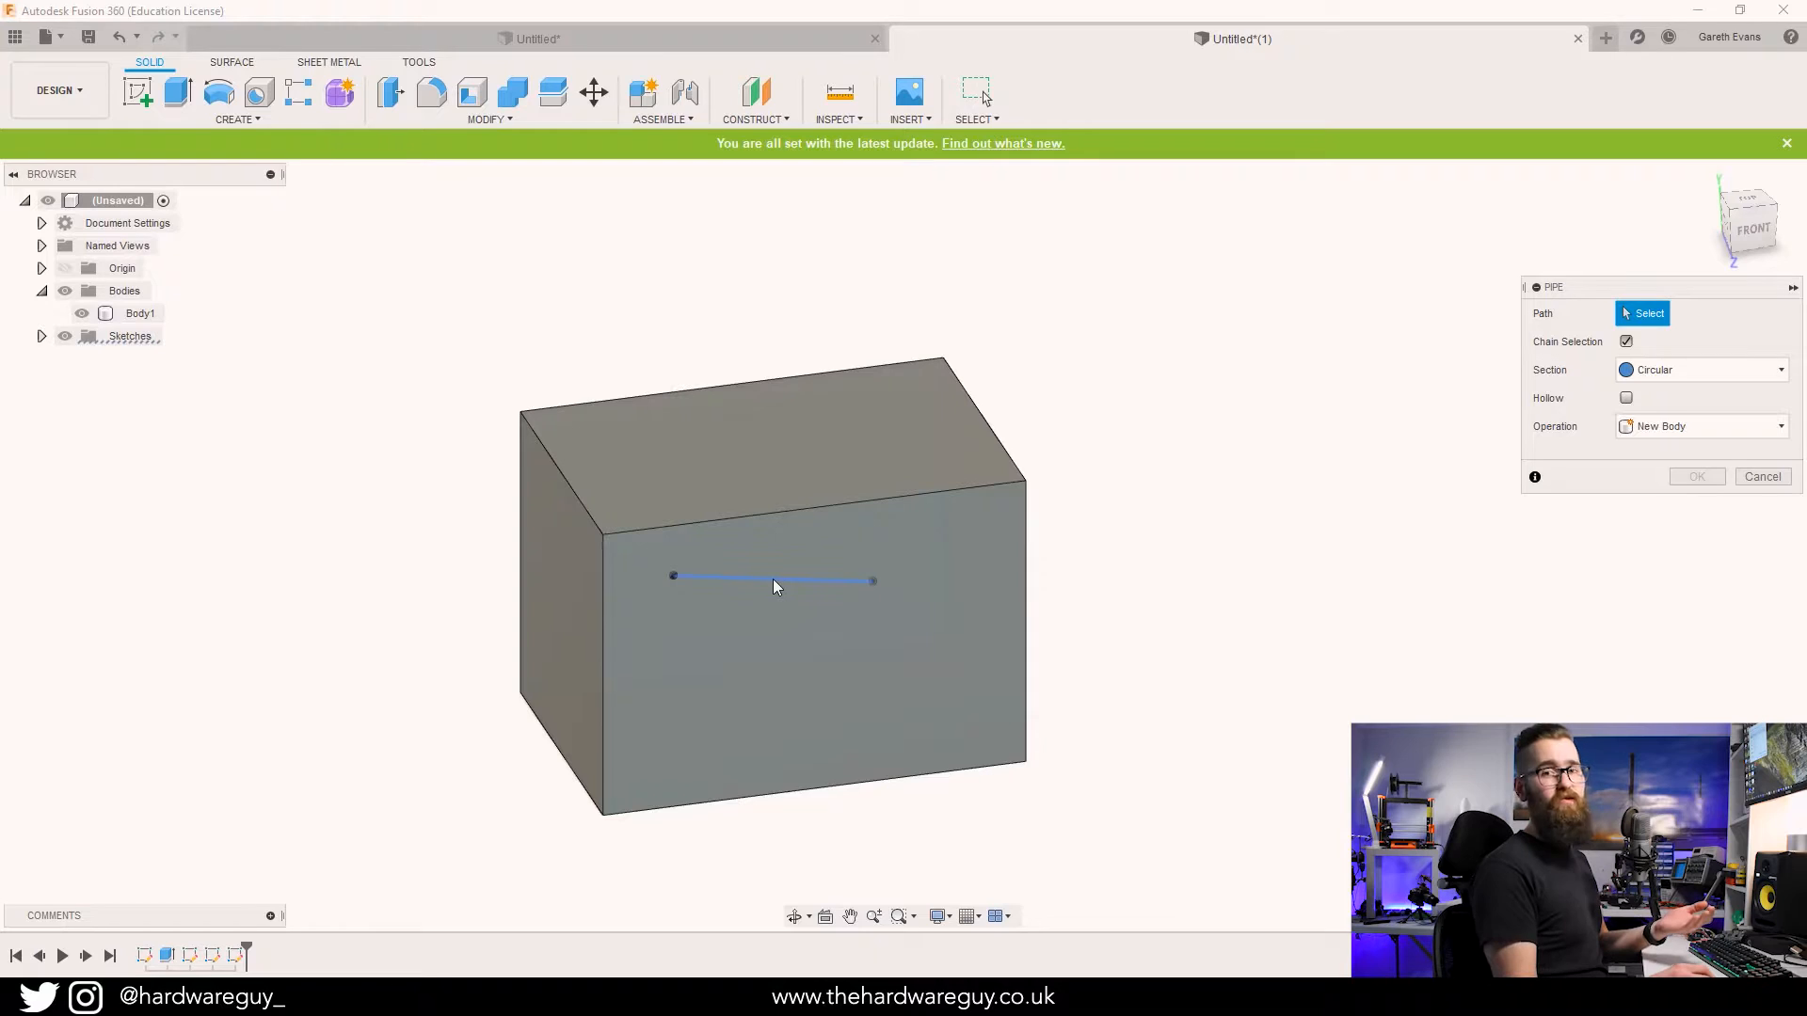
left_click(772, 577)
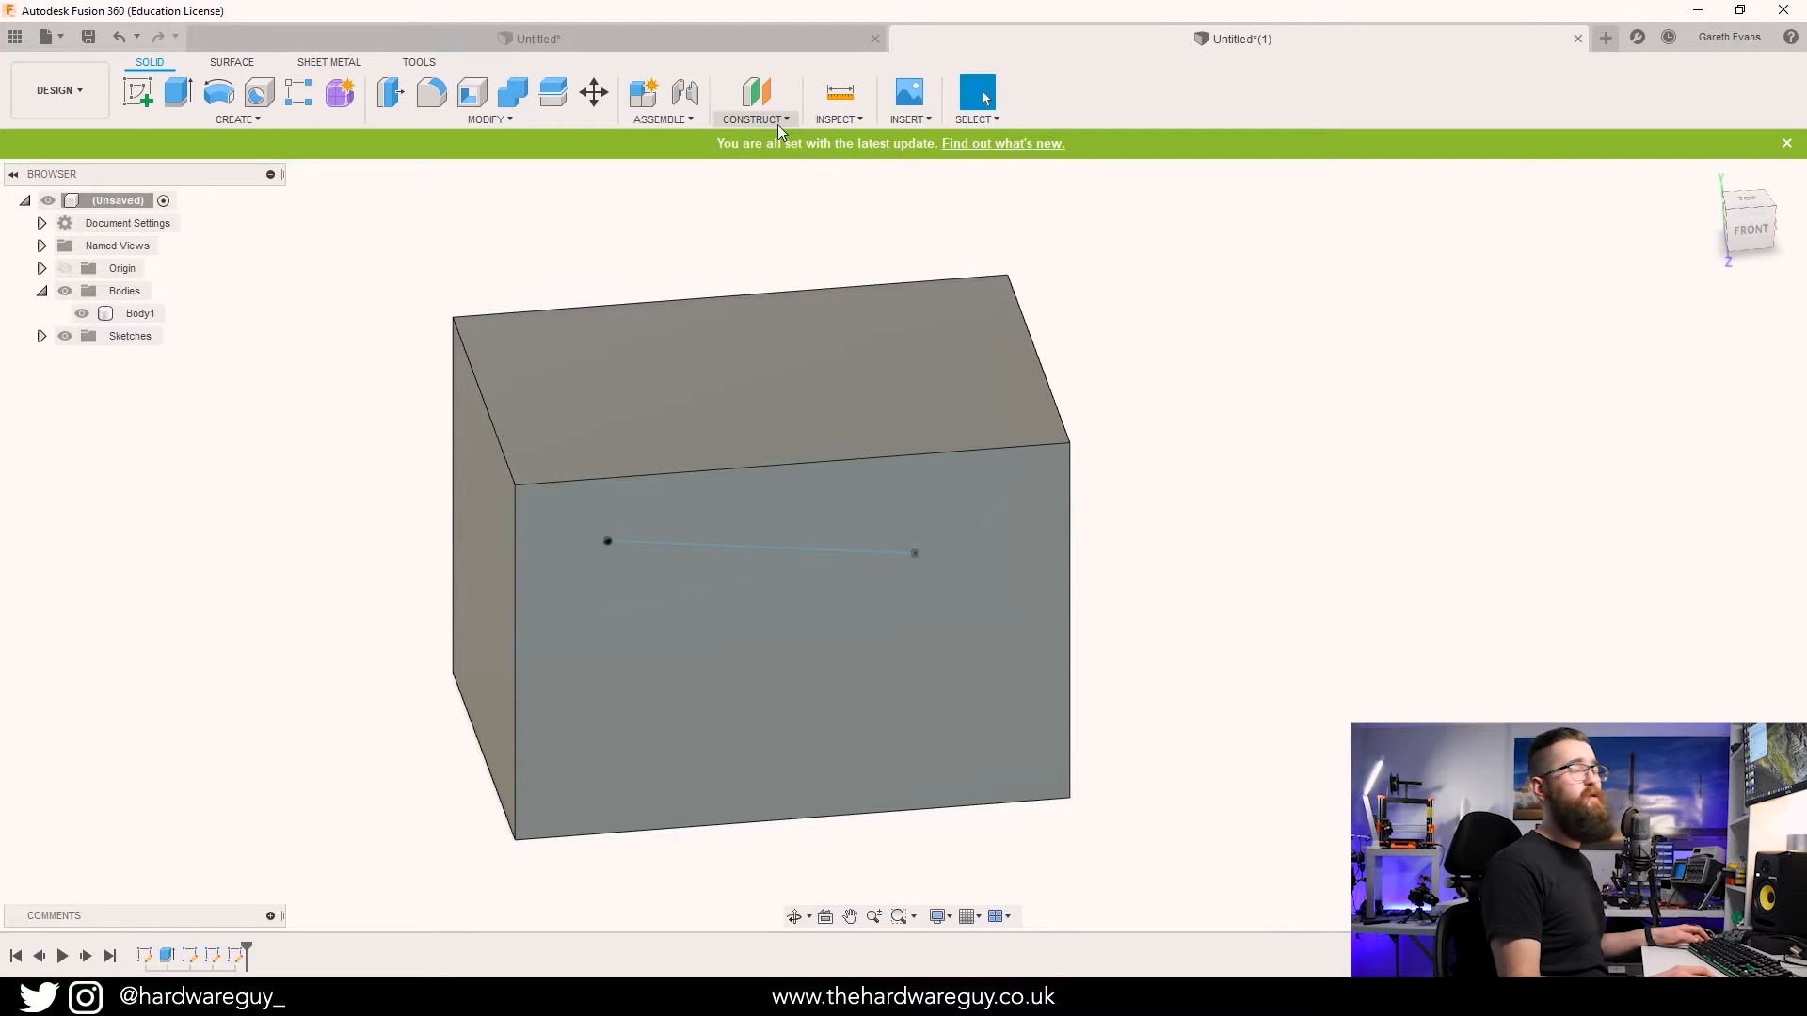
Create a Plane Along Path on the diagonal line, positioned roughly halfway, and confirm it.
left_click(753, 118)
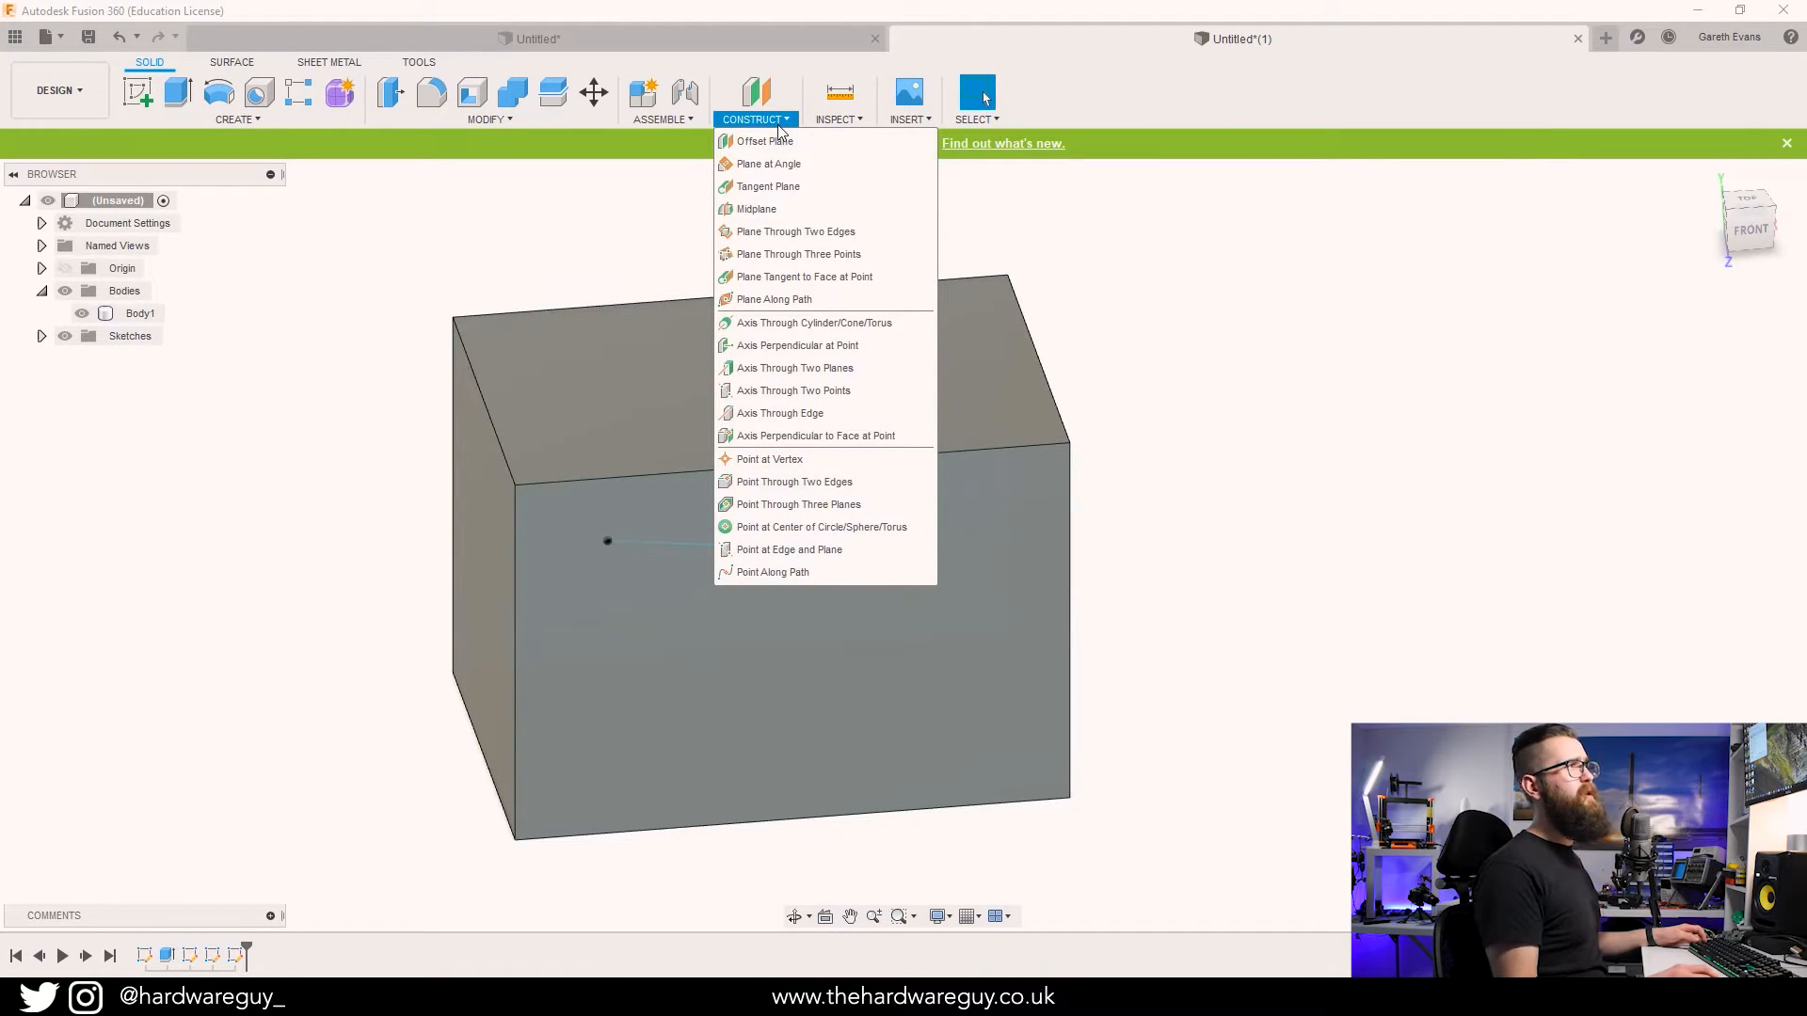
mouse_move(771, 299)
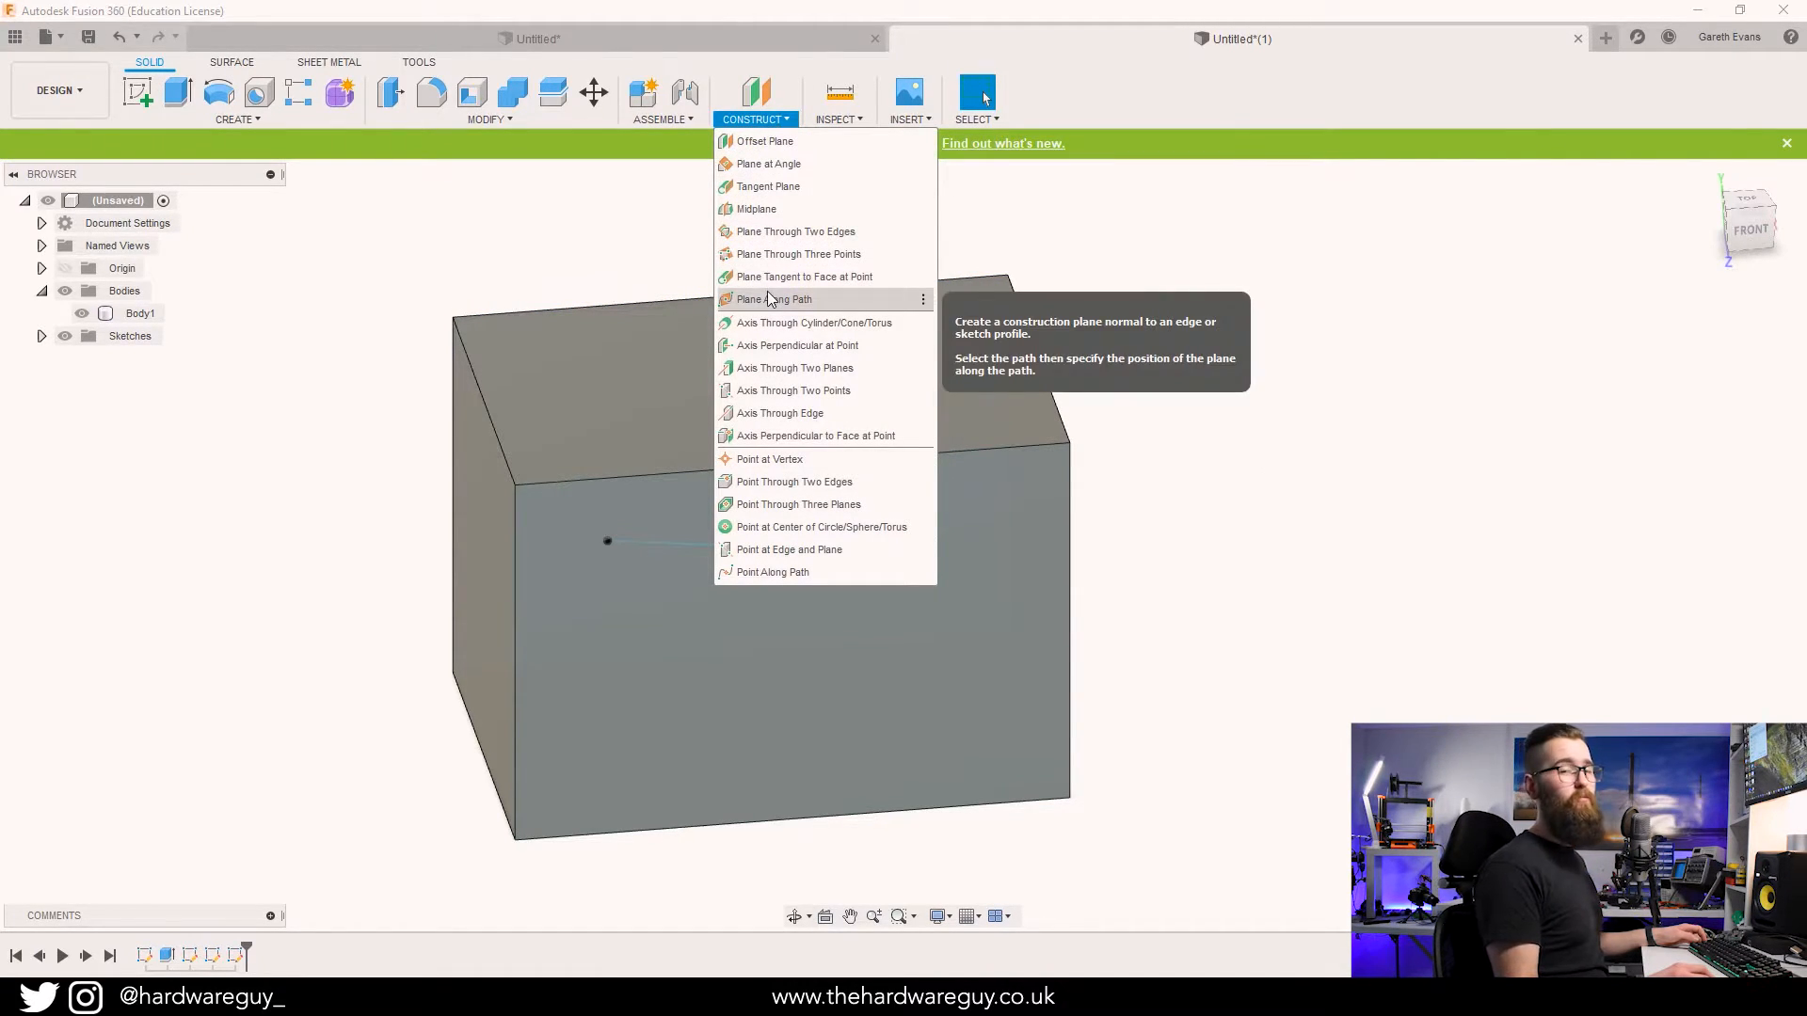
left_click(773, 299)
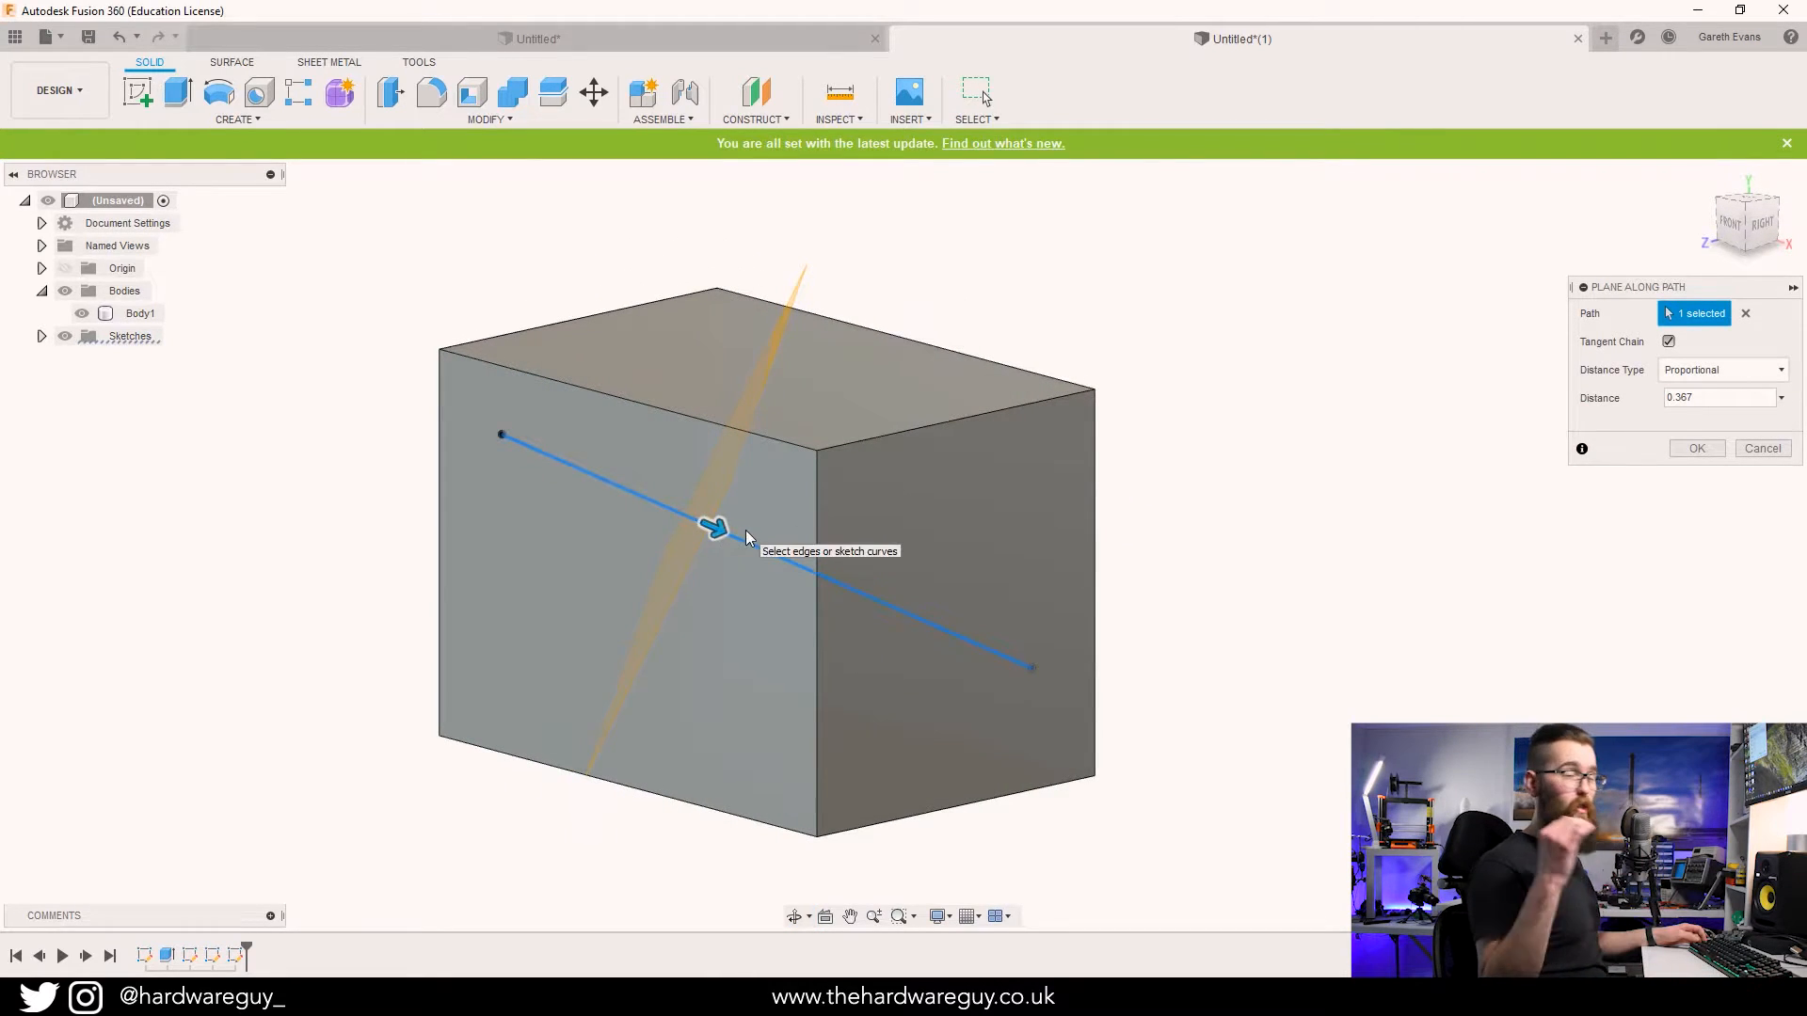
left_click_drag(715, 527, 563, 459)
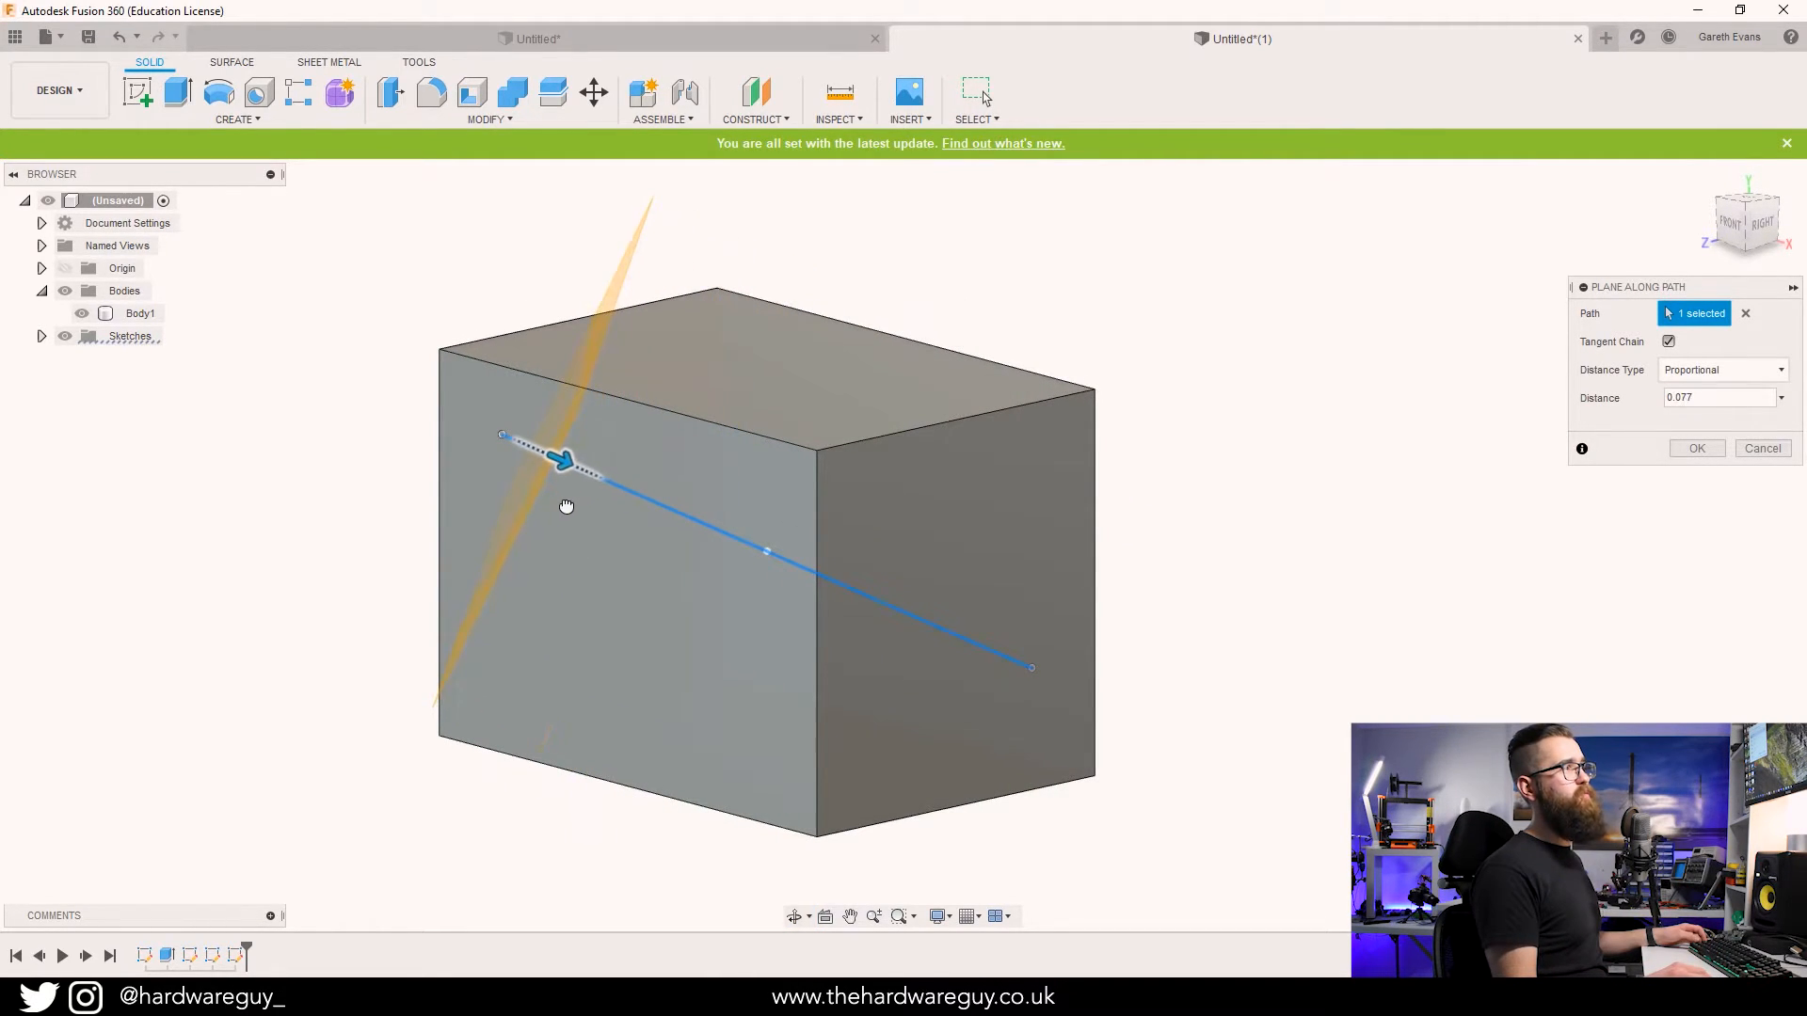
left_click_drag(565, 462, 766, 551)
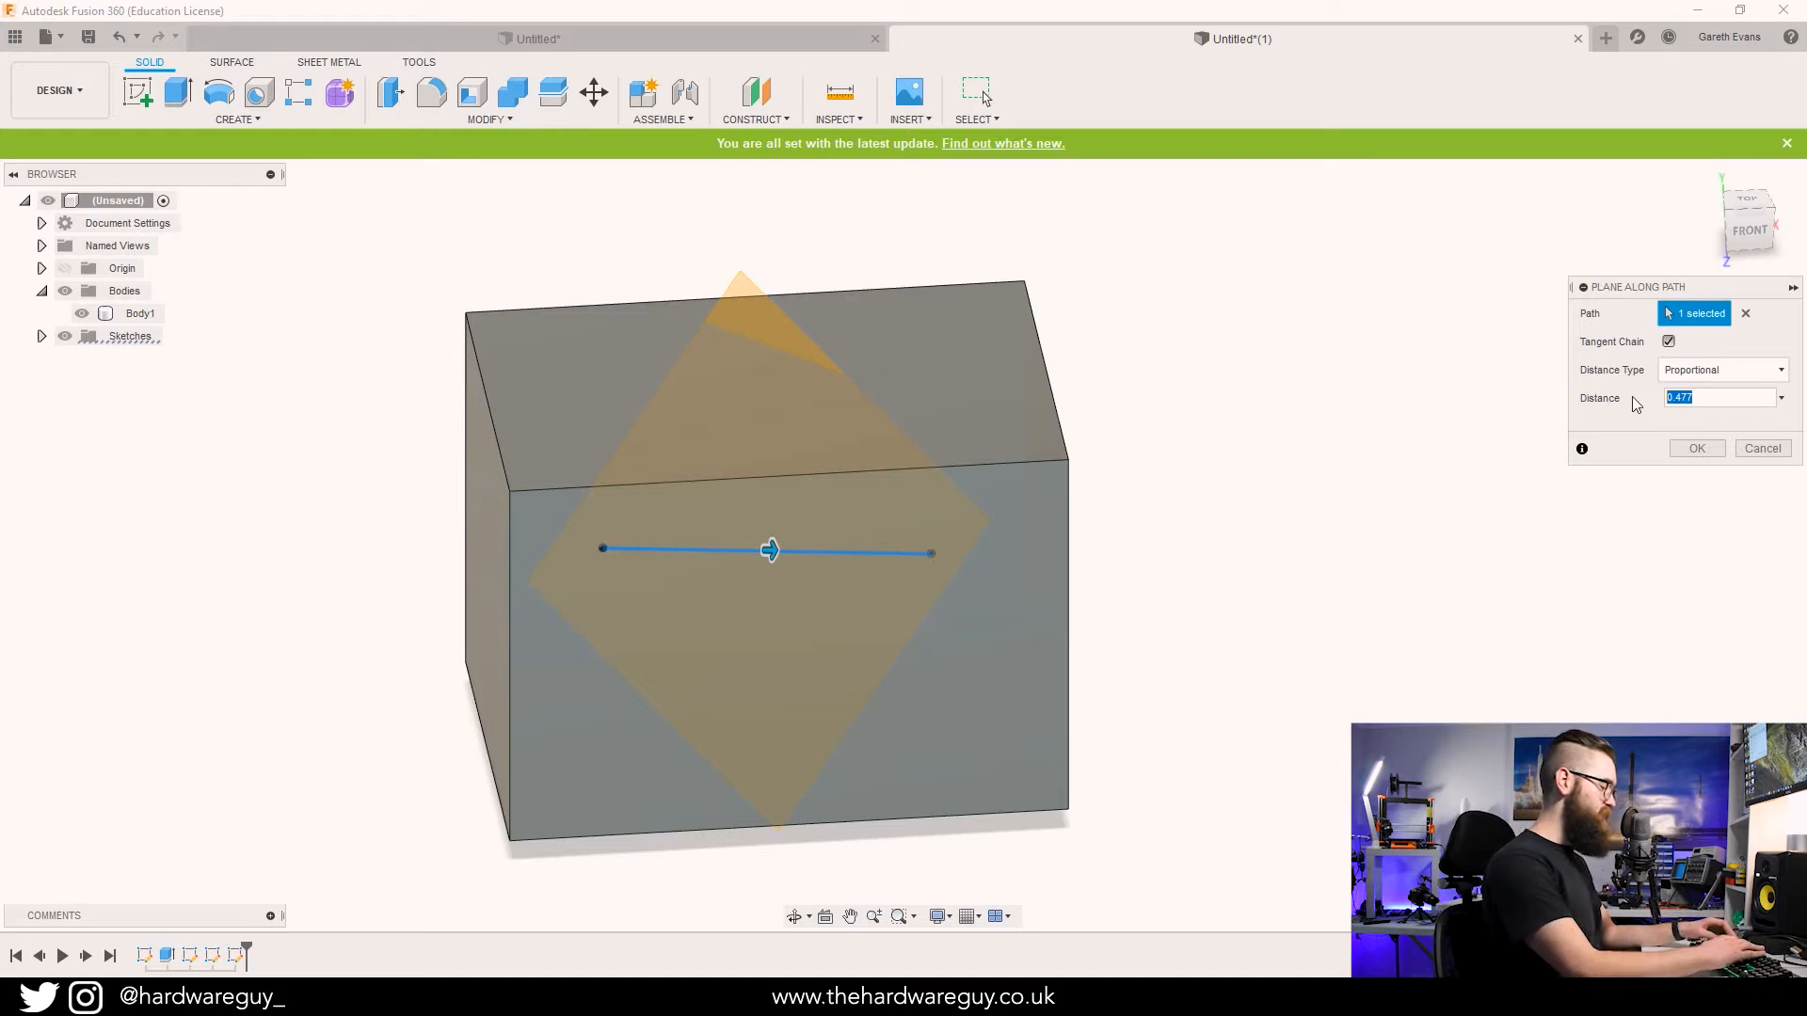
left_click(1696, 448)
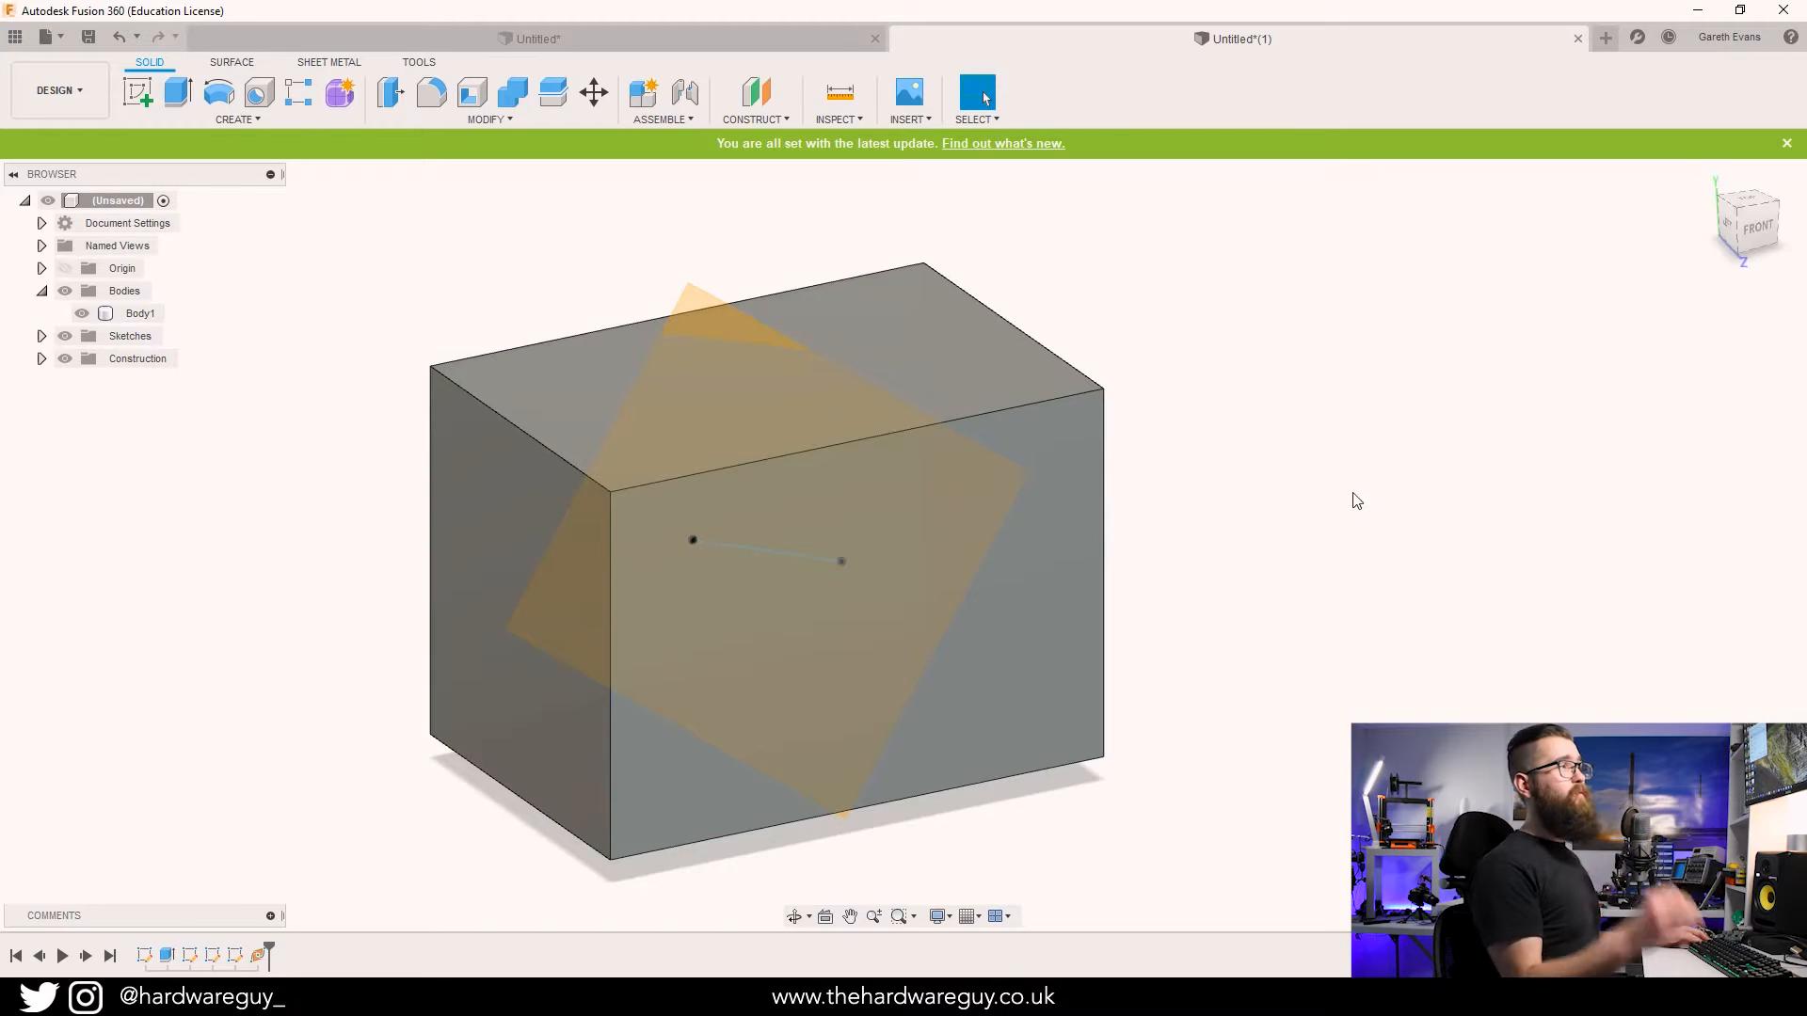
Start a sketch on the path plane and draw a centre-diameter circle at the diagonal intersection.
left_click(124, 290)
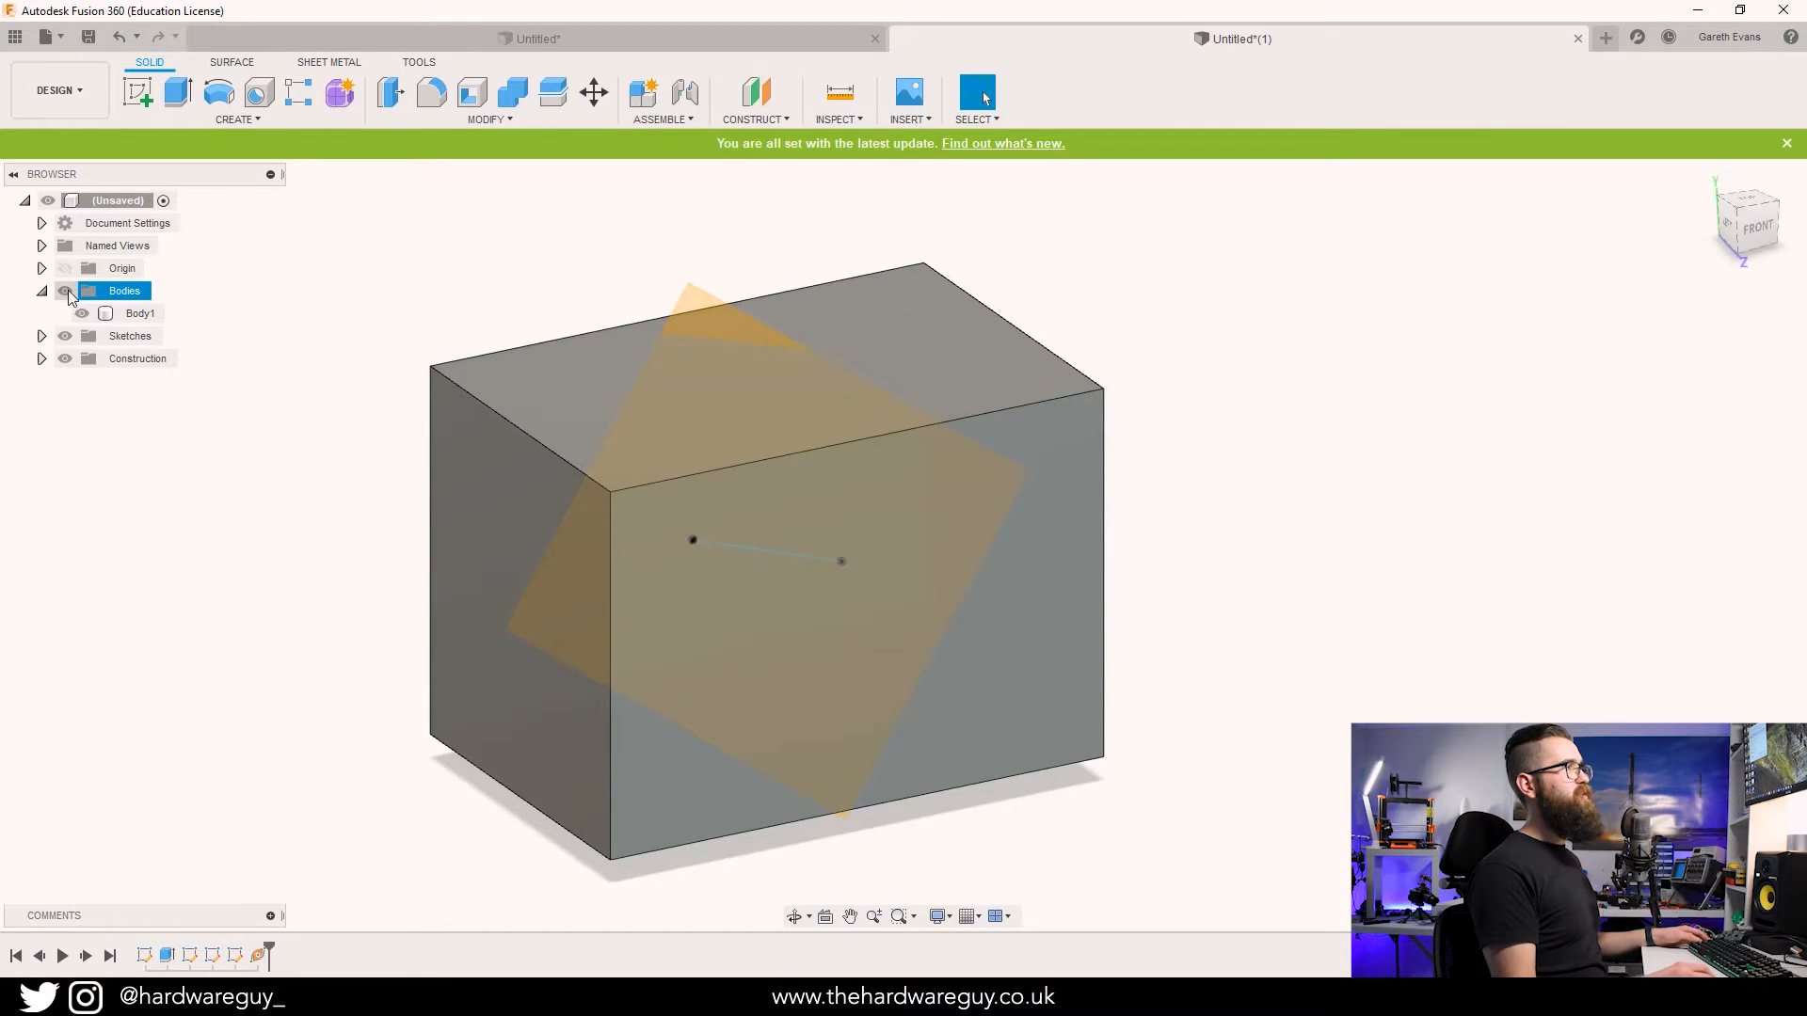
left_click(81, 315)
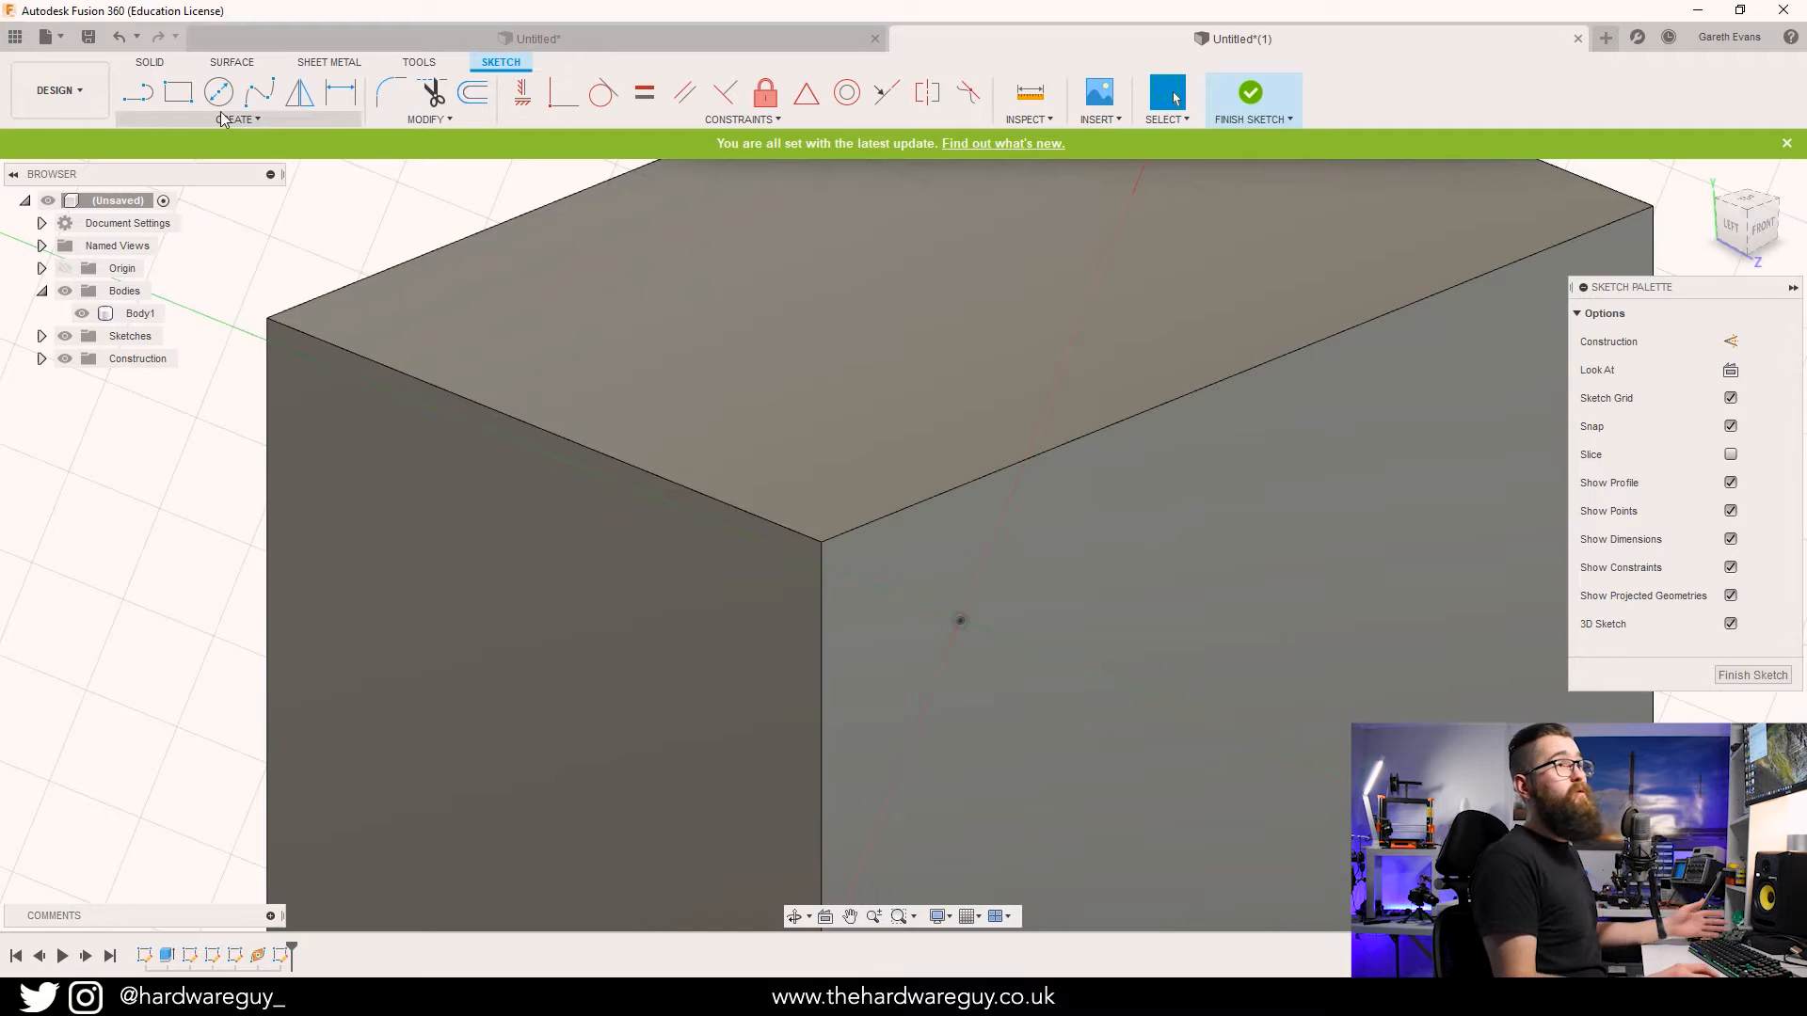
mouse_move(218, 92)
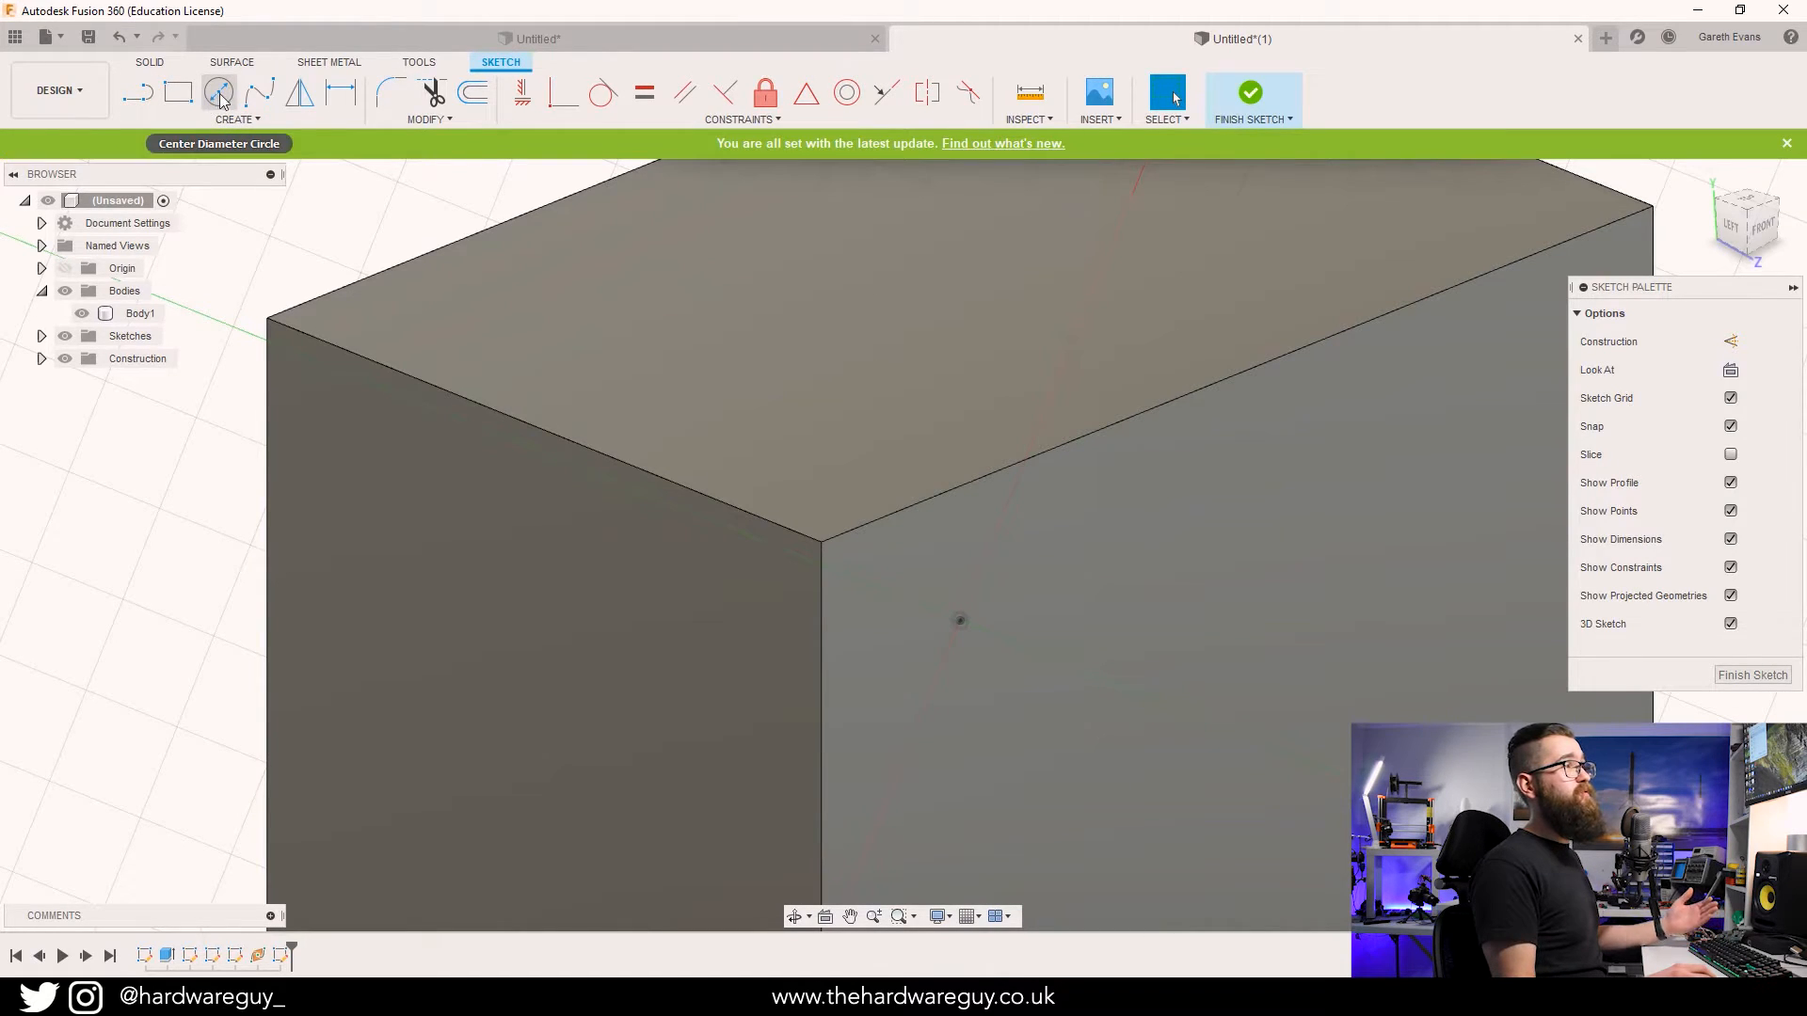
mouse_move(218, 92)
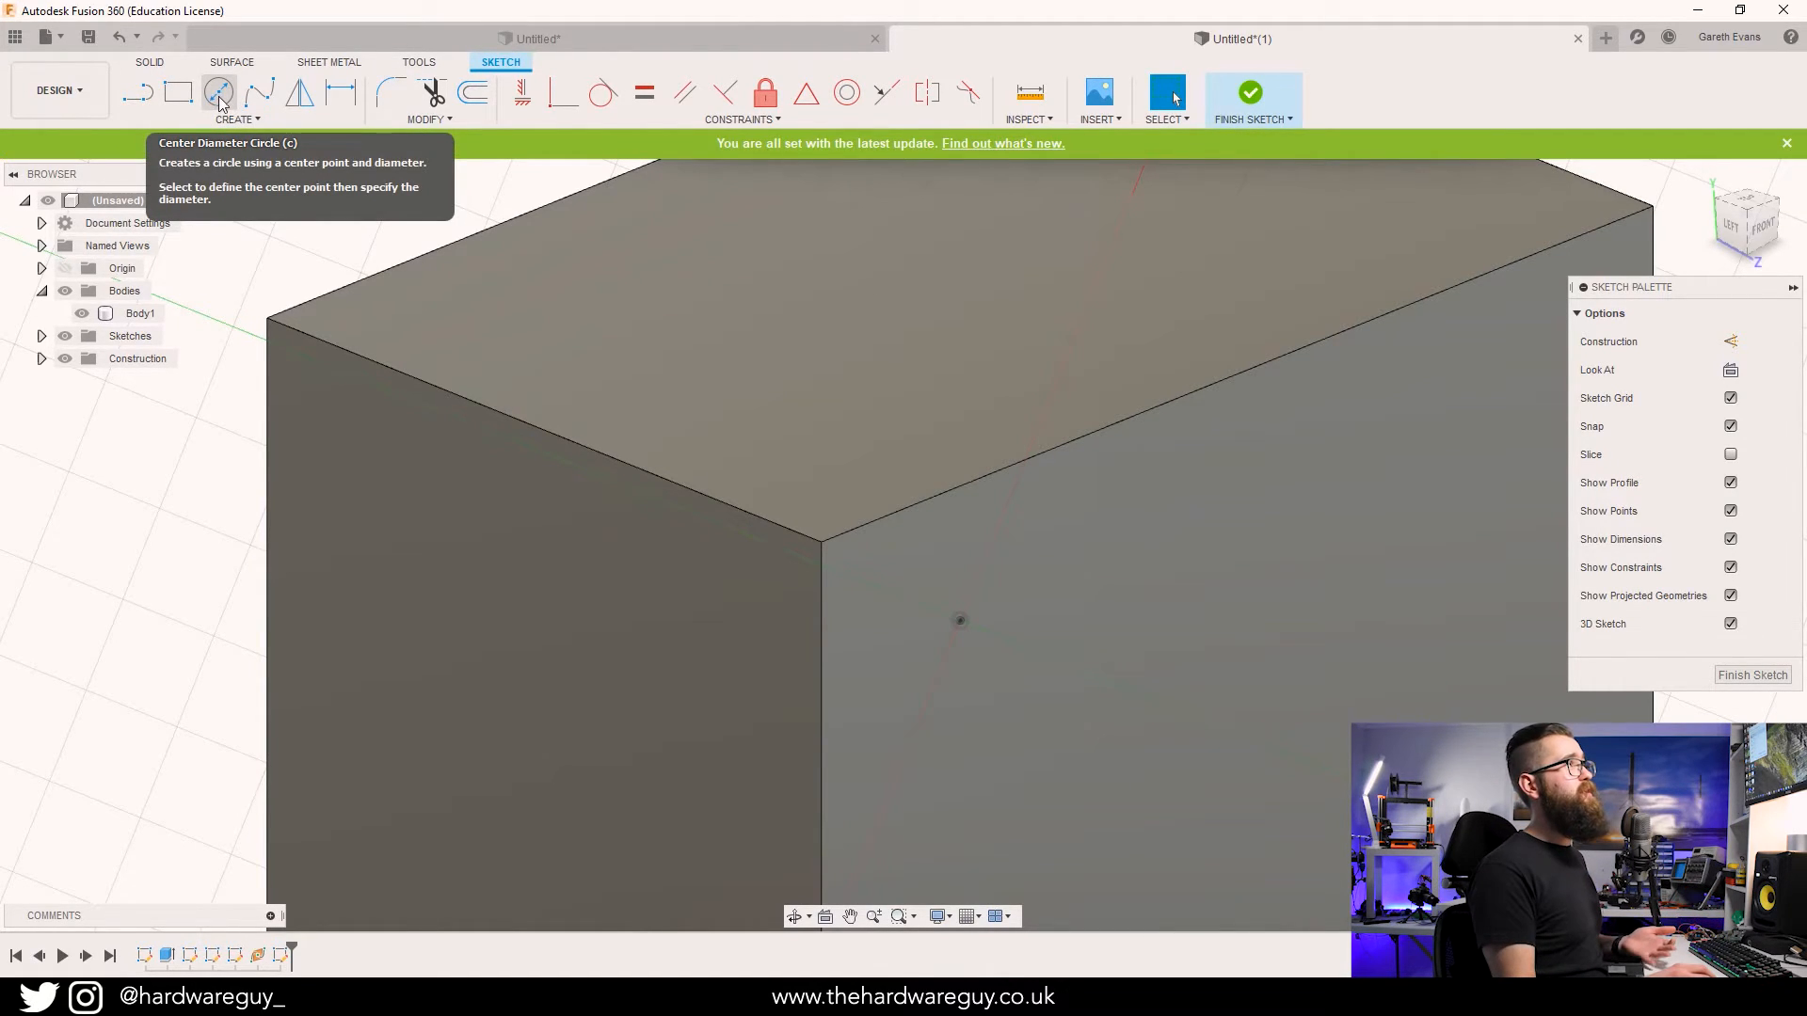
left_click(219, 92)
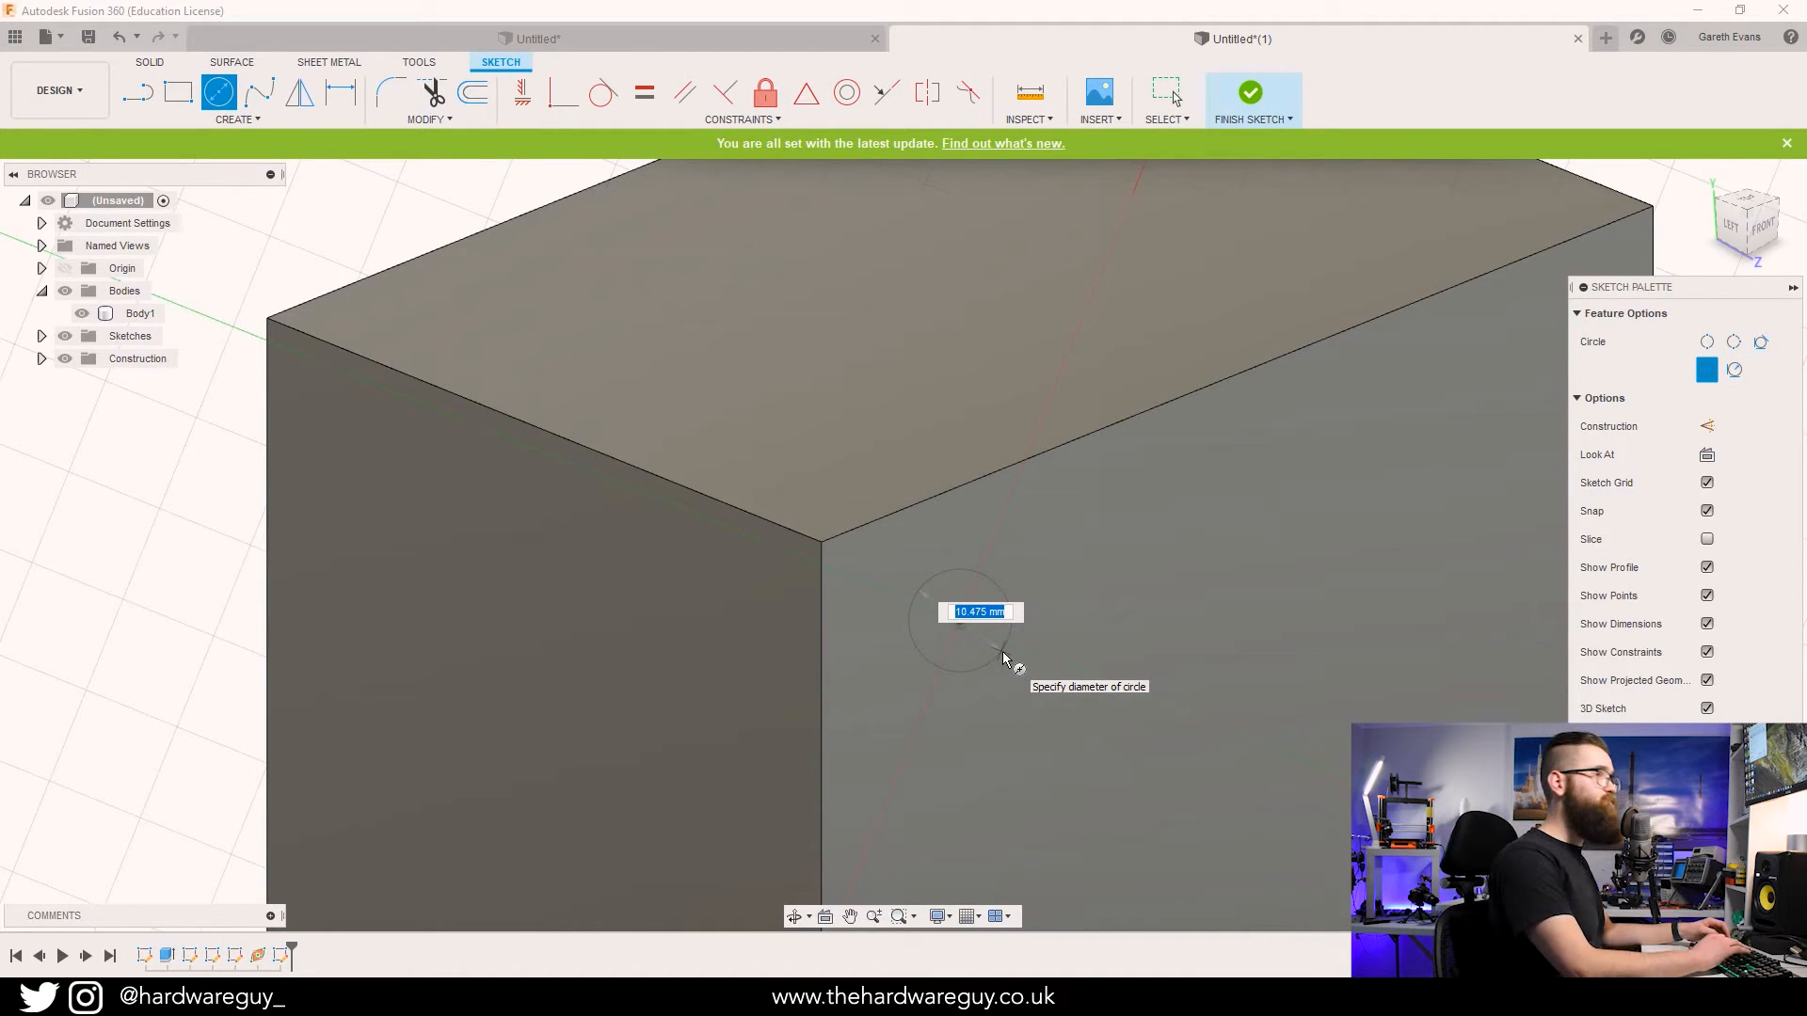
type("1")
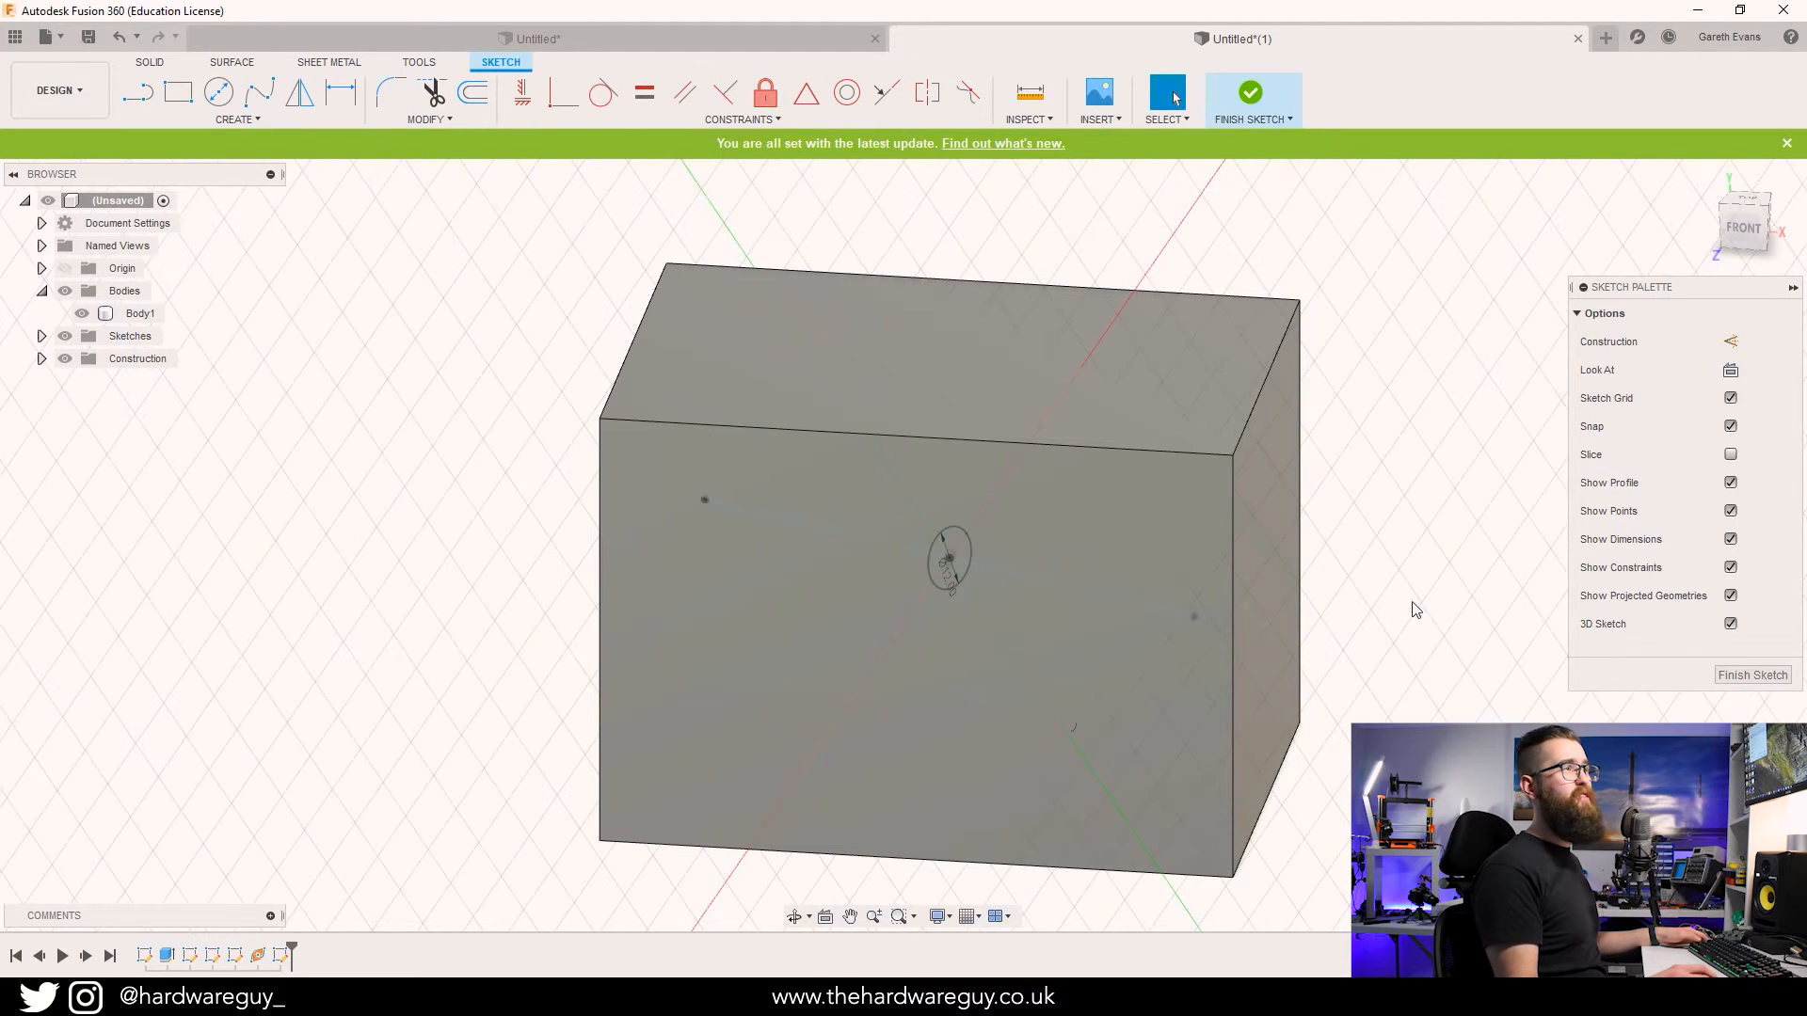
mouse_move(1752, 674)
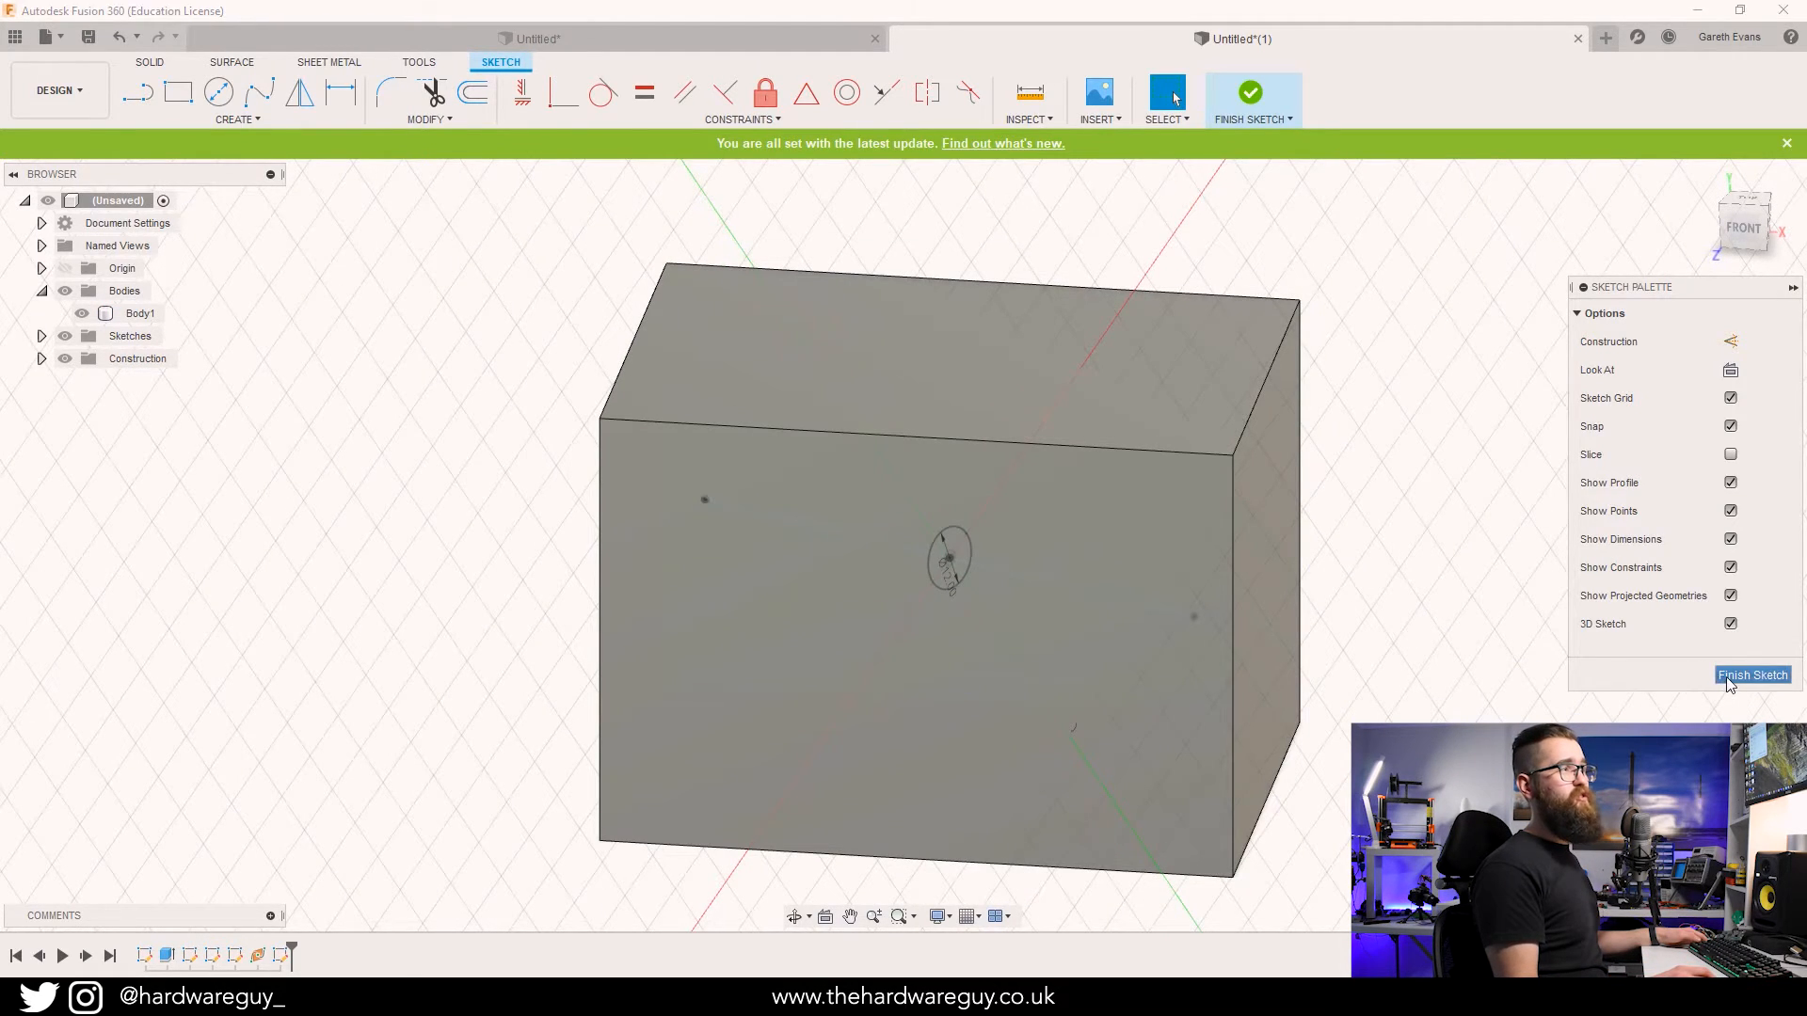
Finish the sketch and pick the circle as the profile of a new extrusion.
left_click(1750, 673)
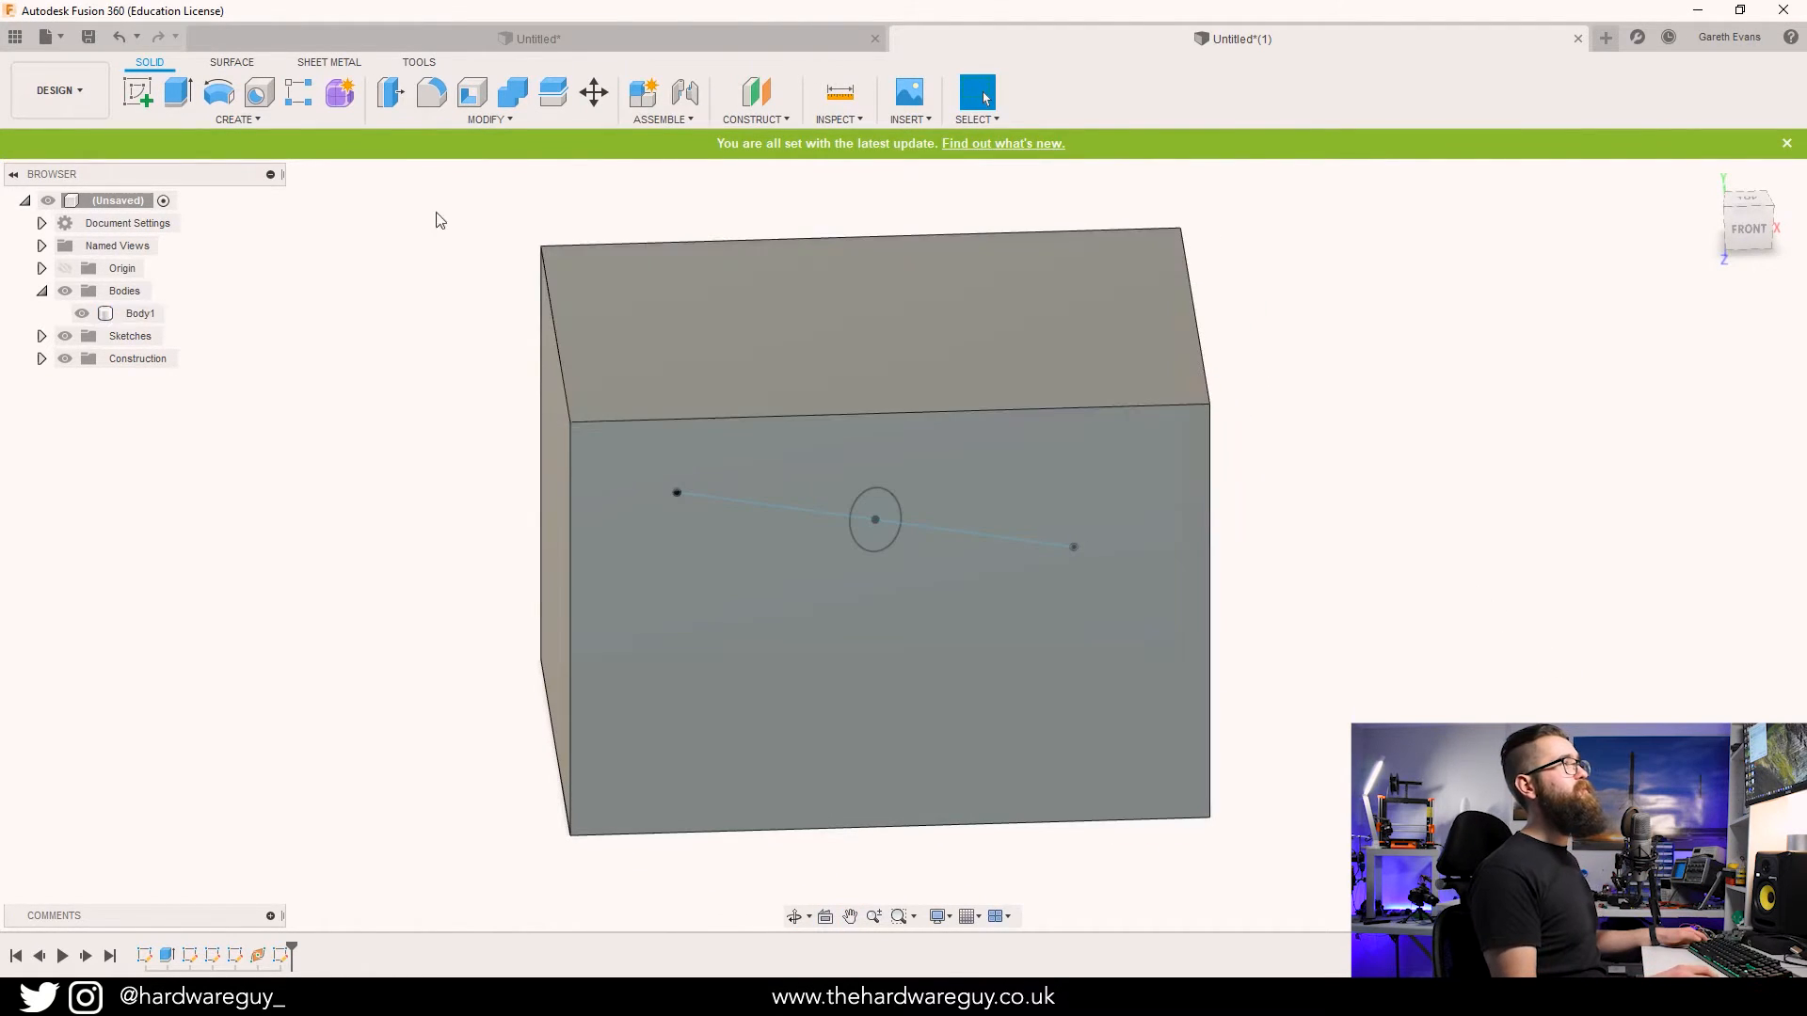
left_click(136, 93)
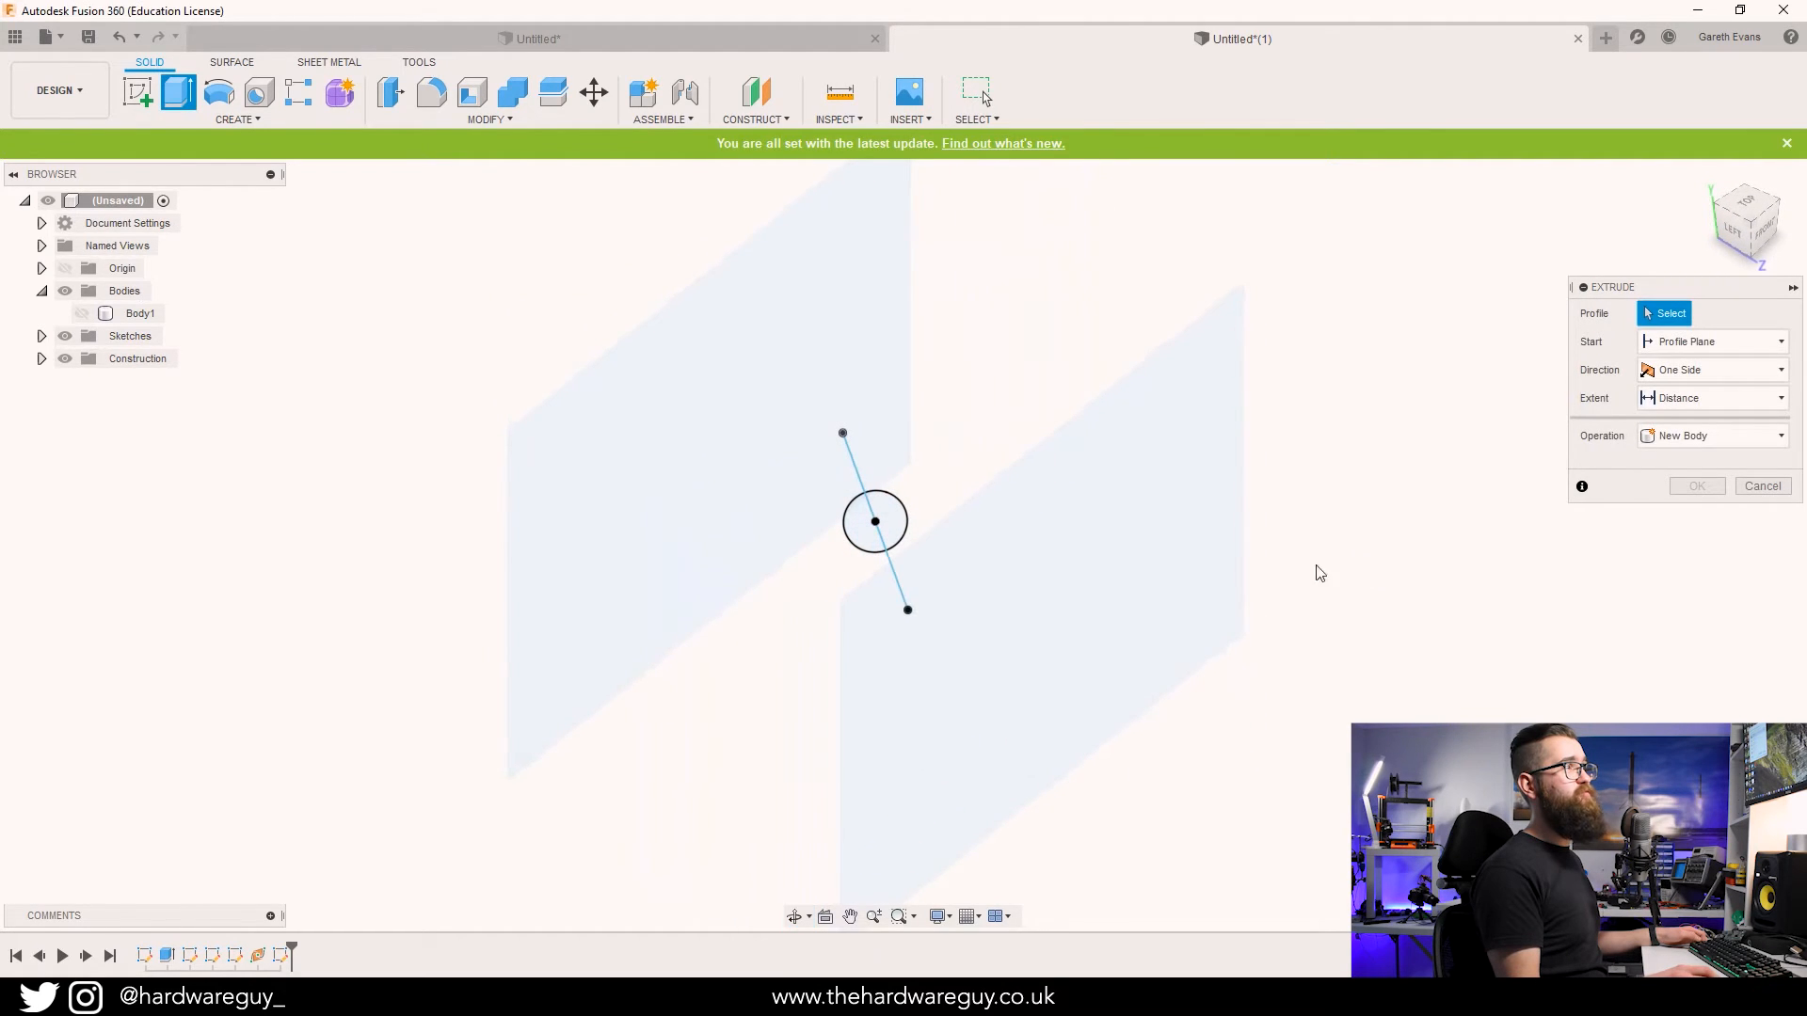
left_click(873, 519)
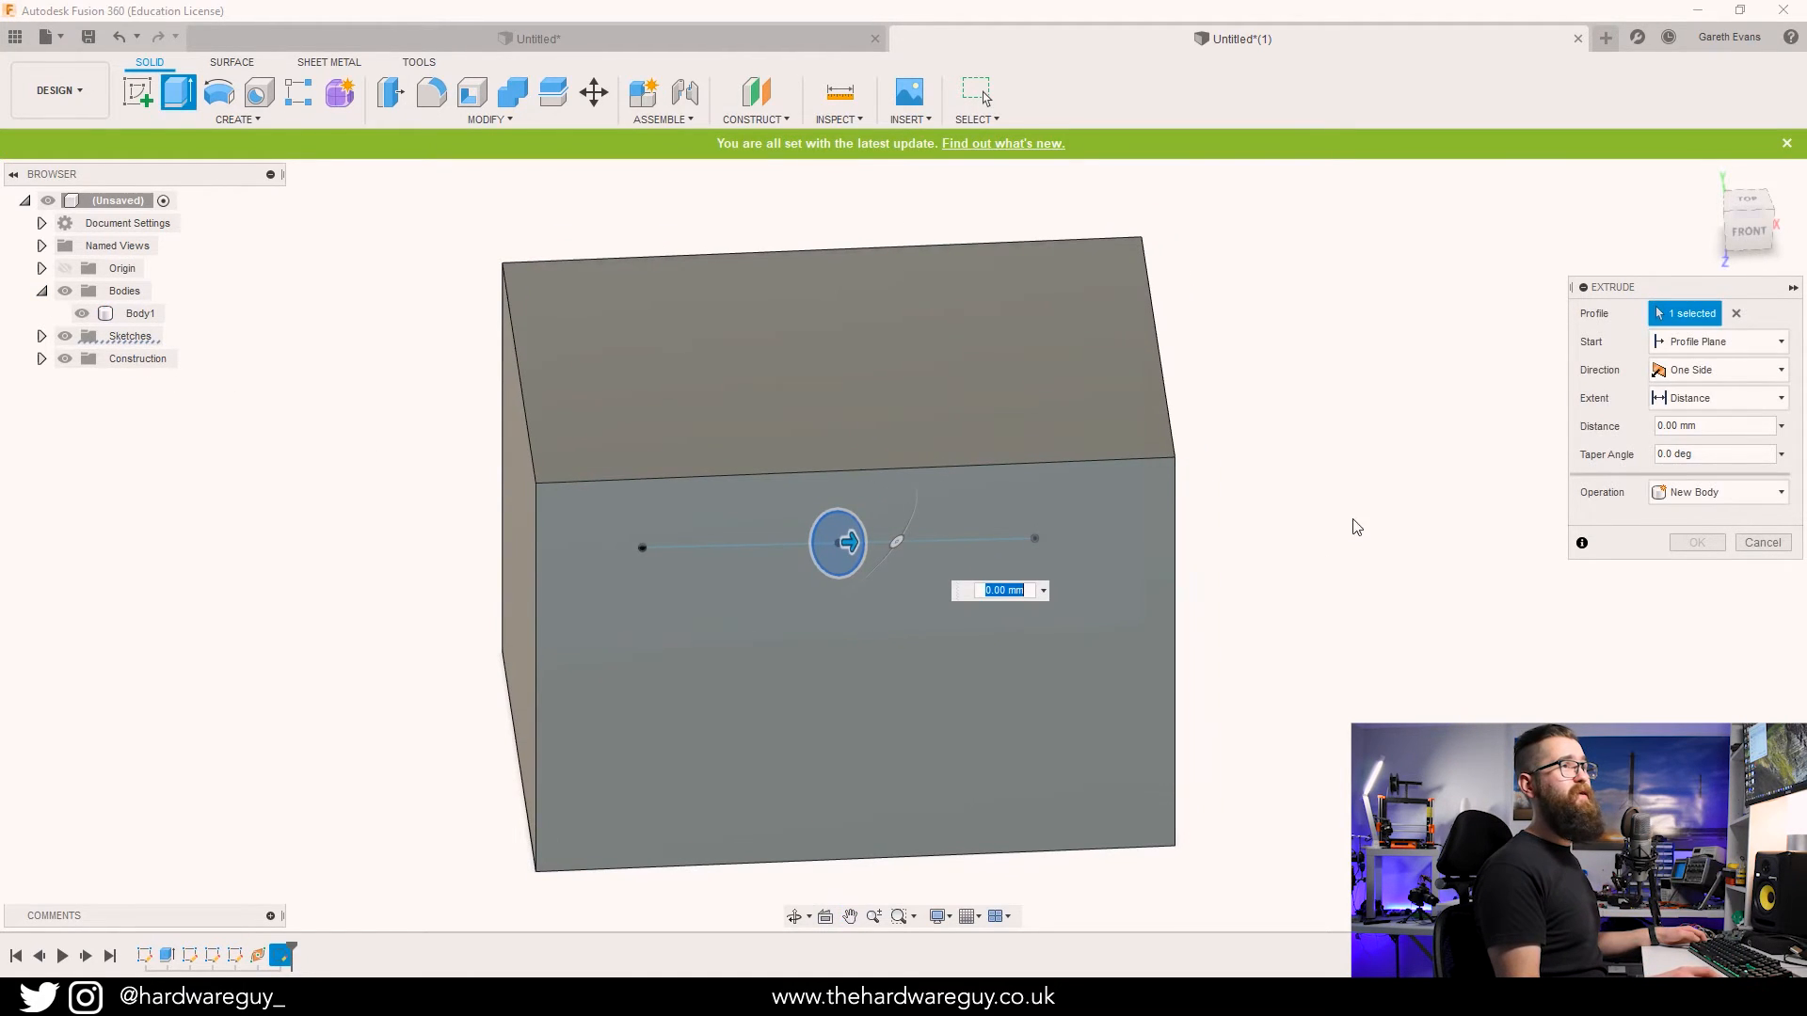
mouse_move(1640, 403)
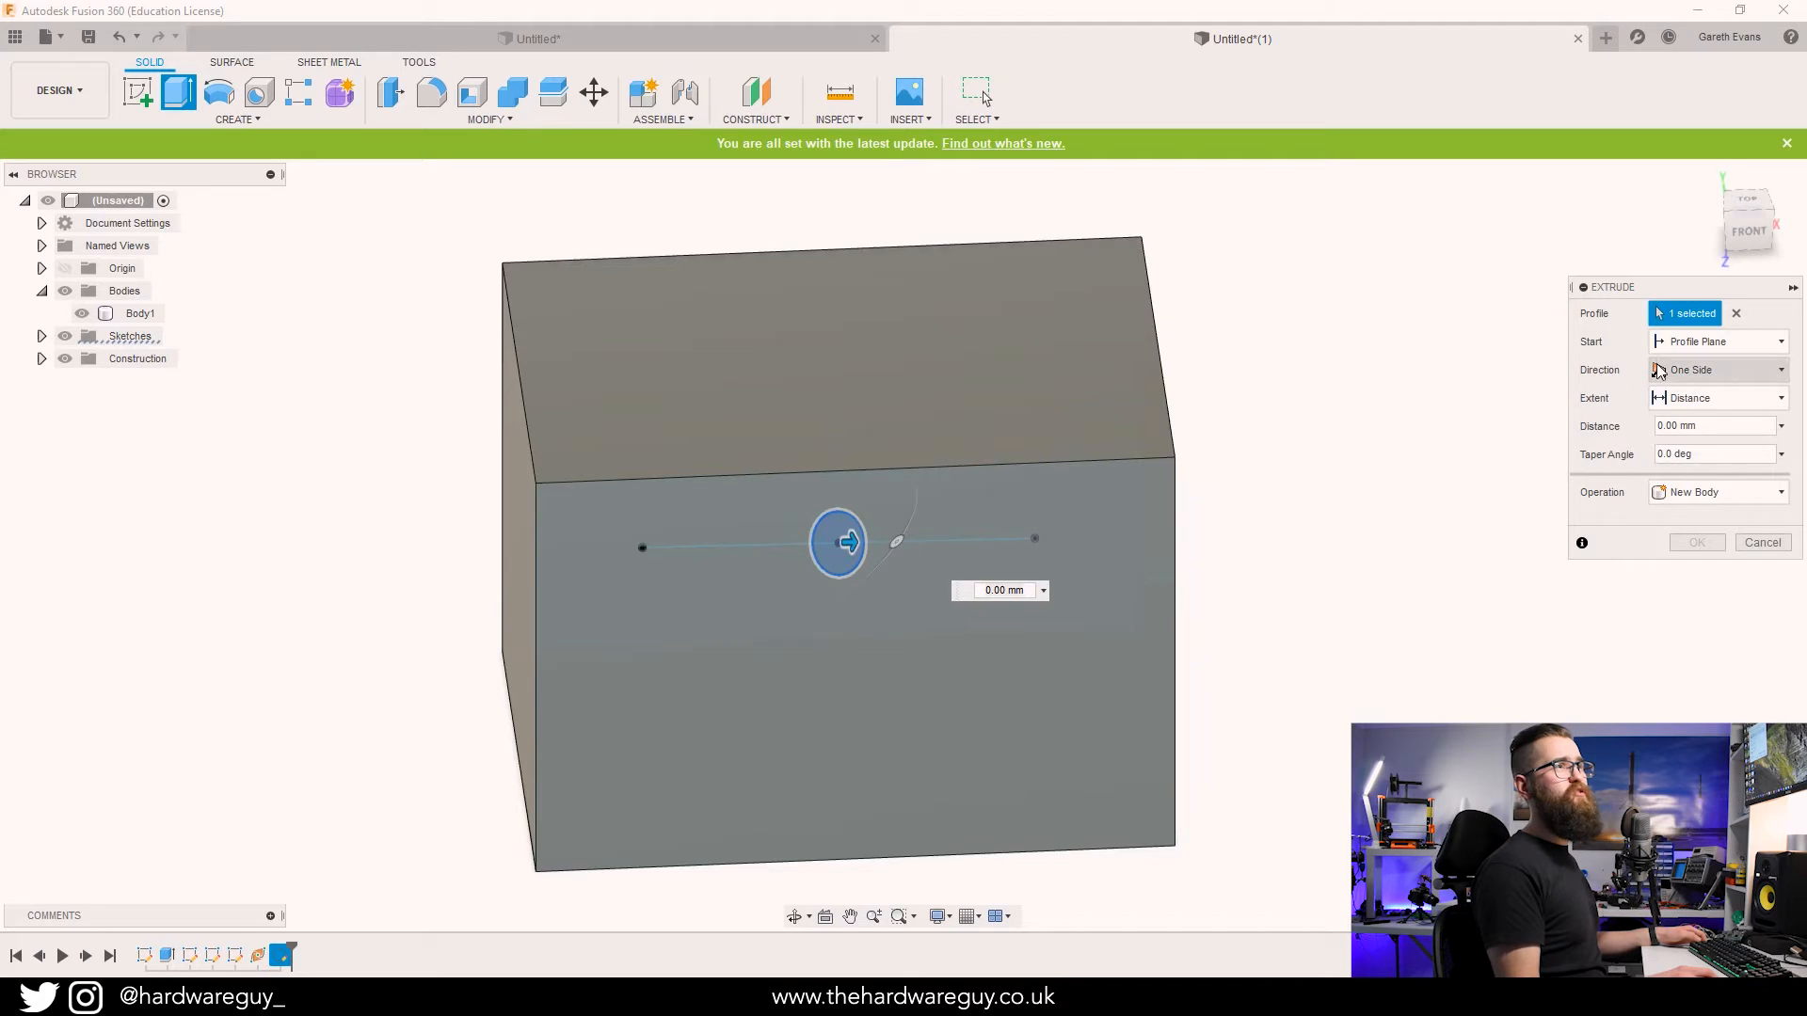
Extrude the circle Two Sides, each extent To Object on the opposite box faces, as a Cut.
left_click(1717, 369)
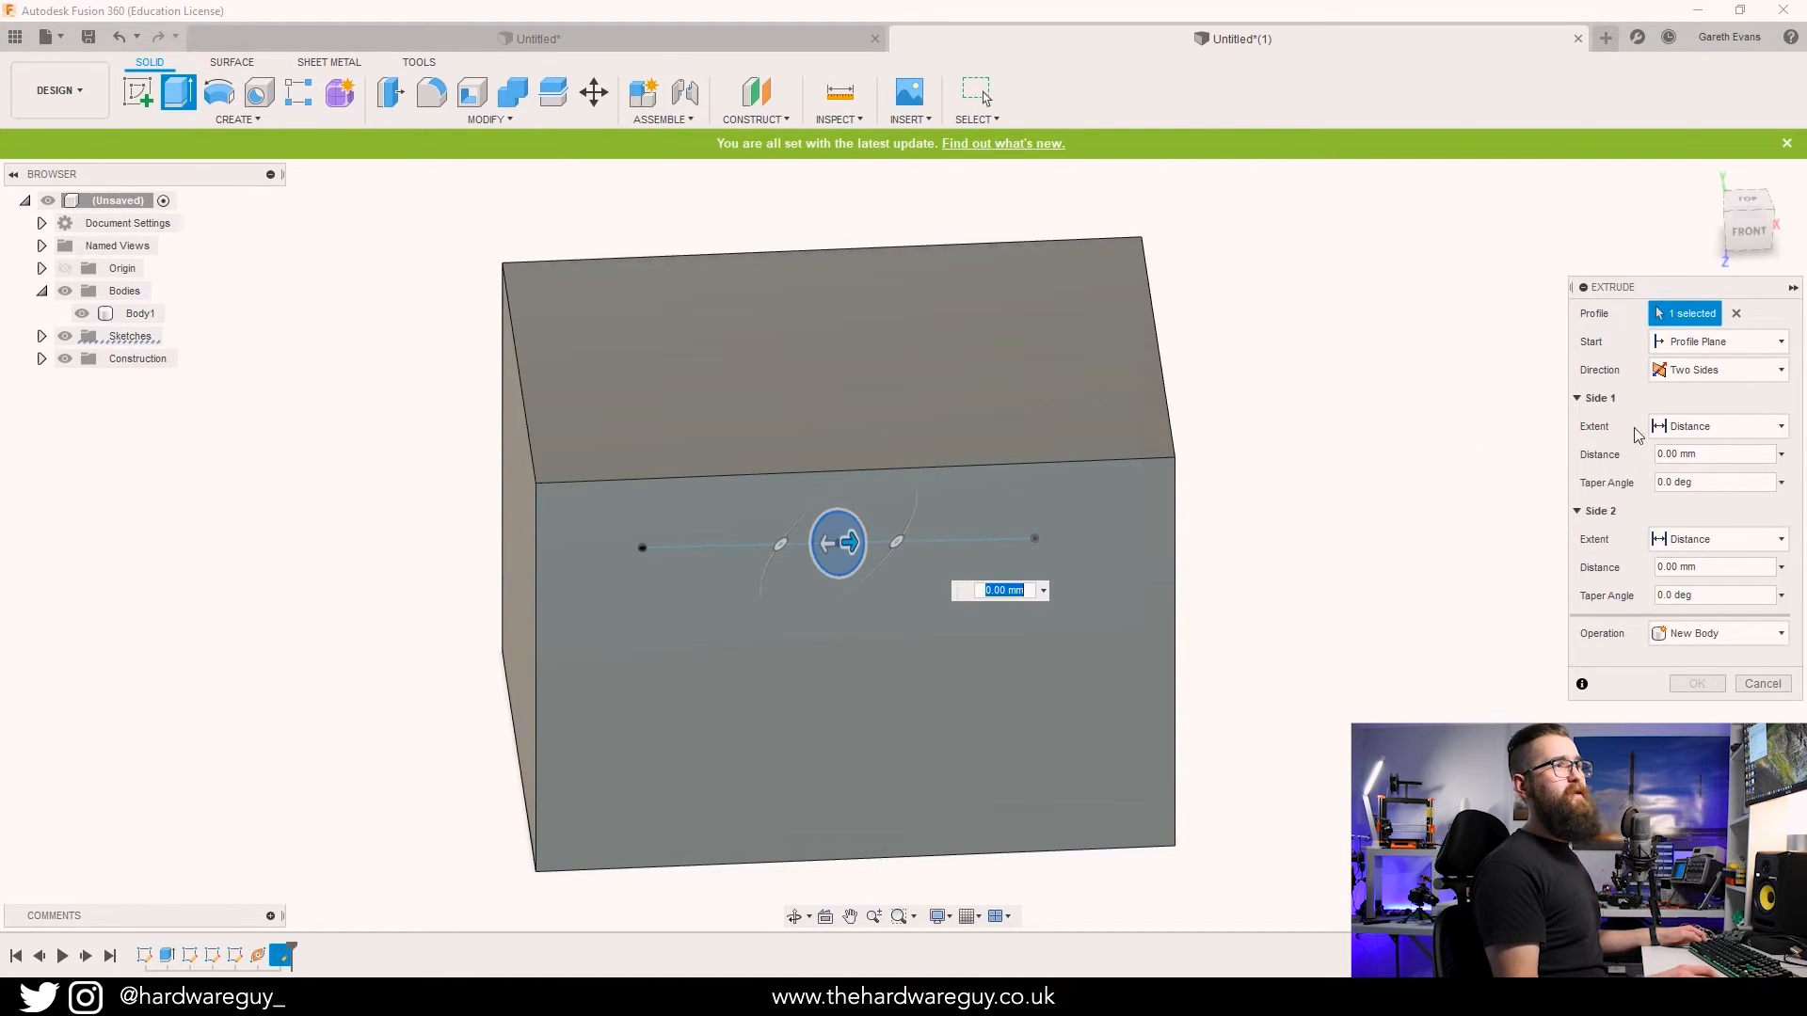
mouse_move(1598, 506)
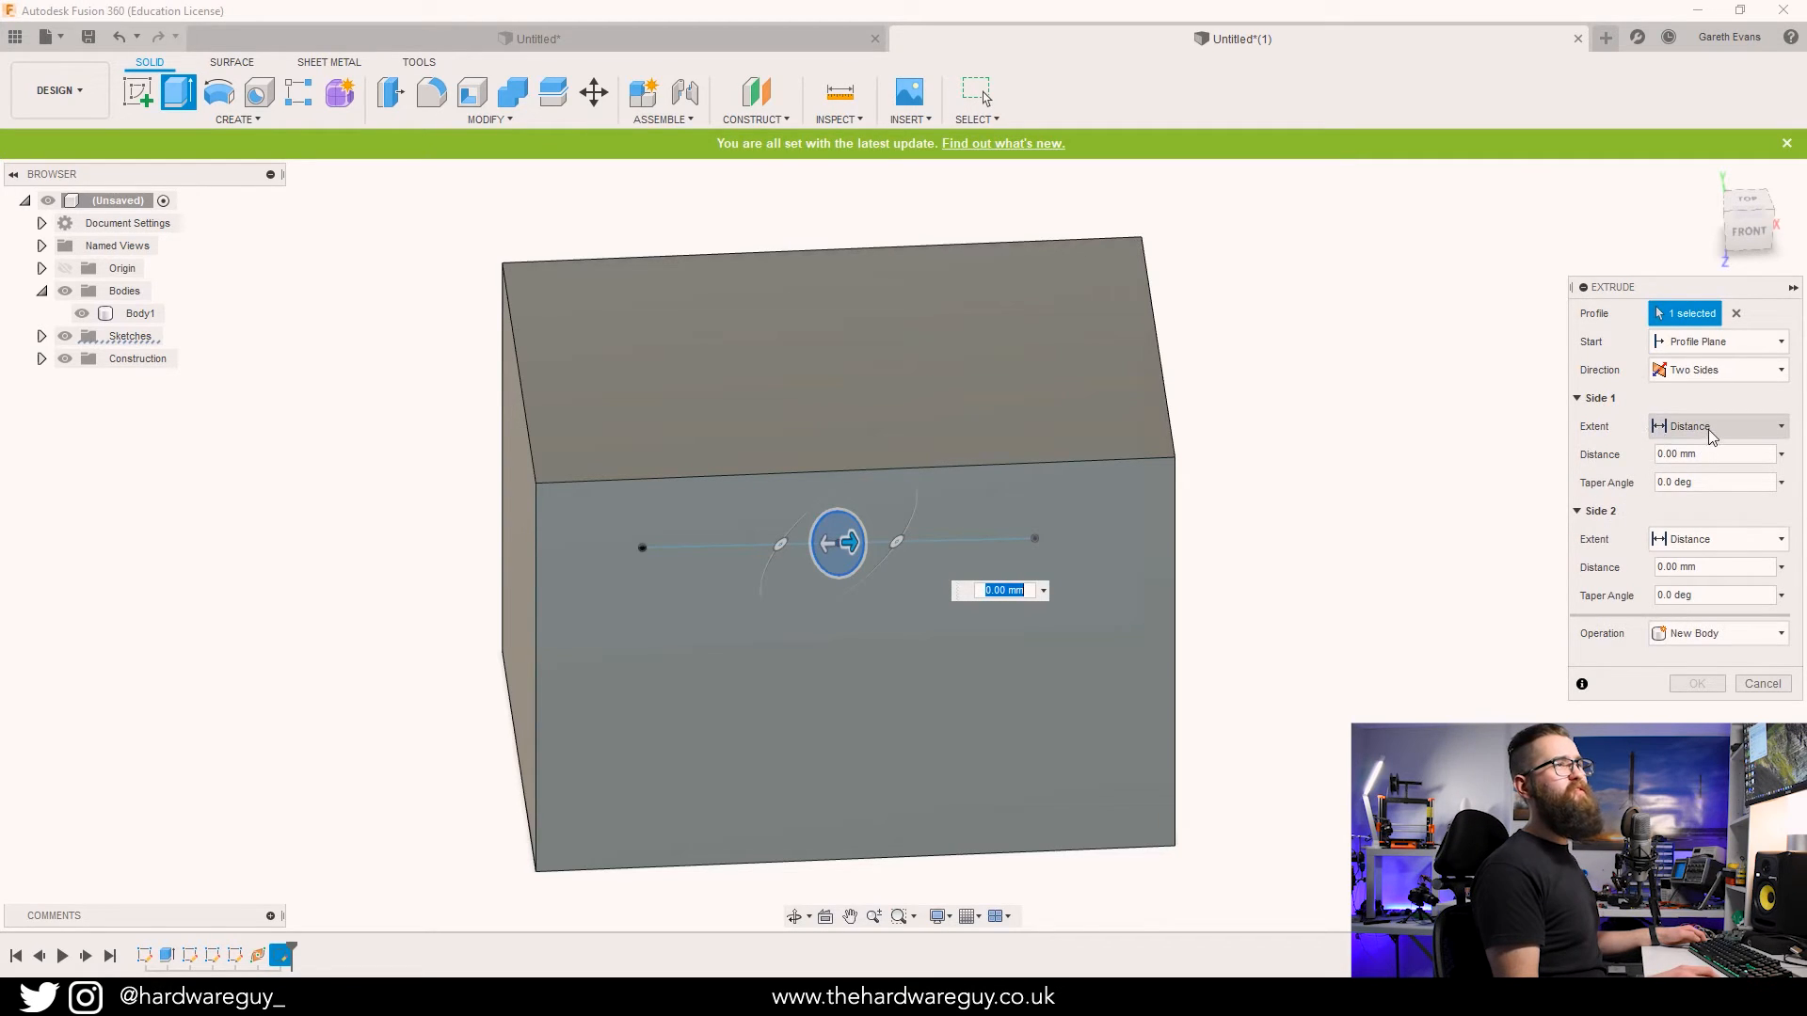
left_click(1716, 426)
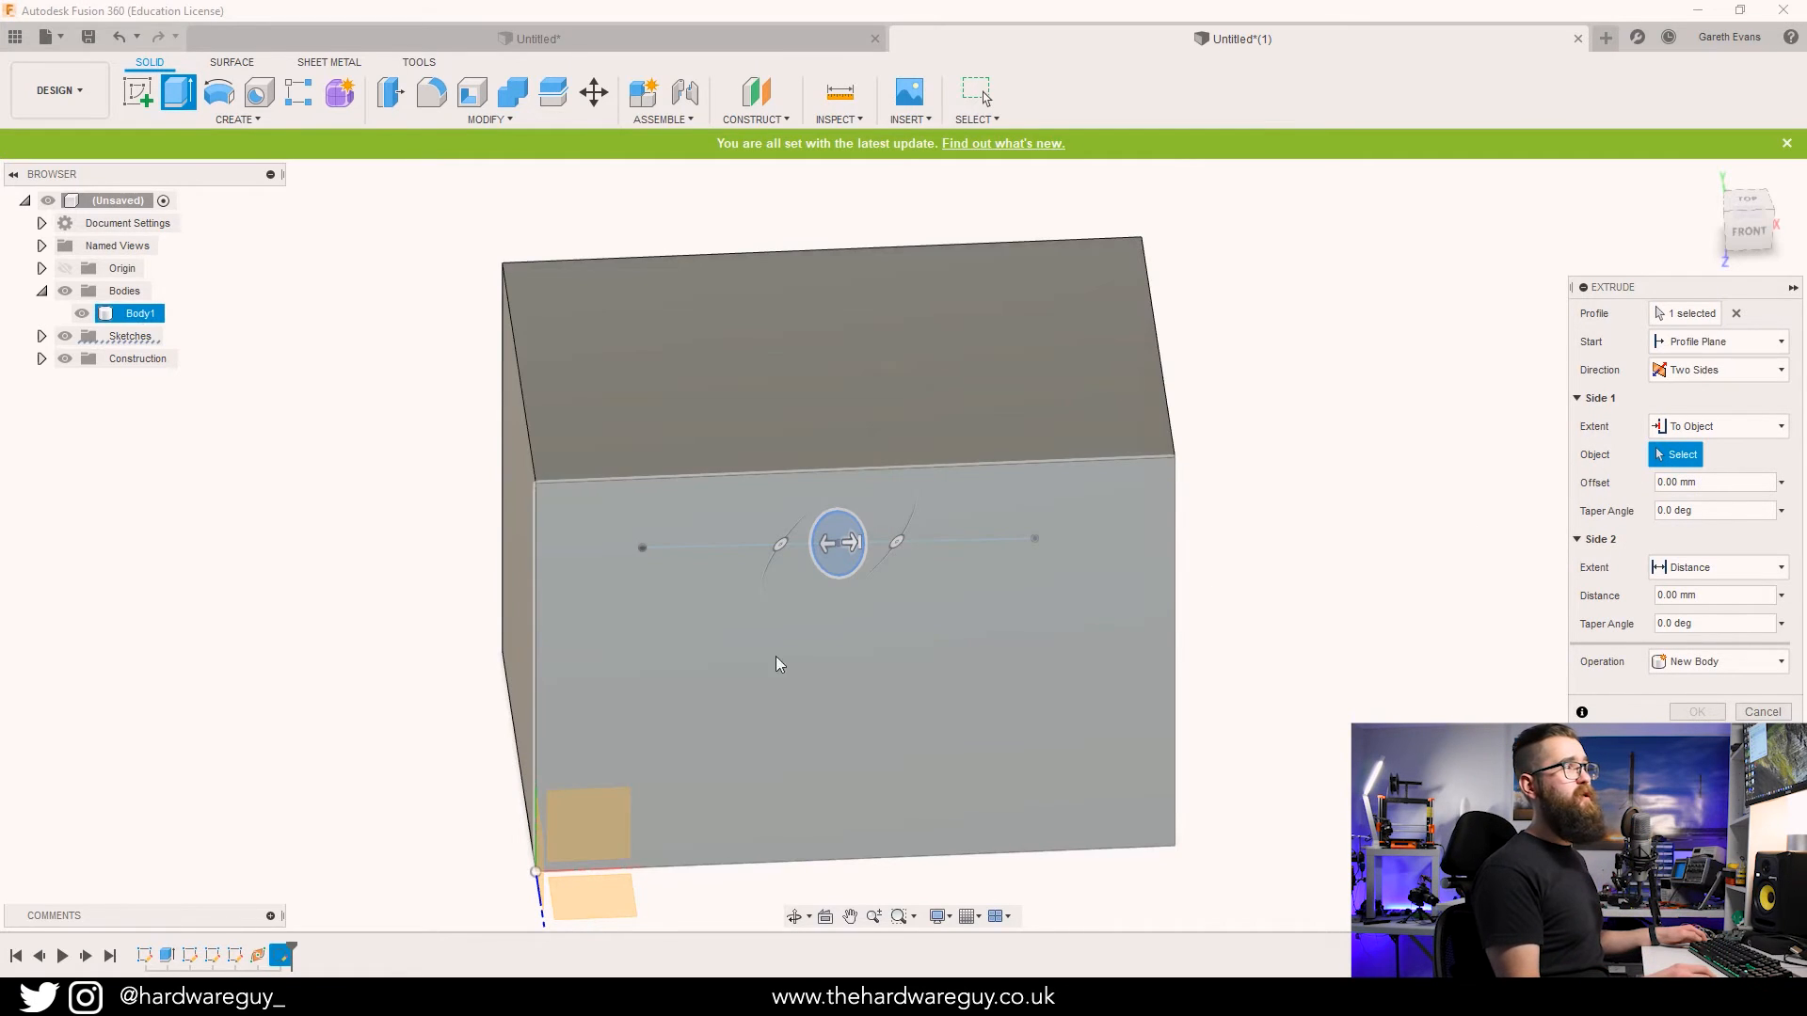
mouse_move(633, 679)
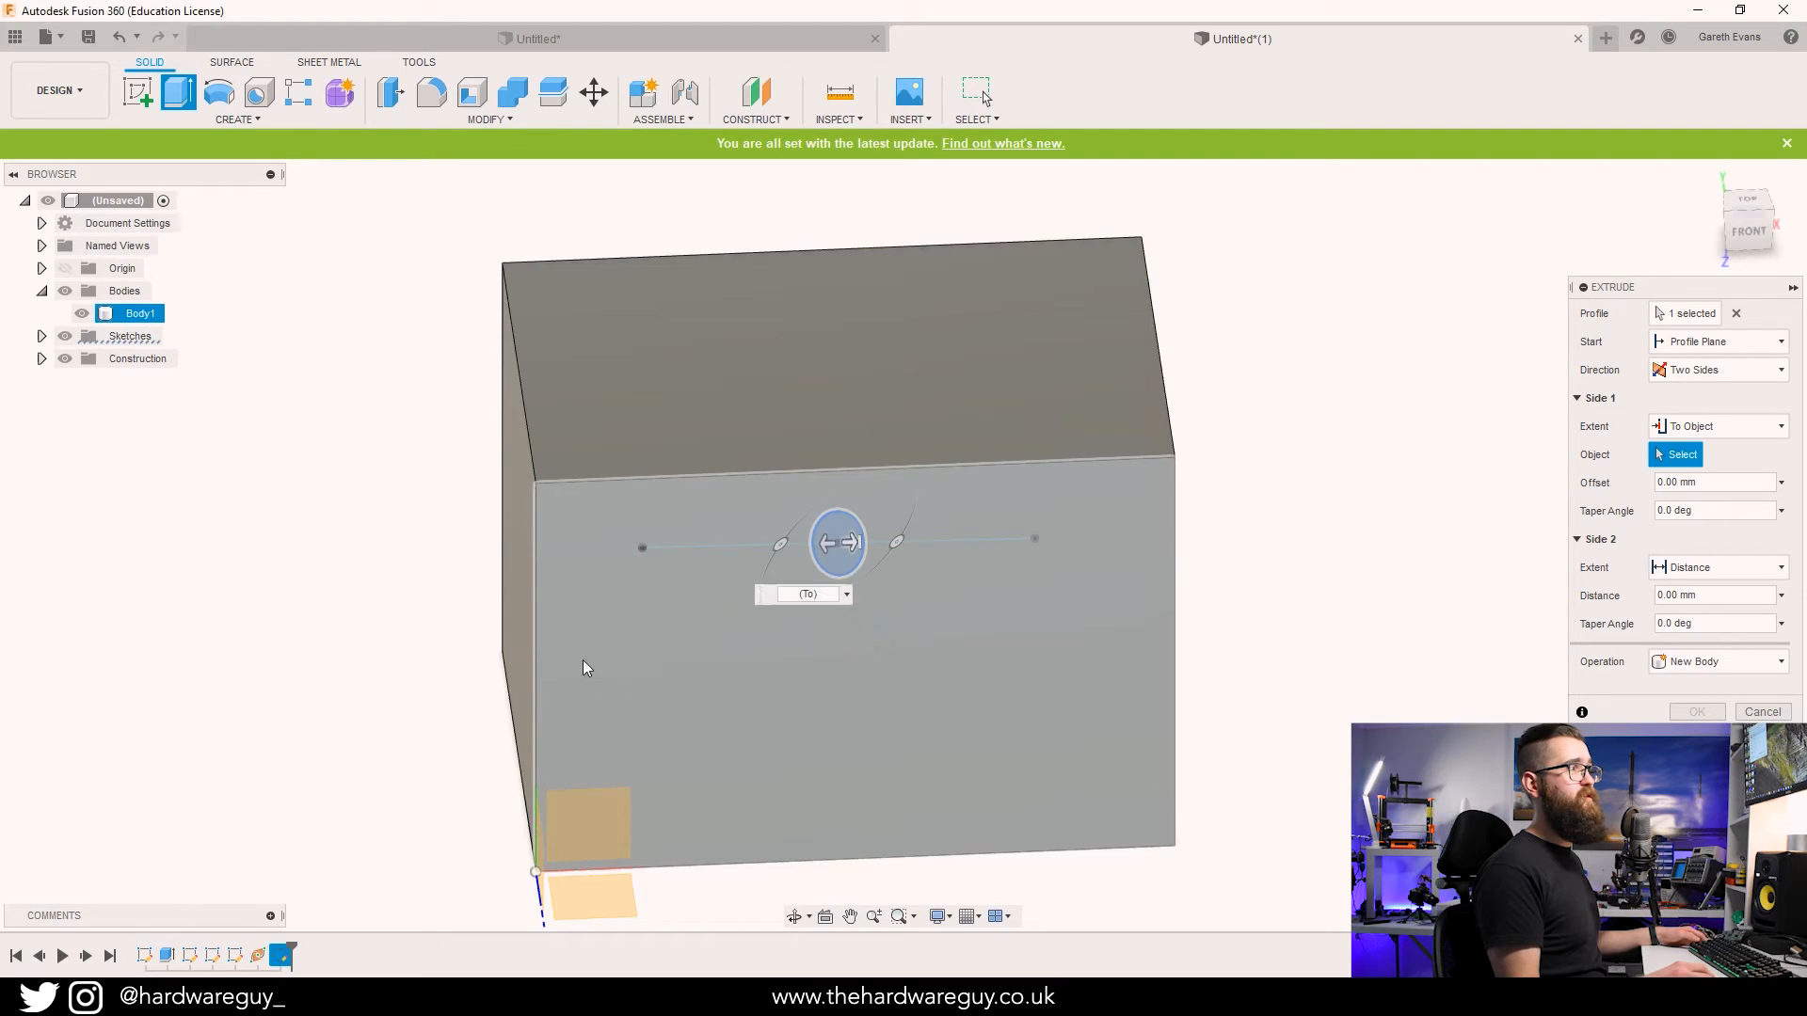
left_click(639, 548)
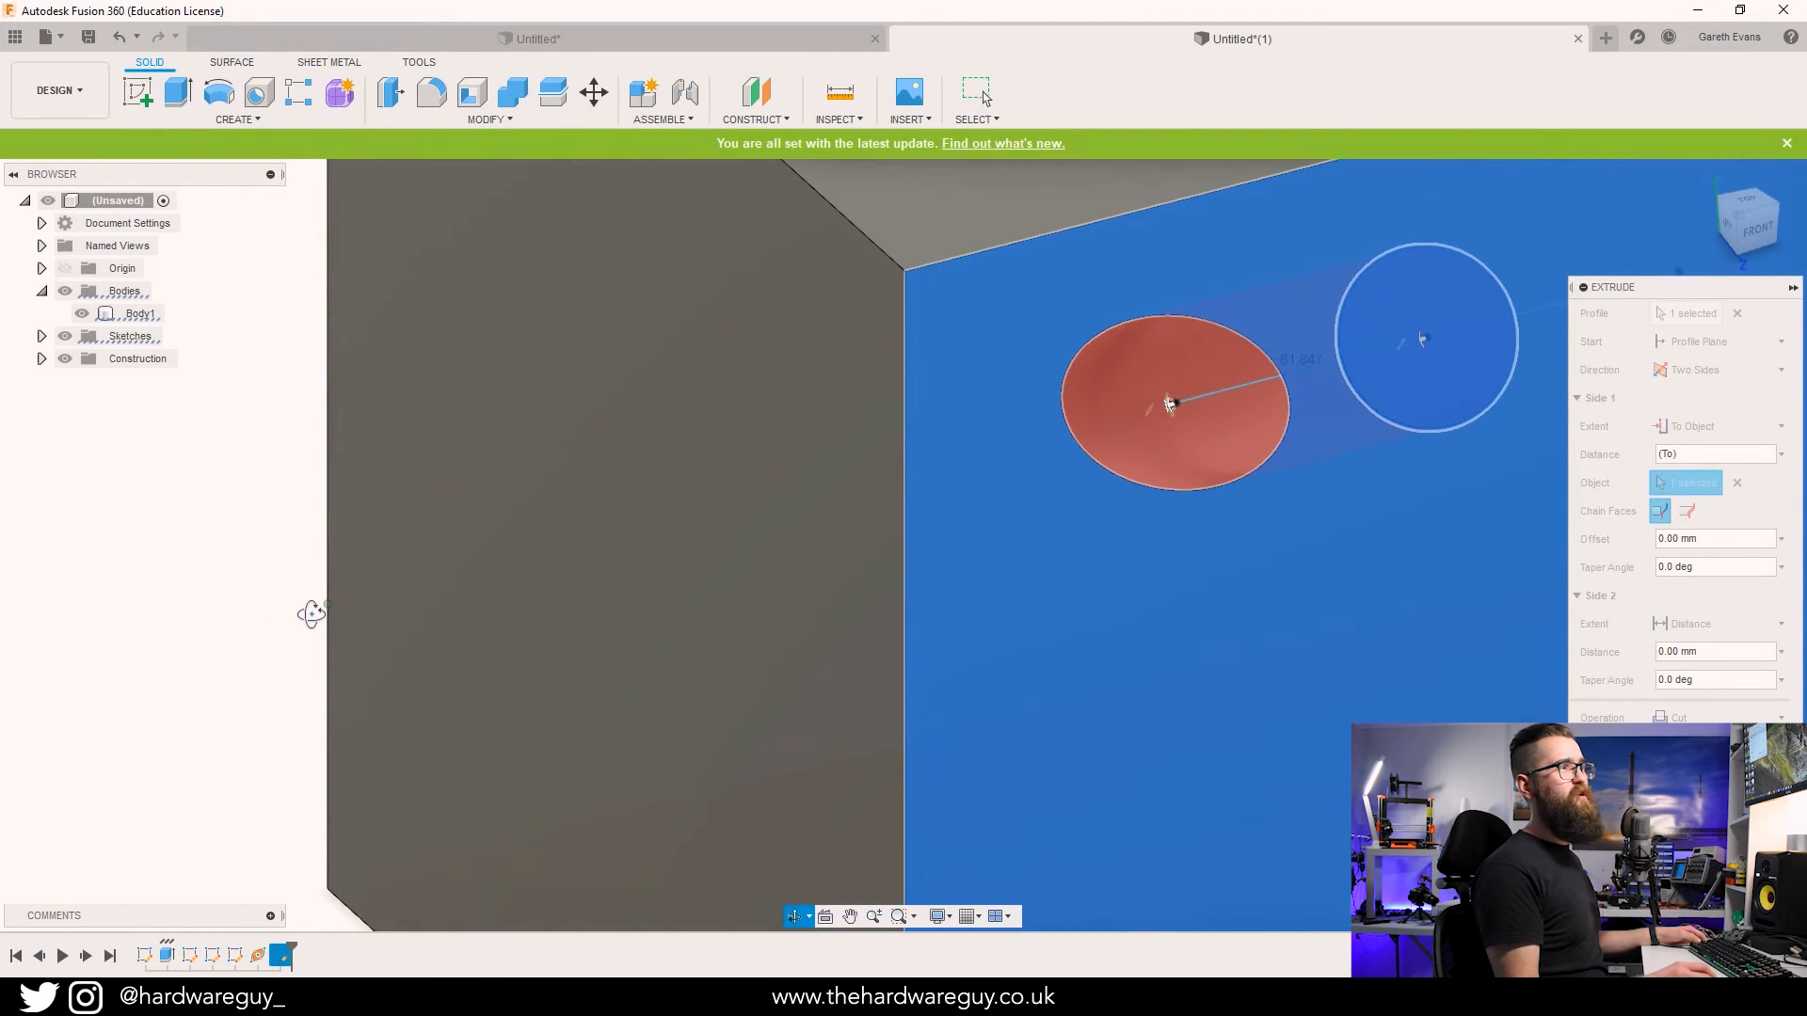
left_click(1423, 340)
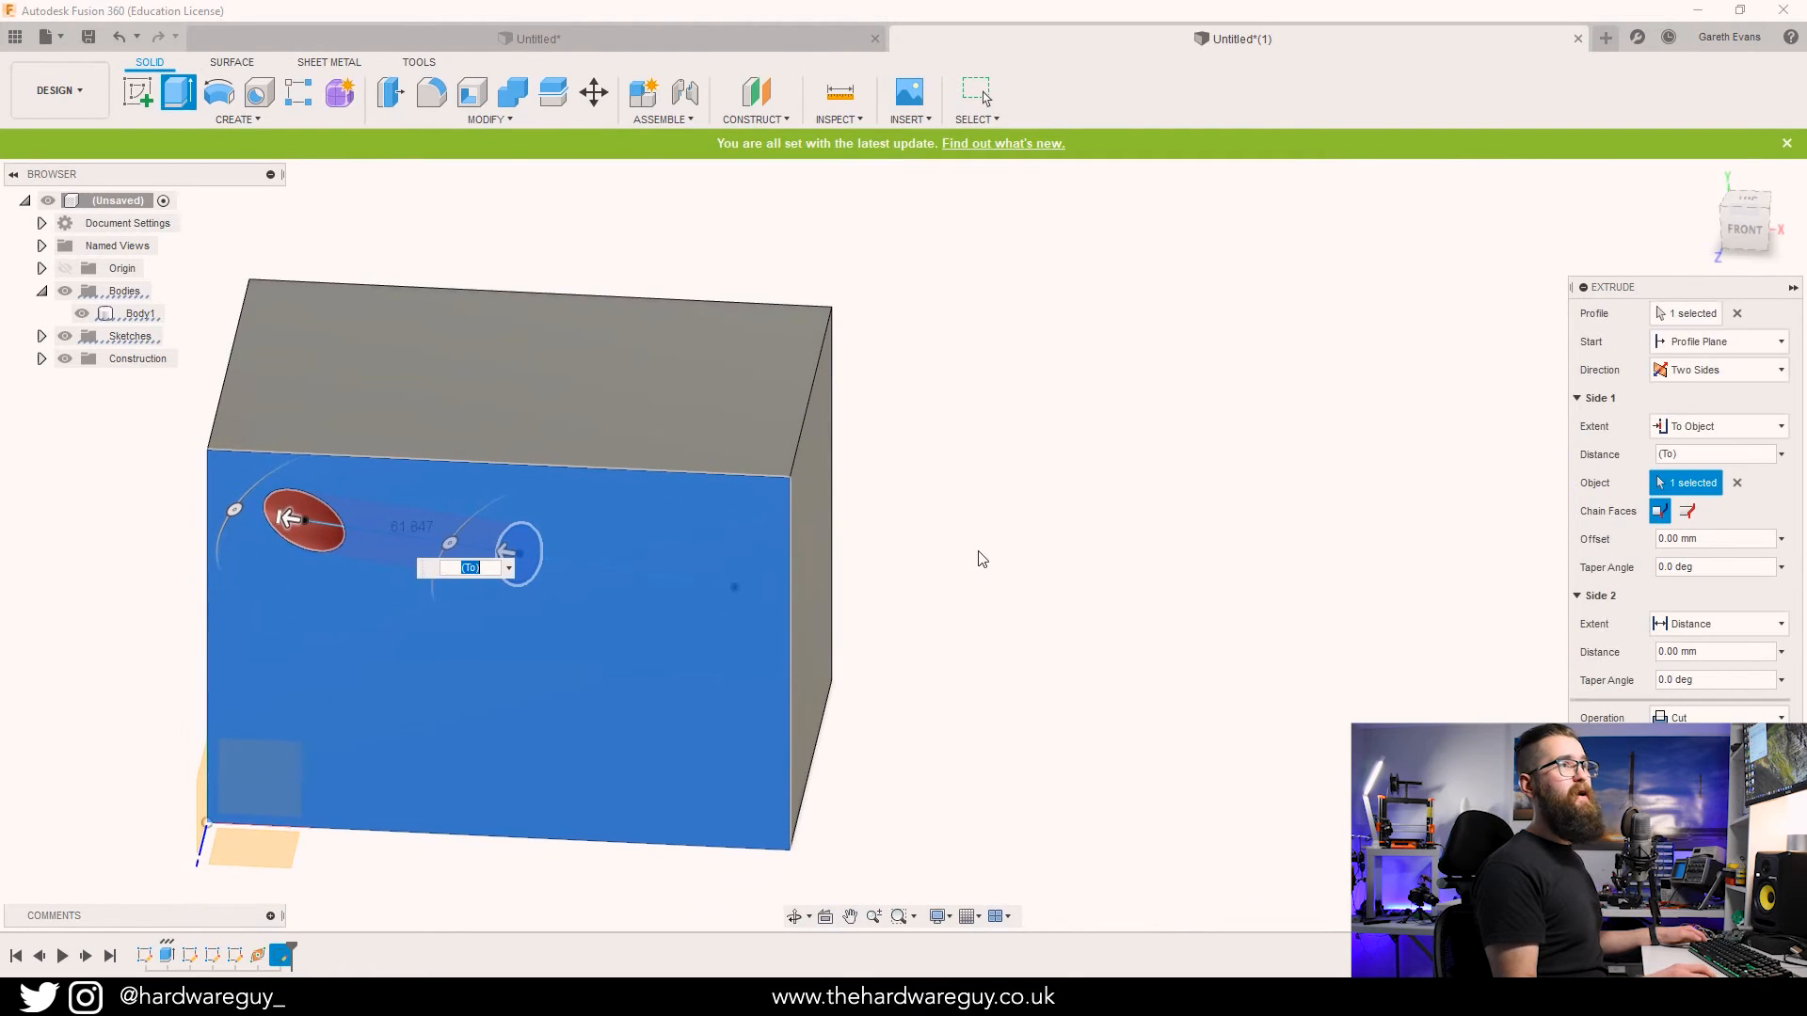
left_click(1717, 623)
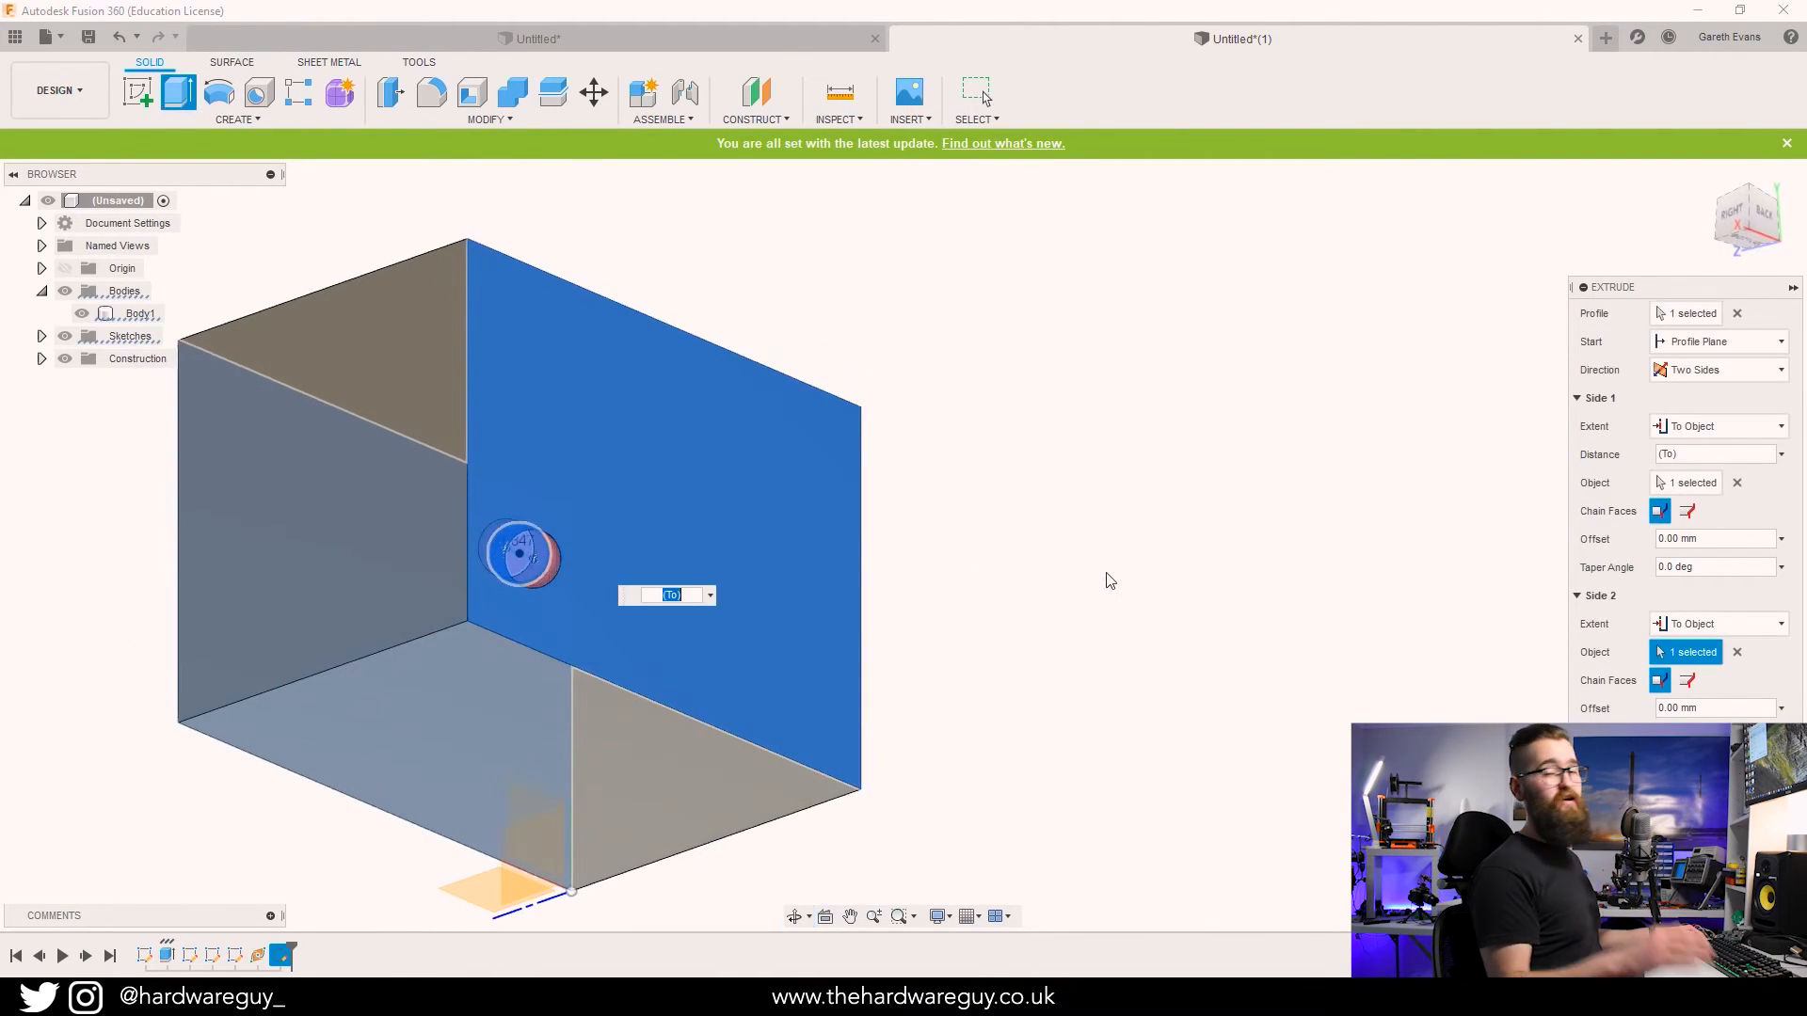
left_click_drag(1107, 576, 1024, 568)
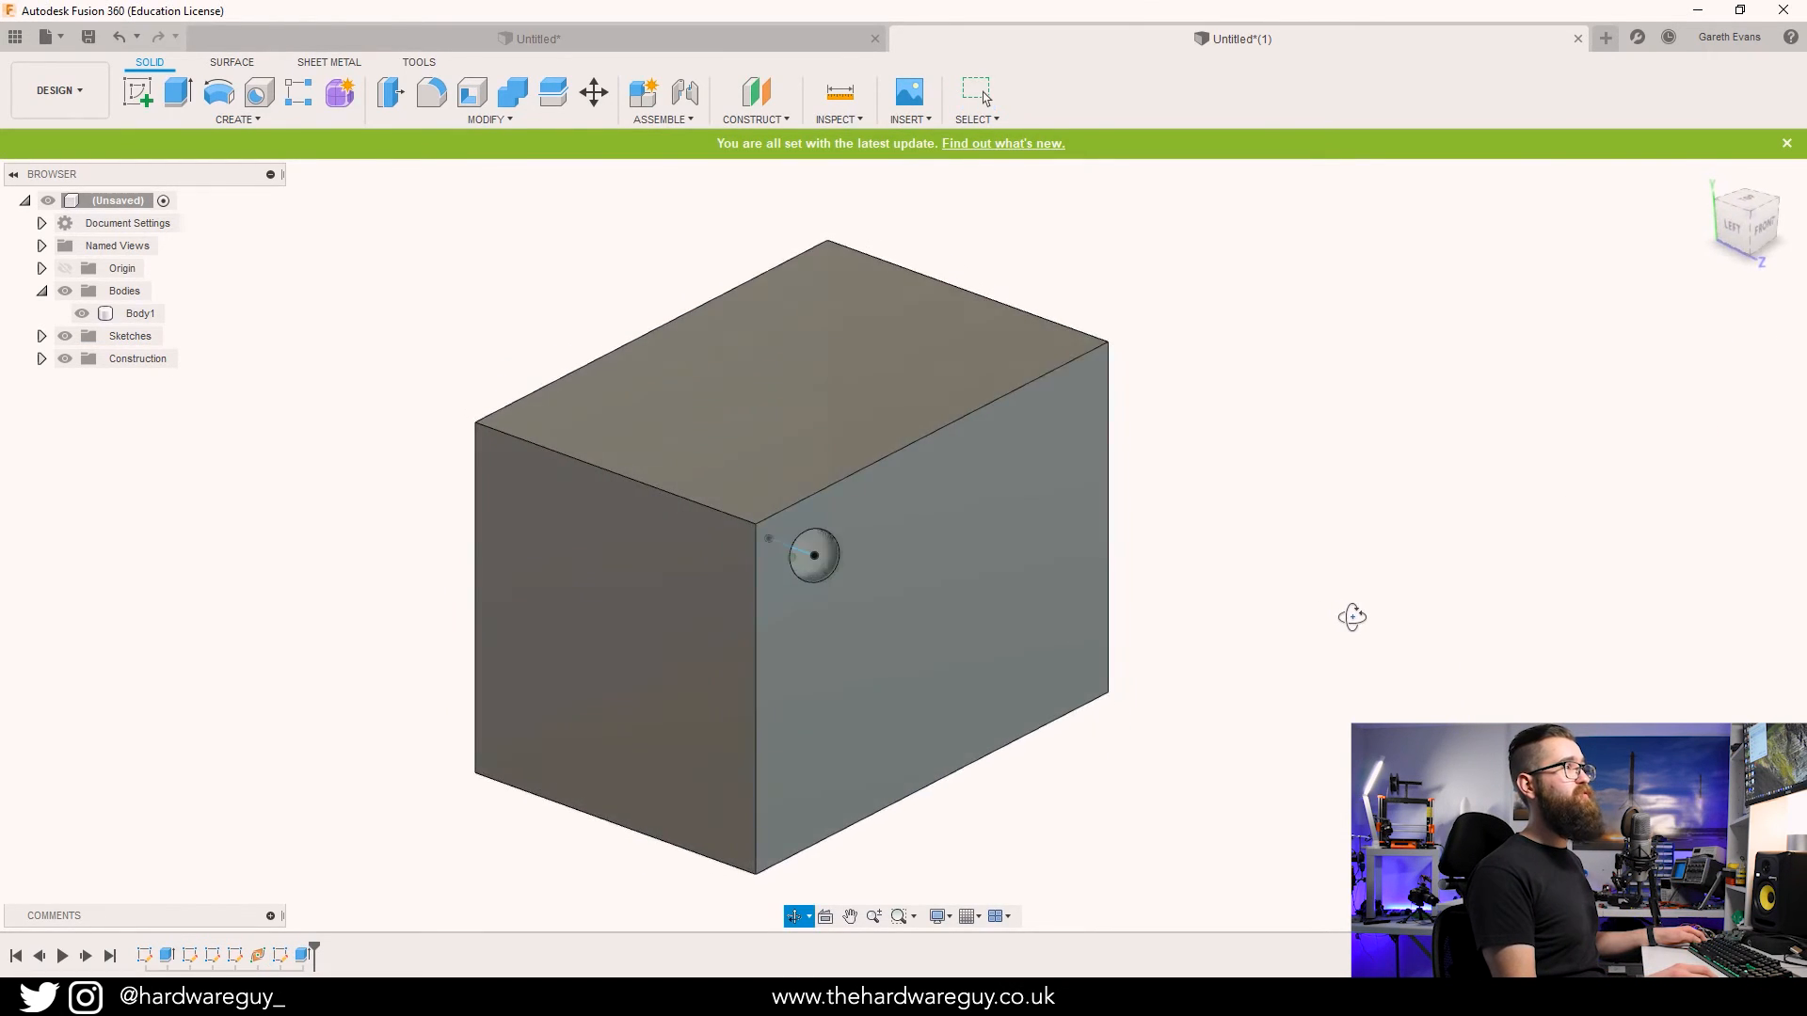
Return to a front view and expand the Sketches folder listing five sketches.
left_click_drag(1353, 618, 1318, 587)
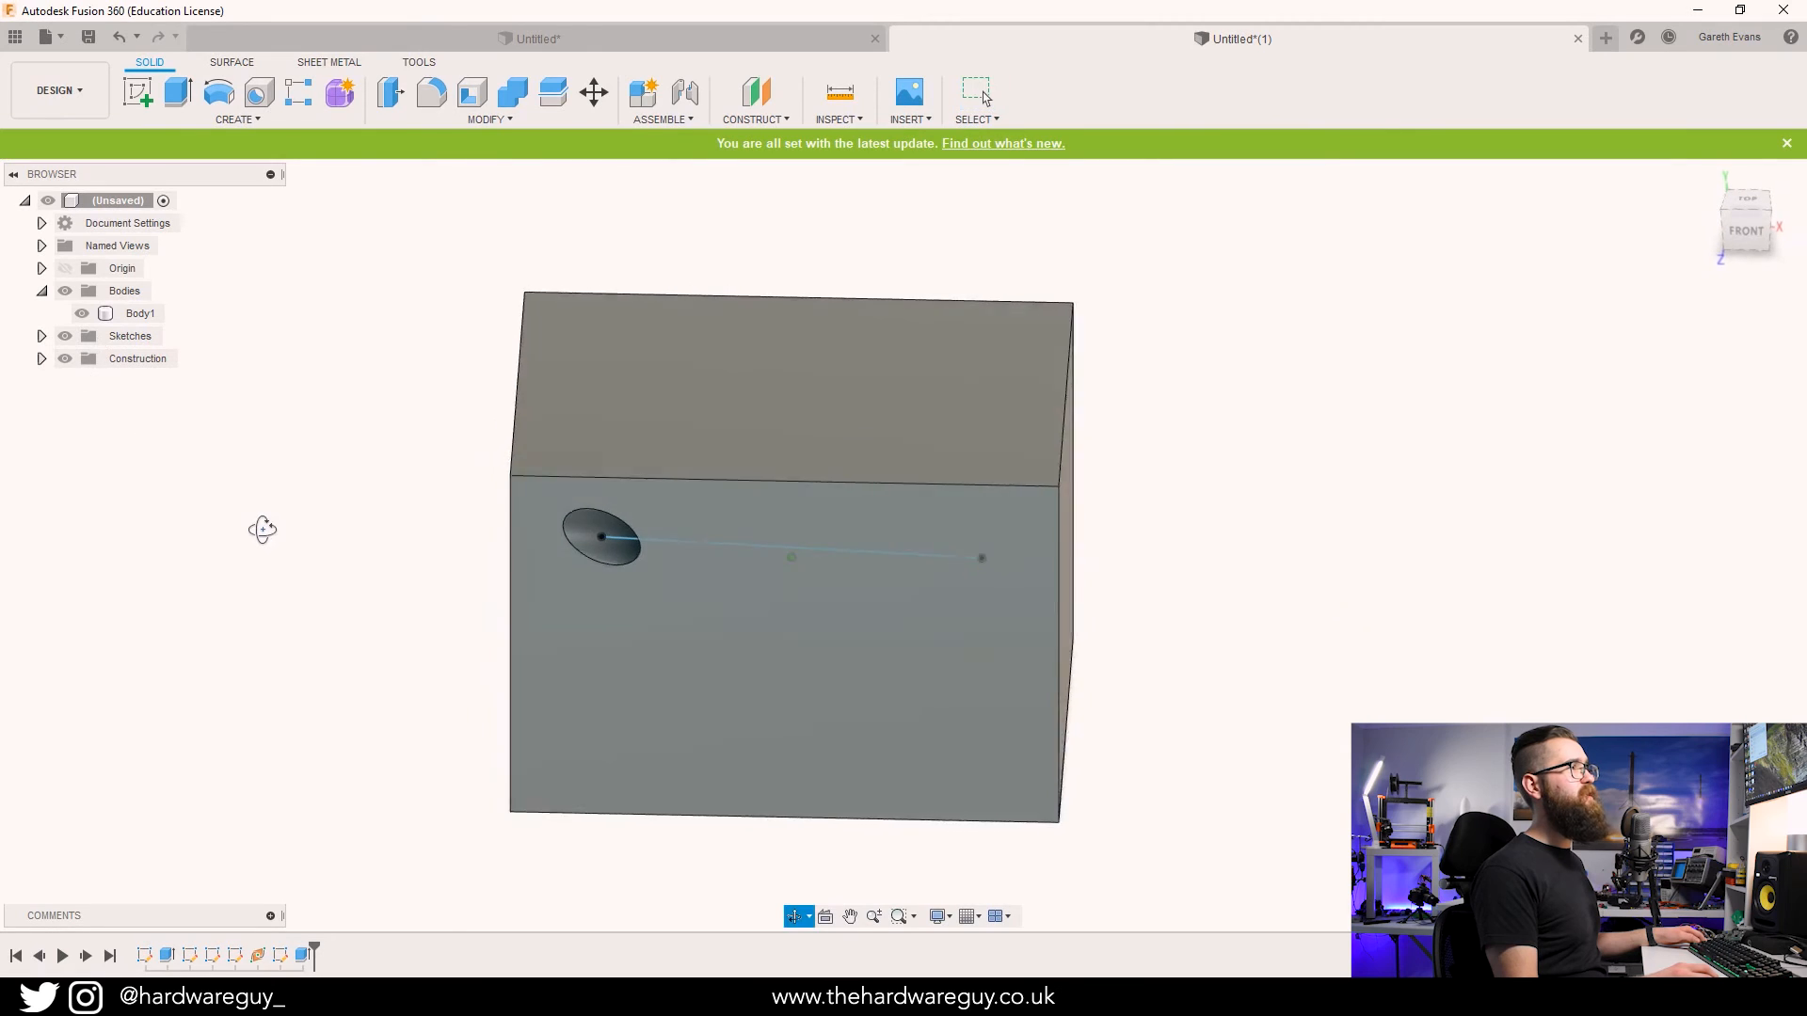
left_click(41, 335)
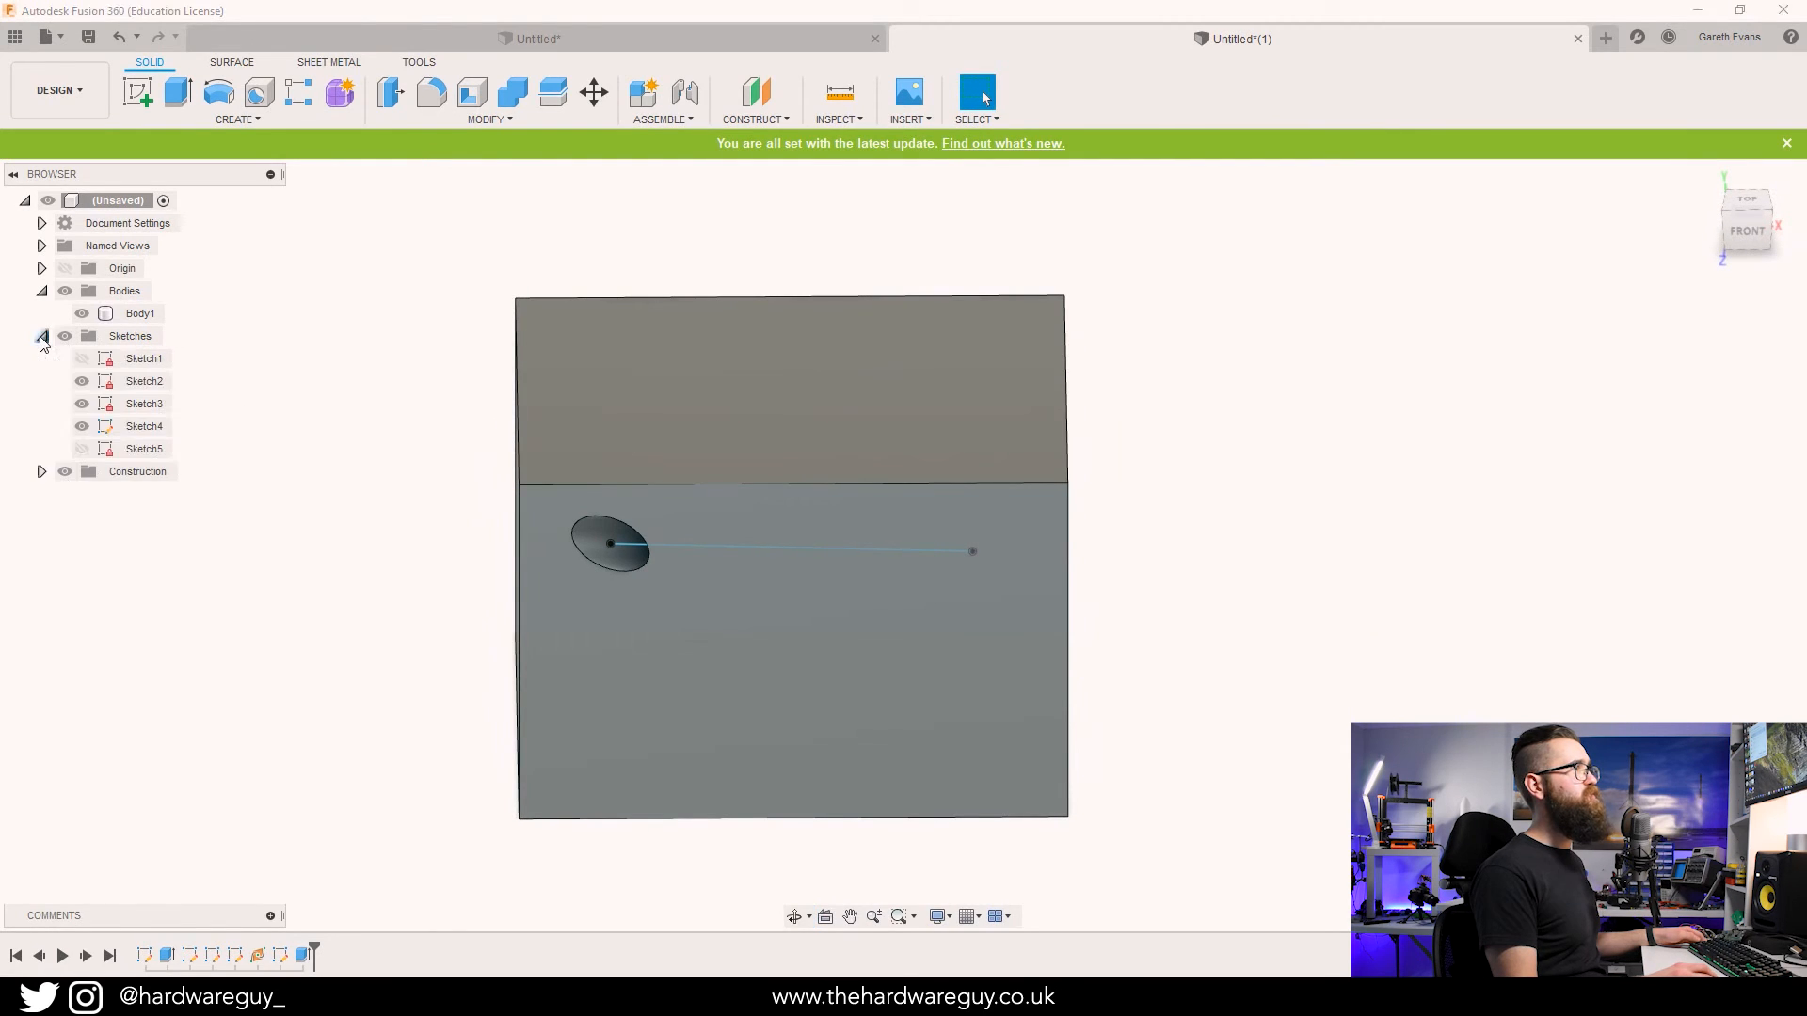